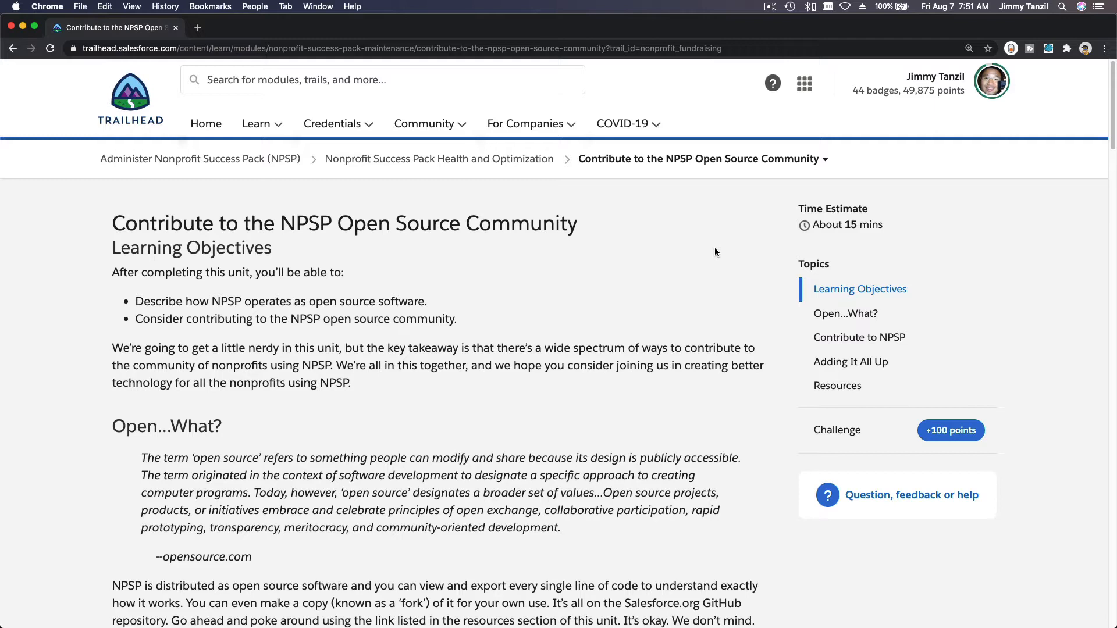
pyautogui.moveTo(268, 219)
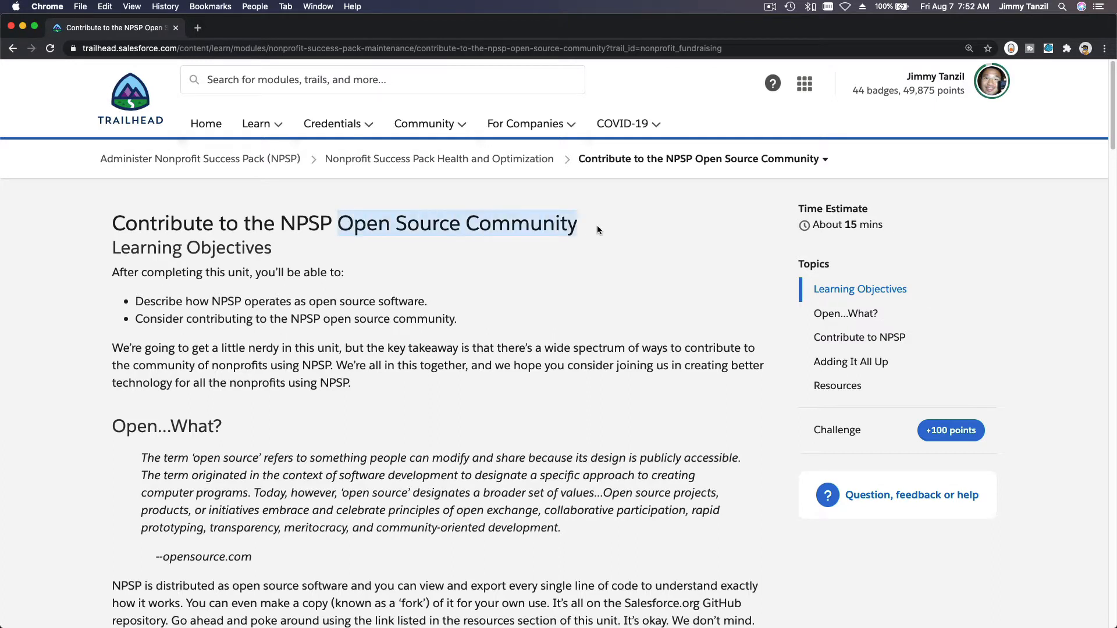
# Read the NPSP open source unit intro and select 'NPSP' in its title before searching.
pyautogui.scroll(-3)
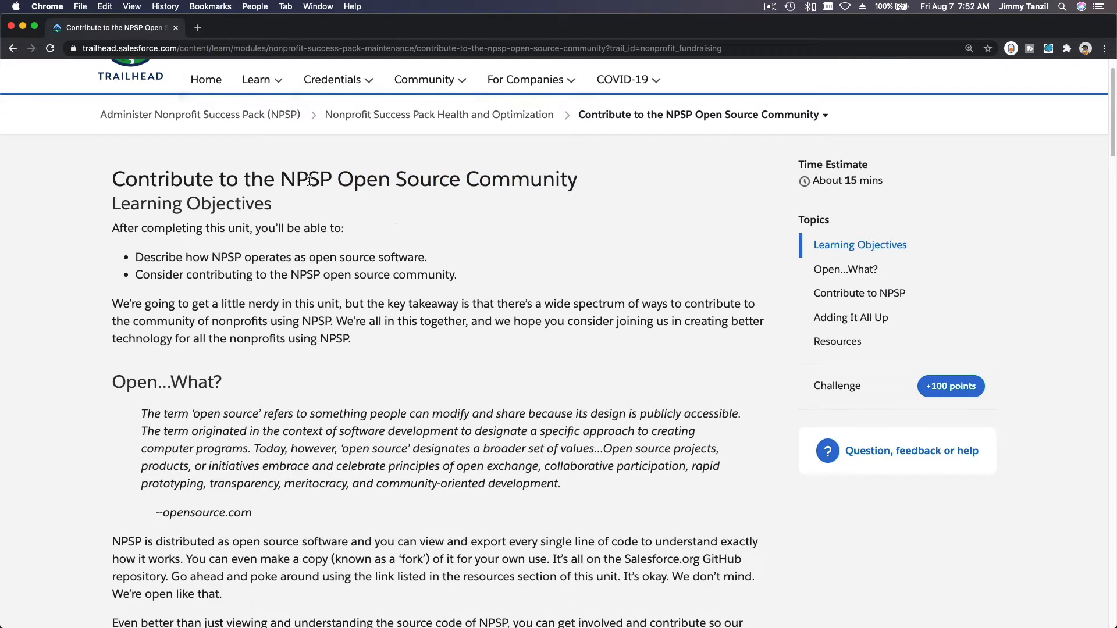
pyautogui.doubleClick(306, 179)
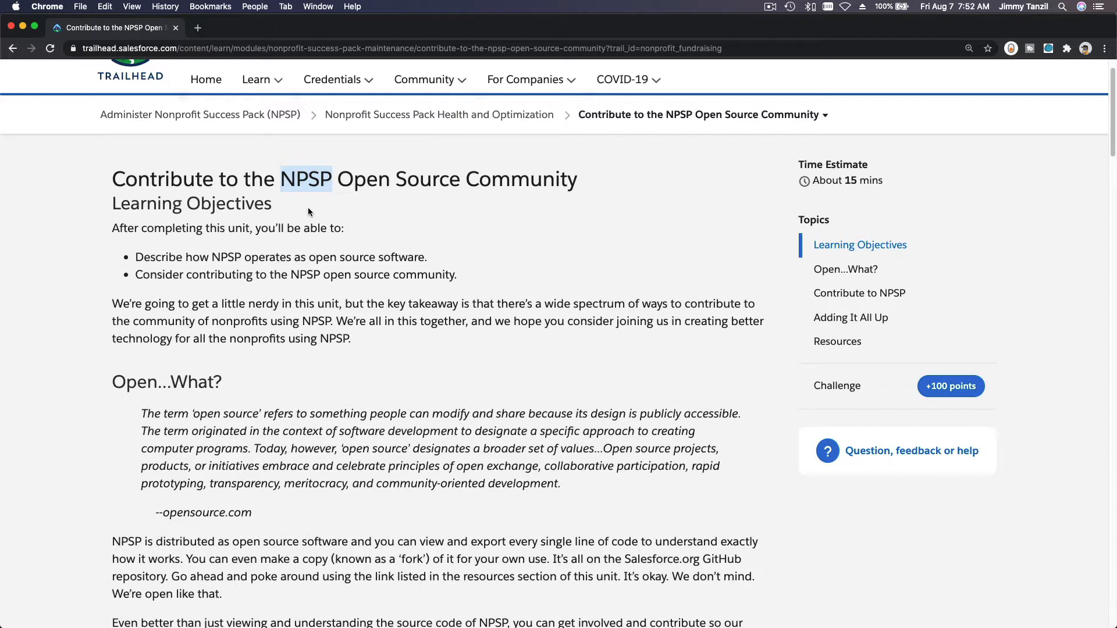
pyautogui.moveTo(307, 277)
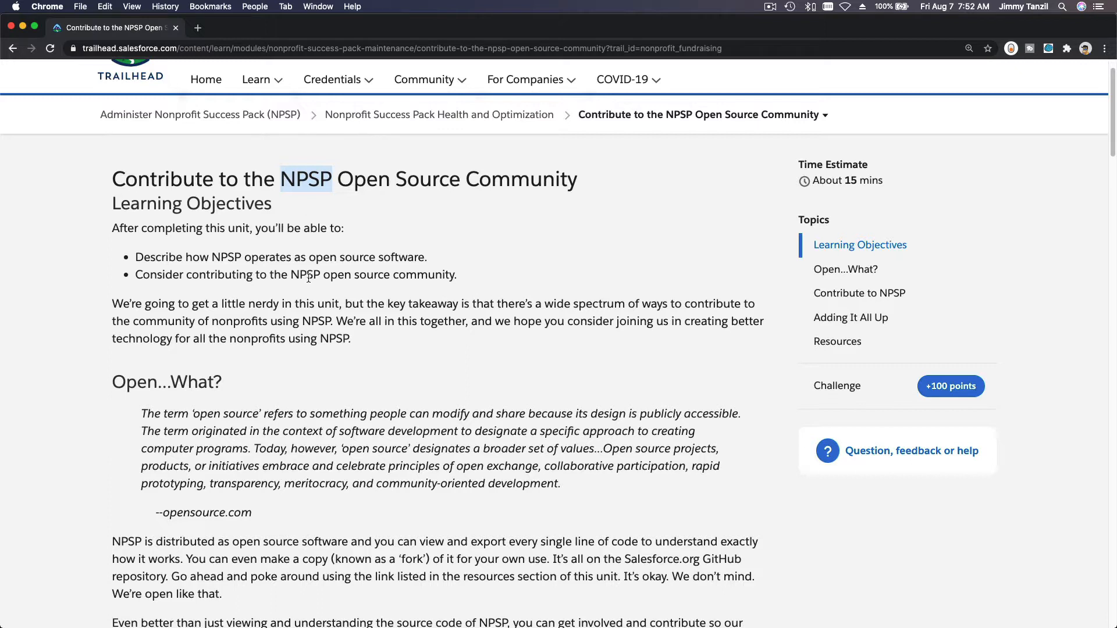
pyautogui.moveTo(312, 224)
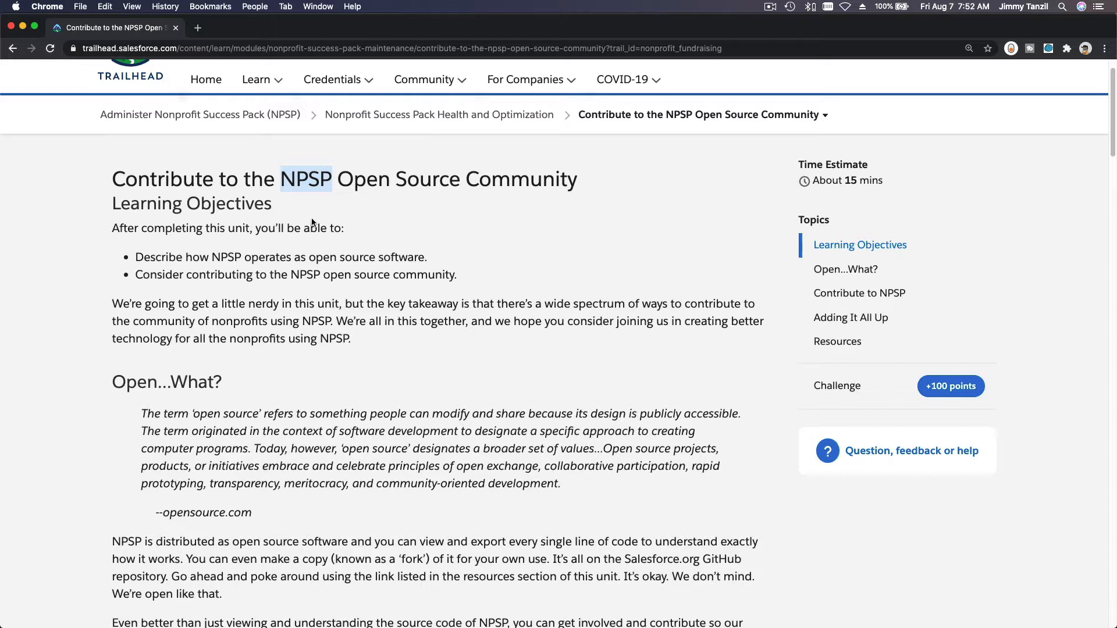
pyautogui.scroll(-3)
pyautogui.write('n')
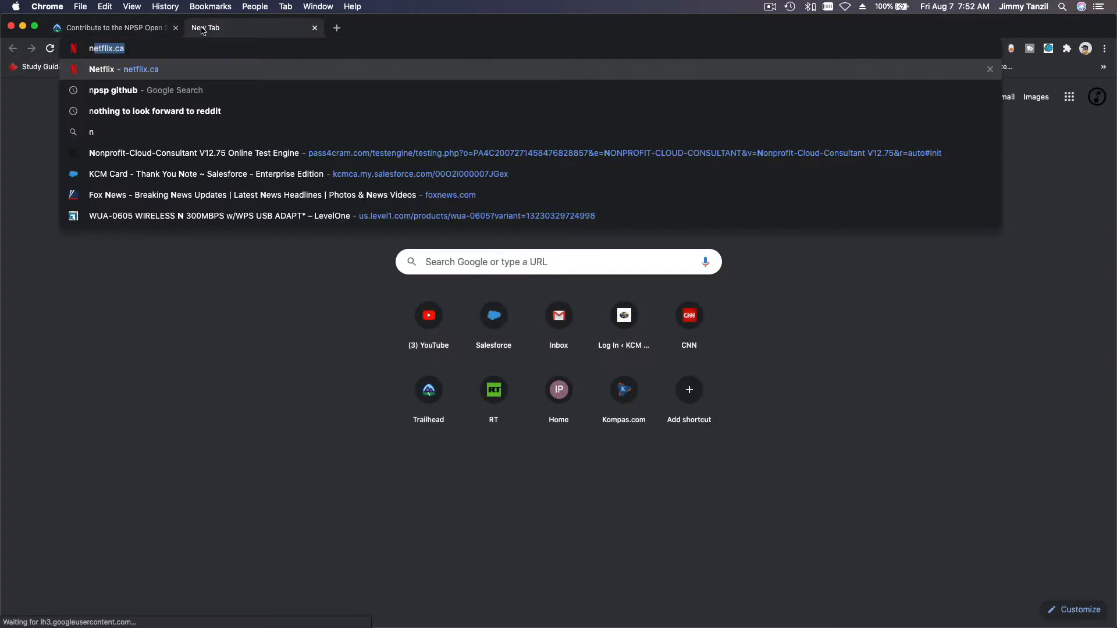
# Search 'npsp github' and browse the SalesforceFoundation/NPSP repository file list.
pyautogui.click(146, 90)
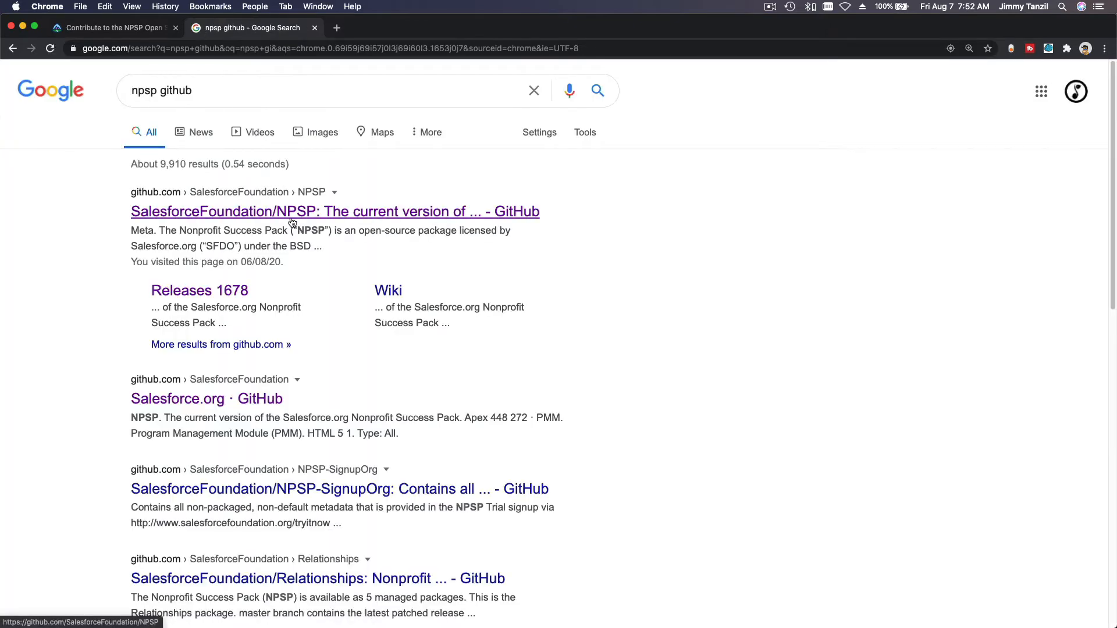
pyautogui.click(335, 210)
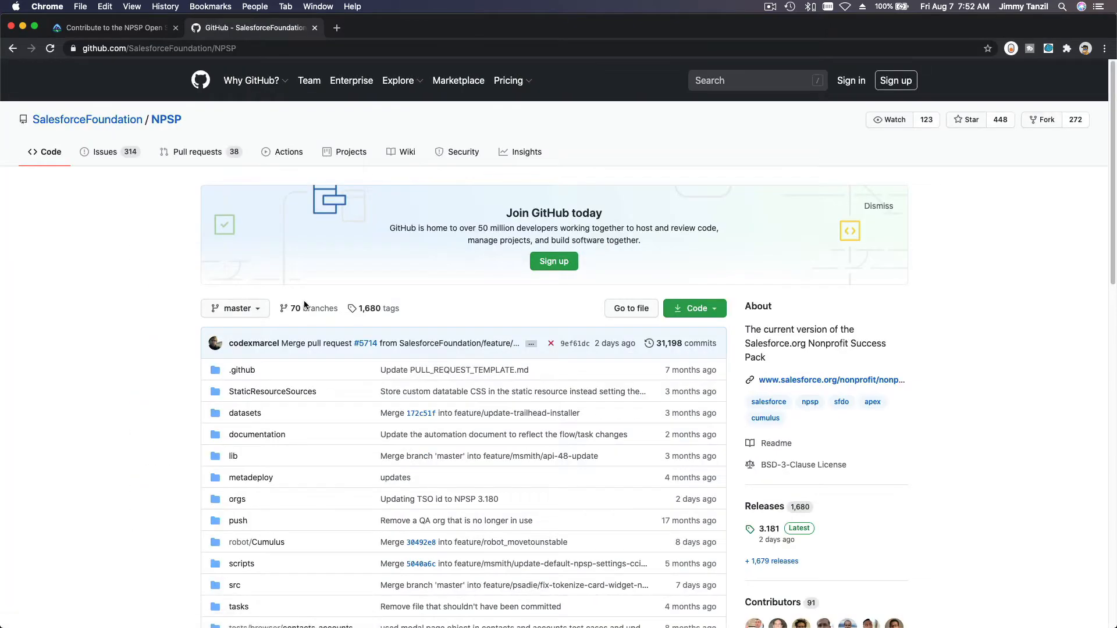
pyautogui.scroll(-3)
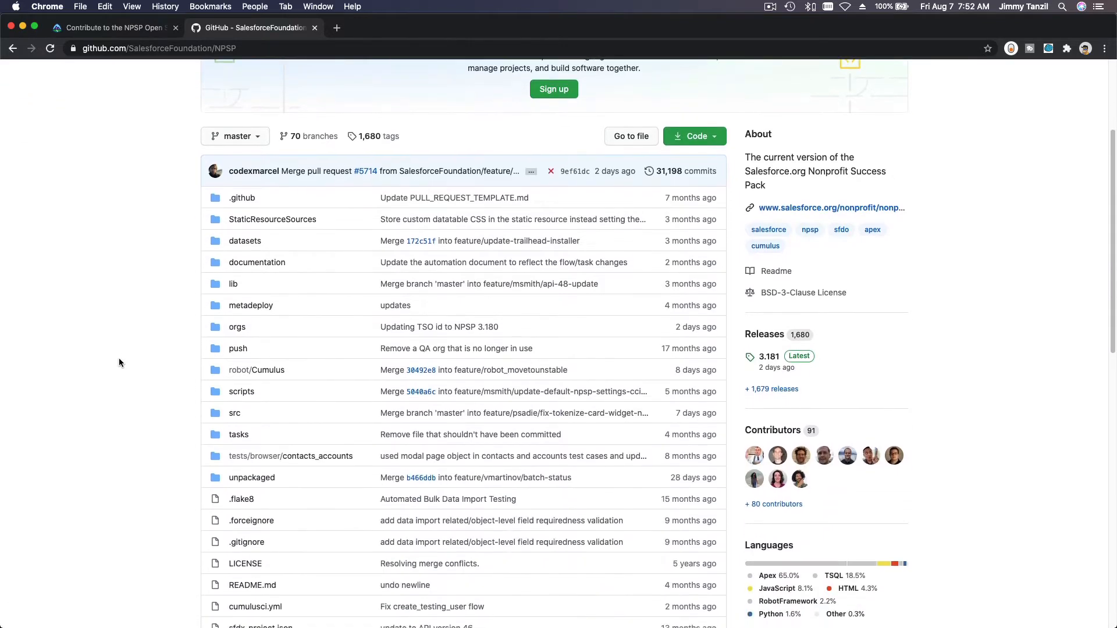
pyautogui.moveTo(136, 309)
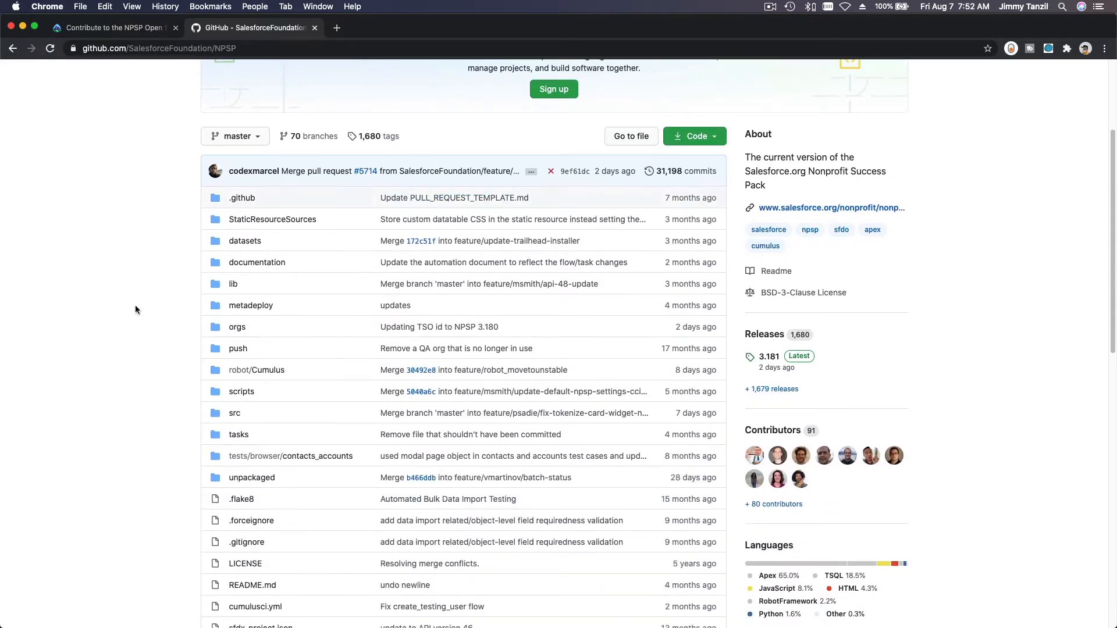
pyautogui.moveTo(170, 395)
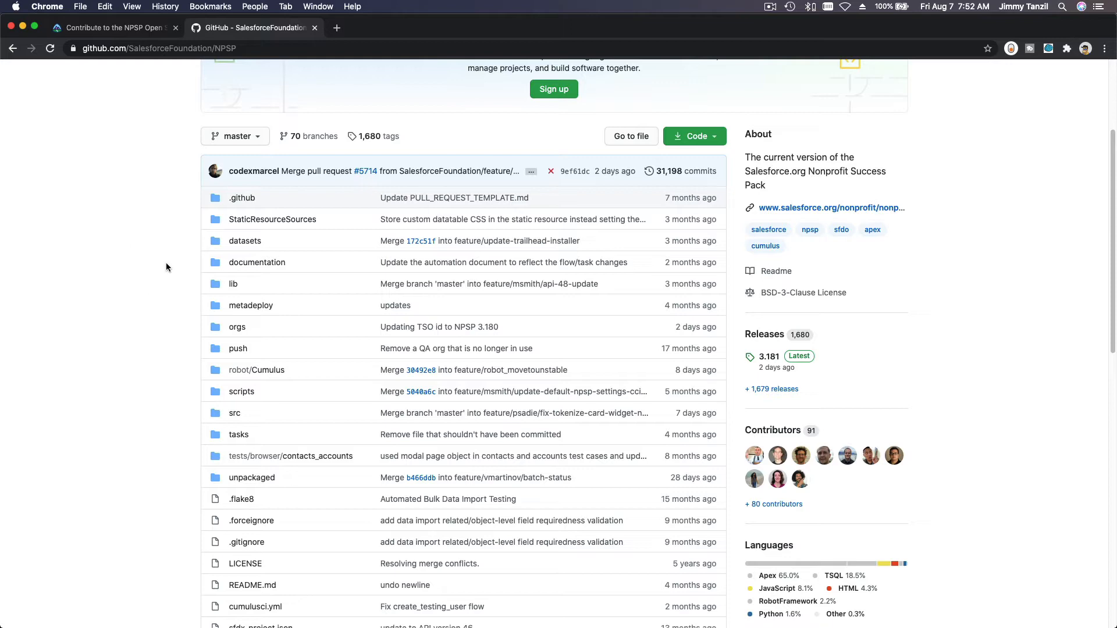
pyautogui.moveTo(128, 181)
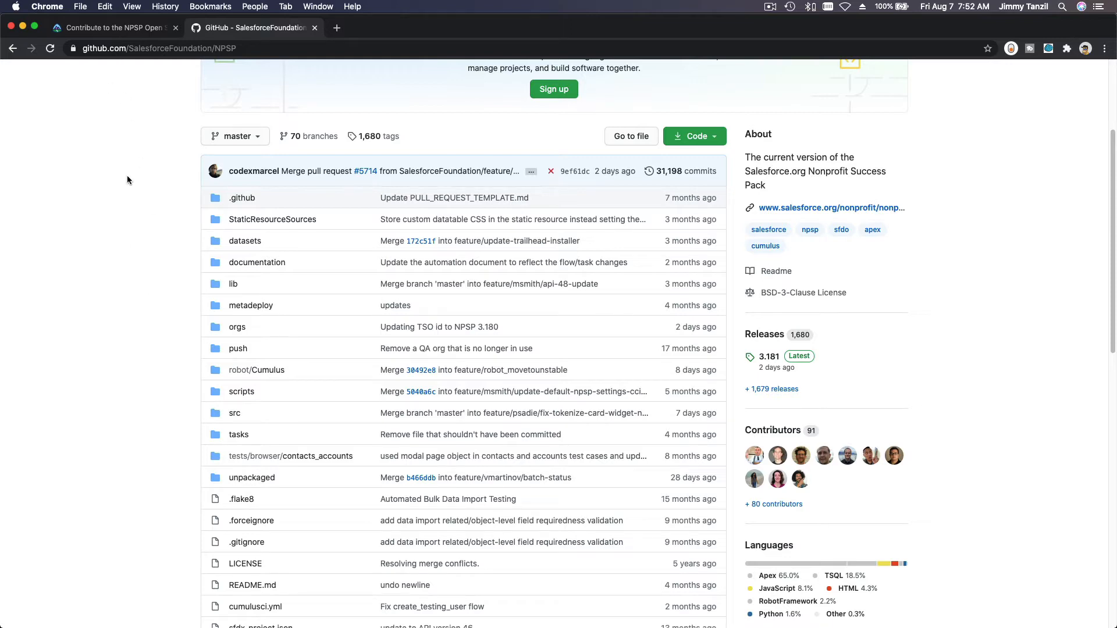
# From the Trailhead avatar menu's Hands-On Orgs, launch the NPSP playground org.
pyautogui.click(111, 27)
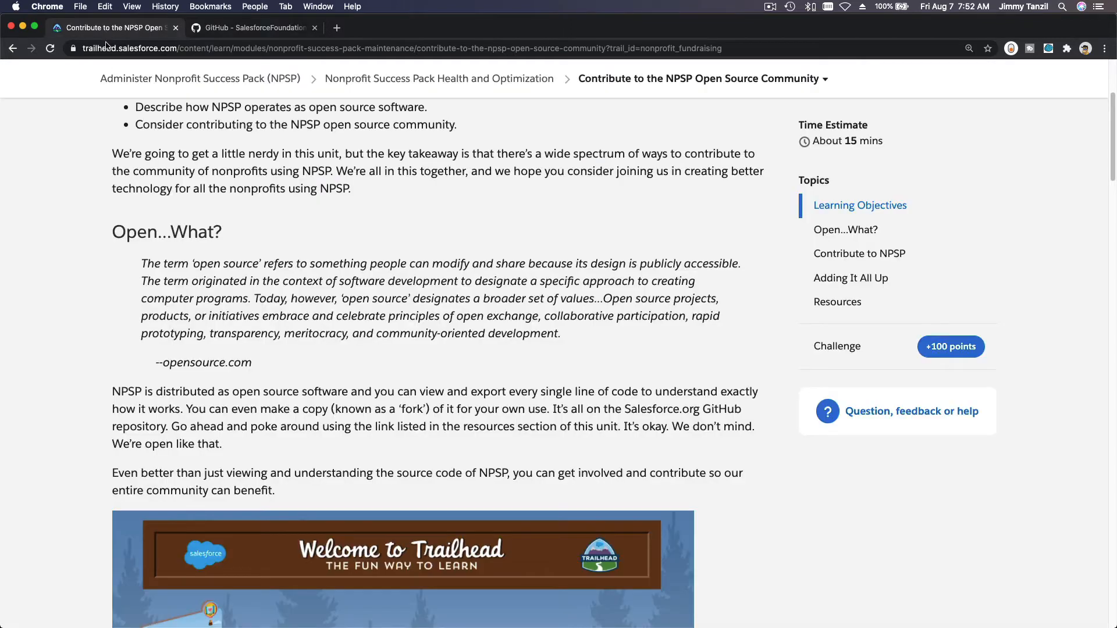
pyautogui.scroll(3)
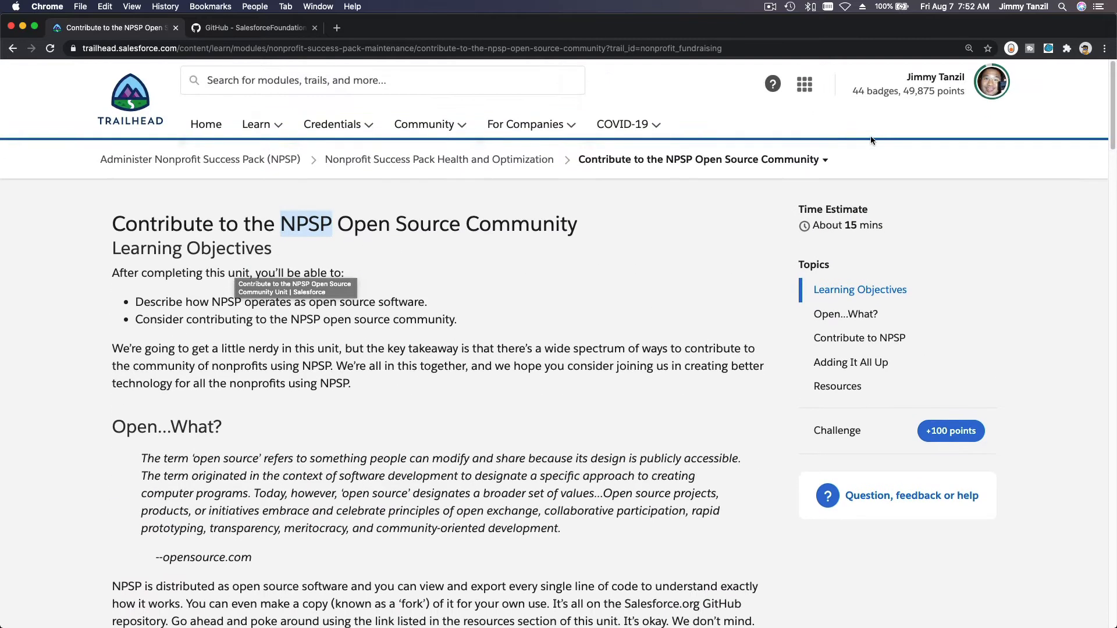
pyautogui.click(990, 80)
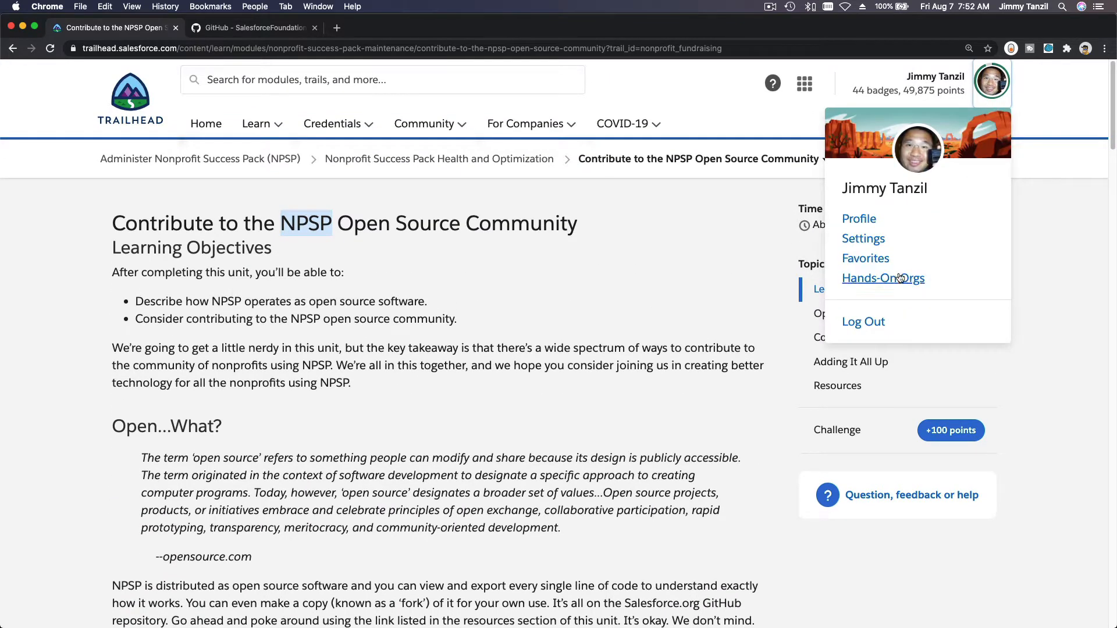
pyautogui.click(883, 278)
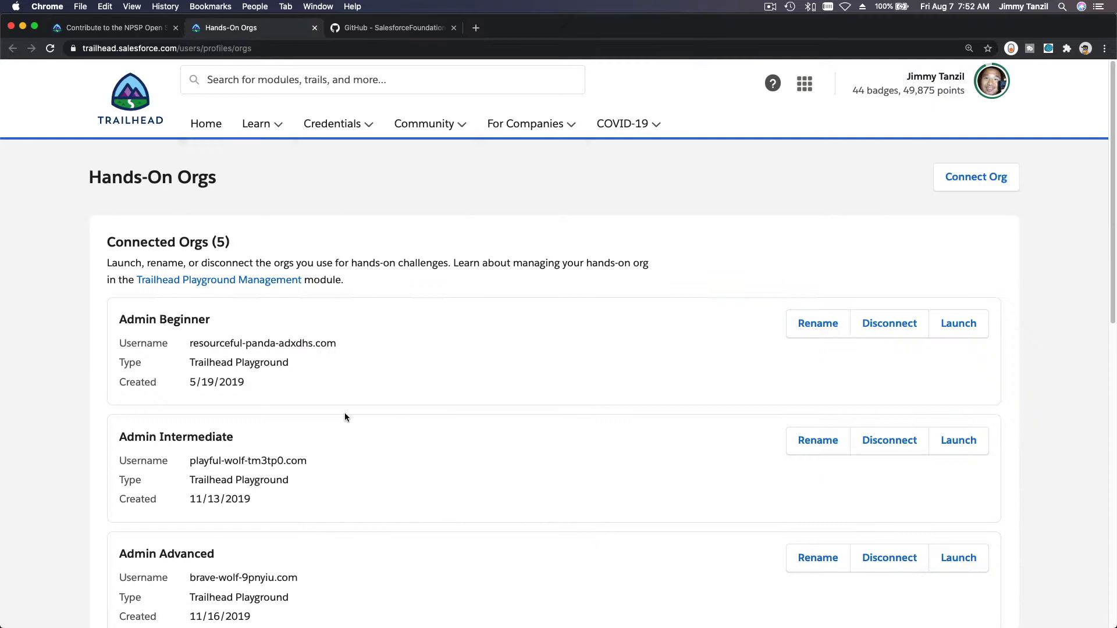
pyautogui.scroll(-3)
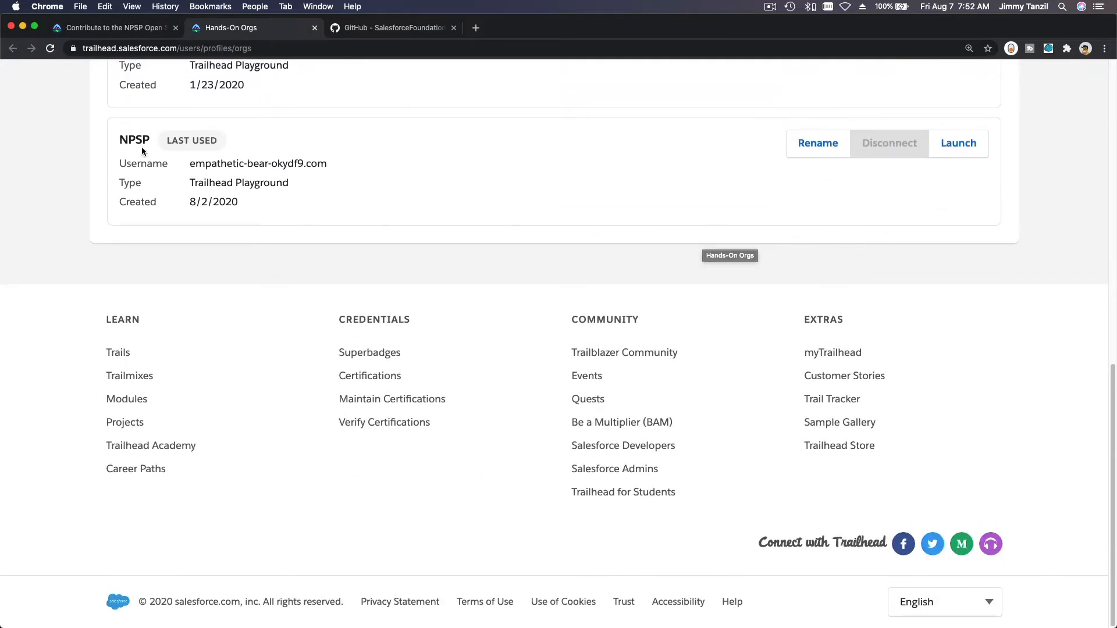
pyautogui.click(957, 143)
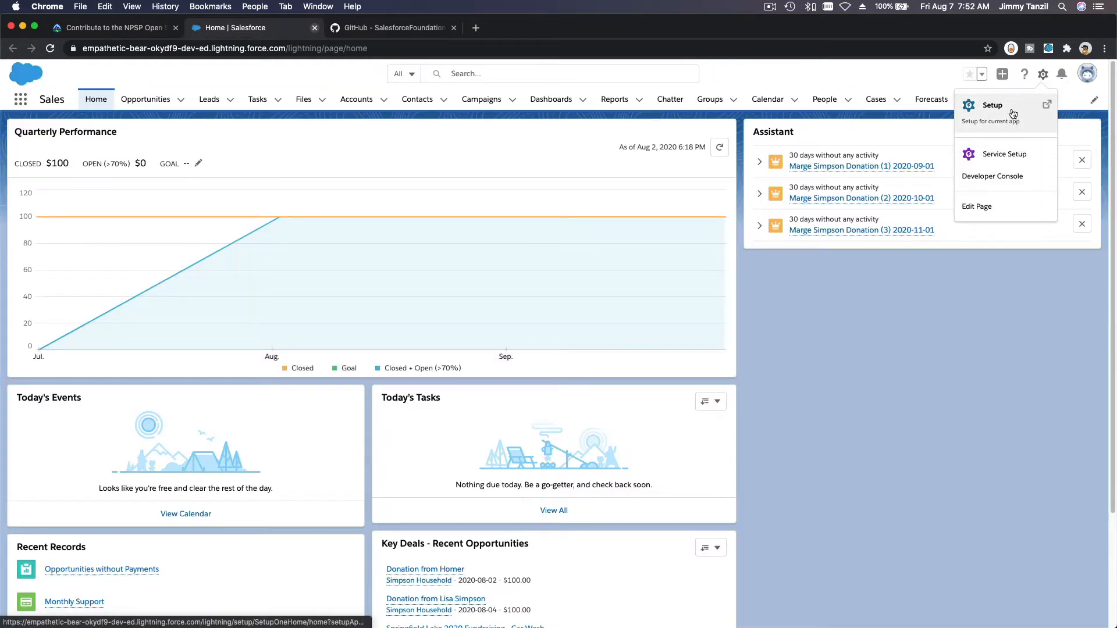
# In Setup, find Apex Classes via Quick Find and view ACCT_AccountMerge_TDTM's detail page.
pyautogui.click(991, 105)
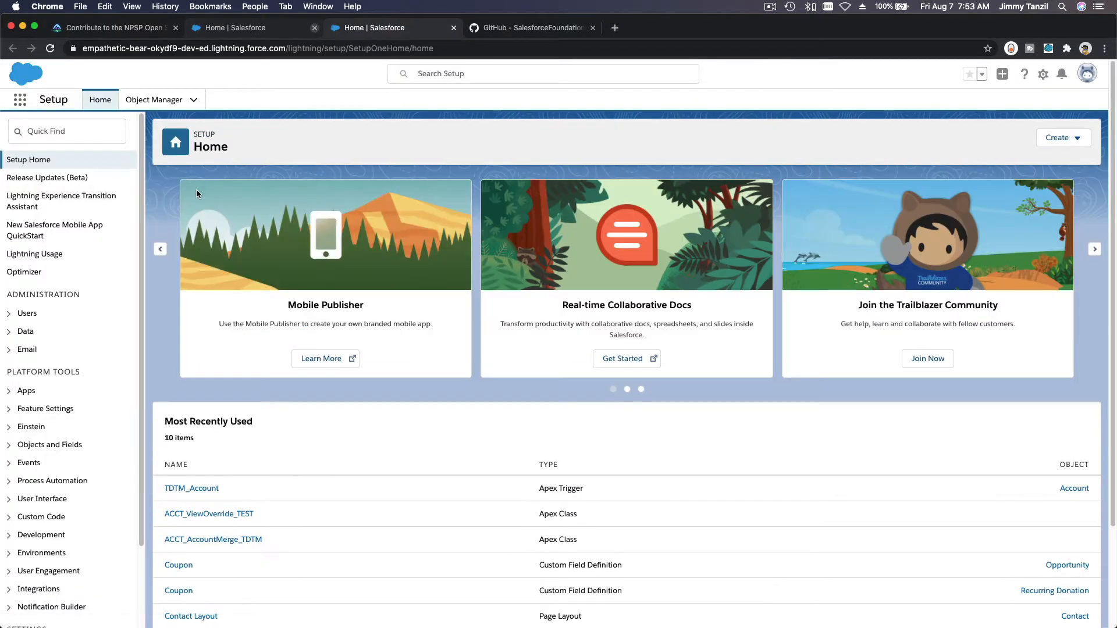
pyautogui.click(67, 130)
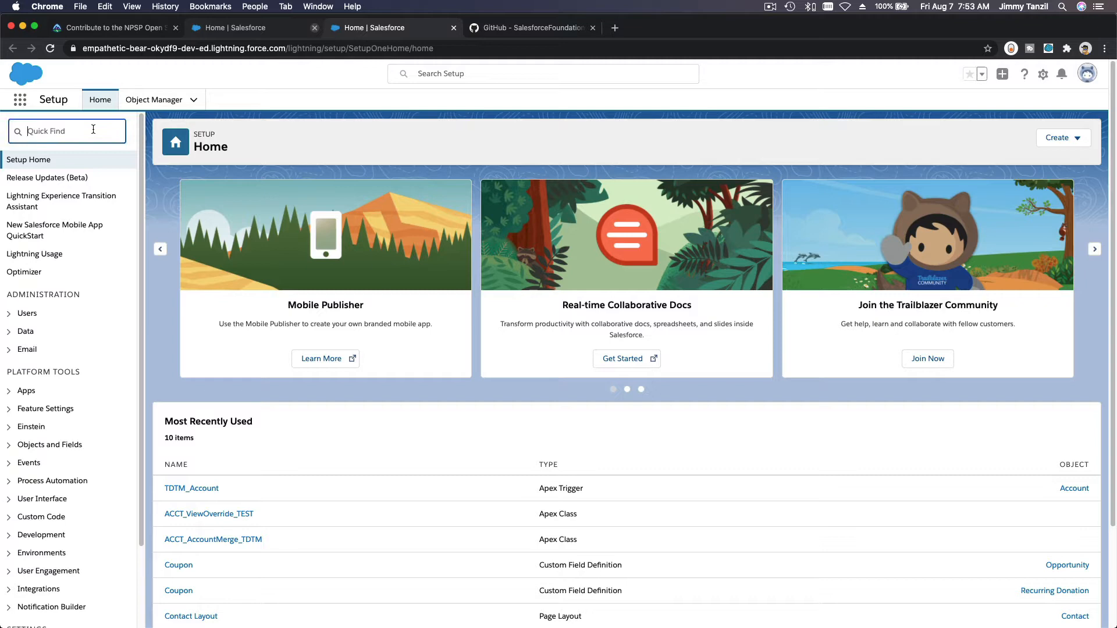
pyautogui.write('Apex clas')
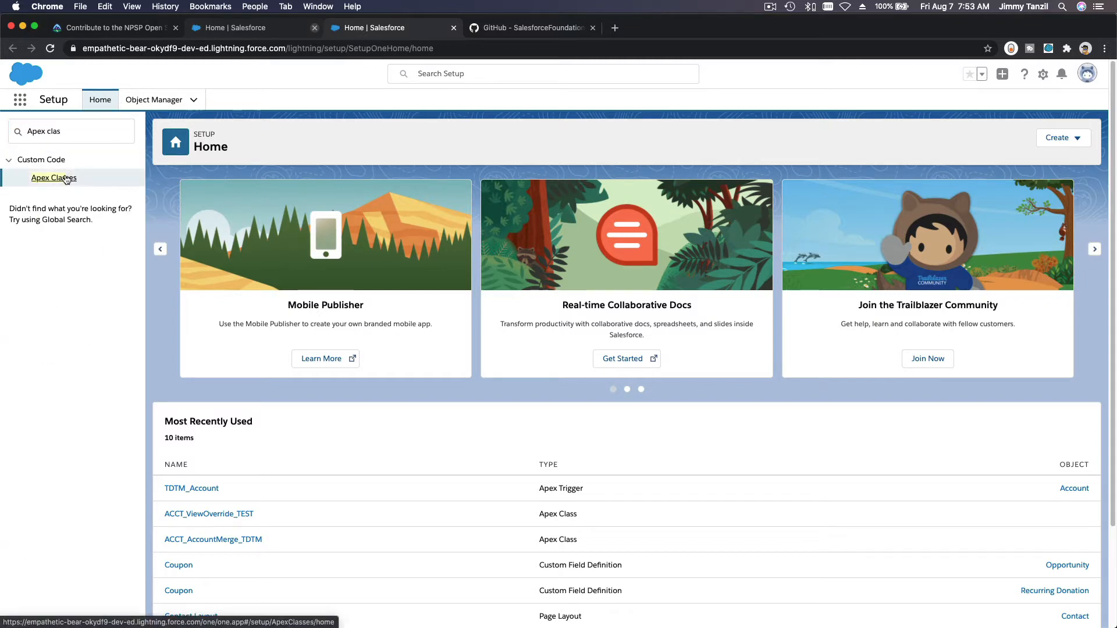
pyautogui.click(53, 177)
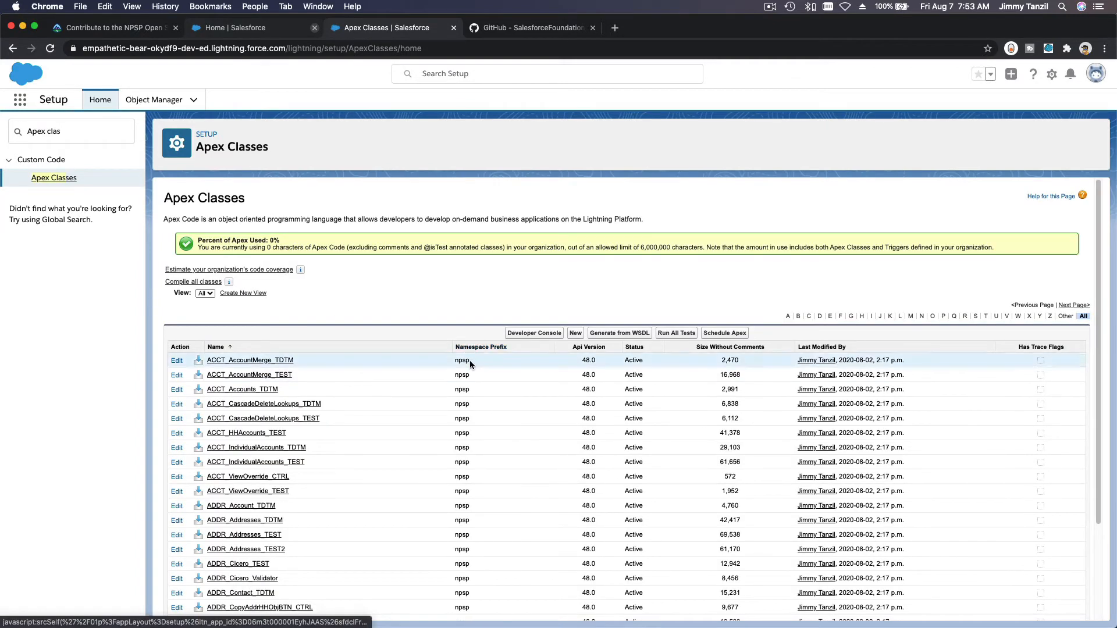
pyautogui.scroll(-3)
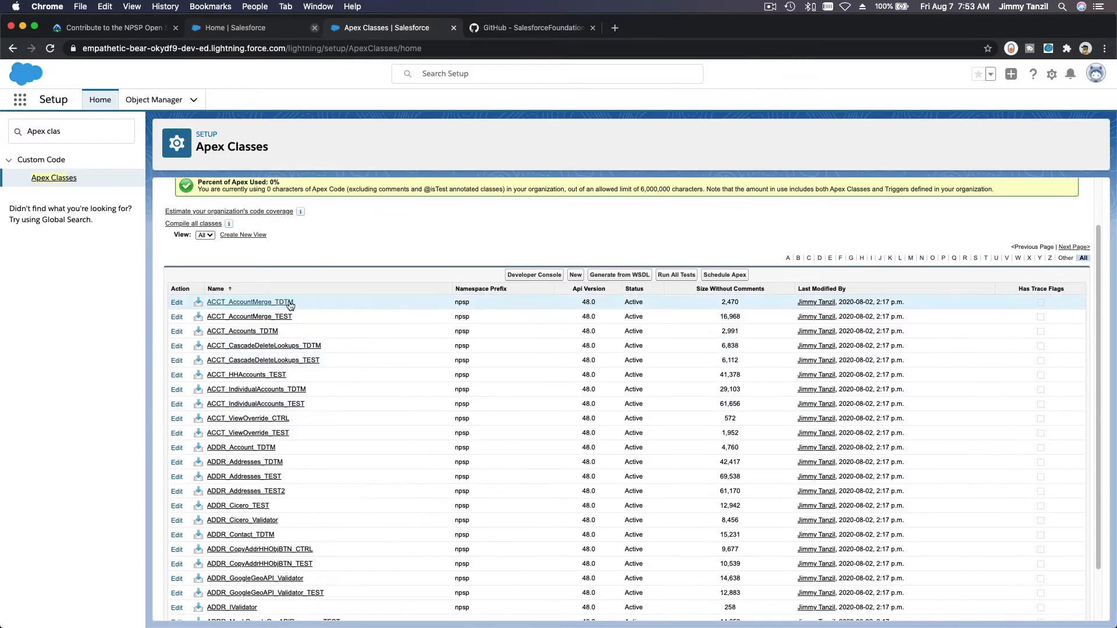
pyautogui.click(249, 303)
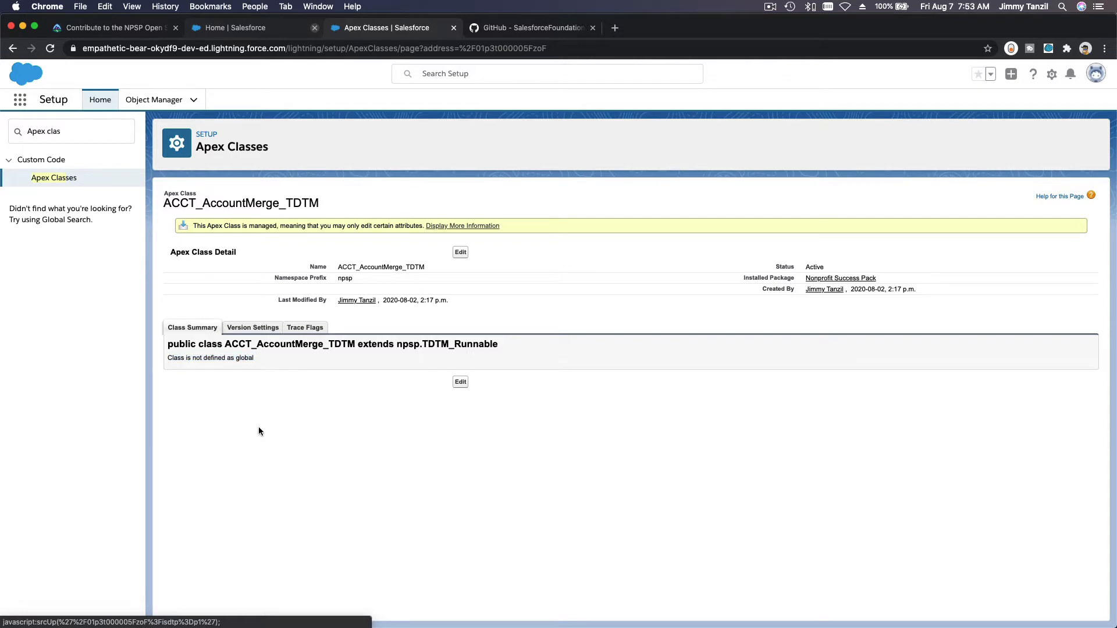
pyautogui.moveTo(217, 381)
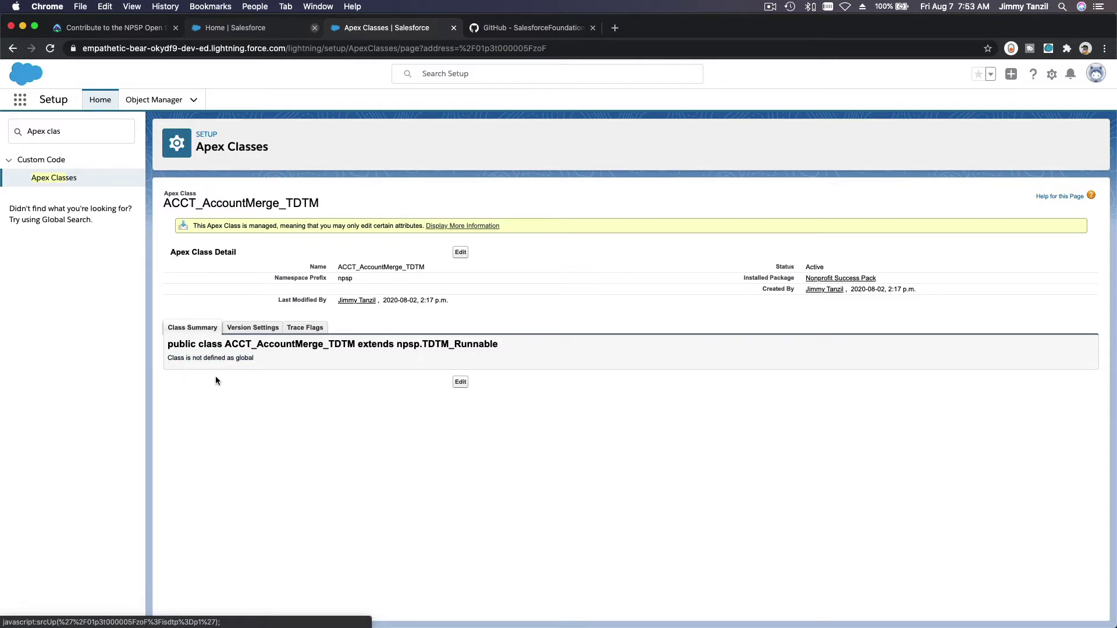
pyautogui.moveTo(322, 259)
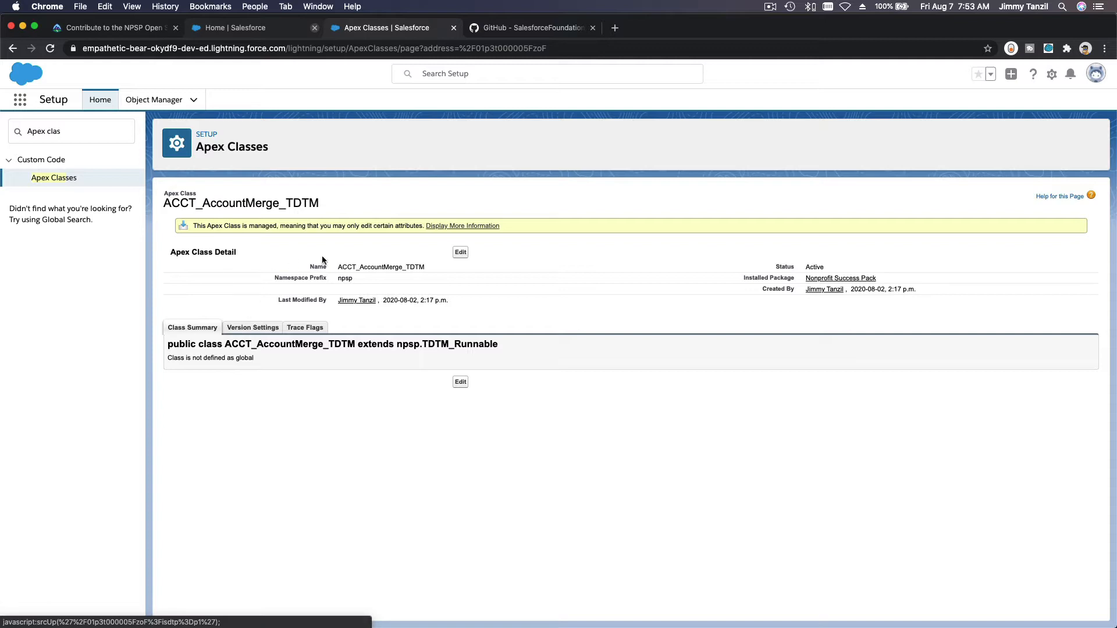
pyautogui.moveTo(342, 242)
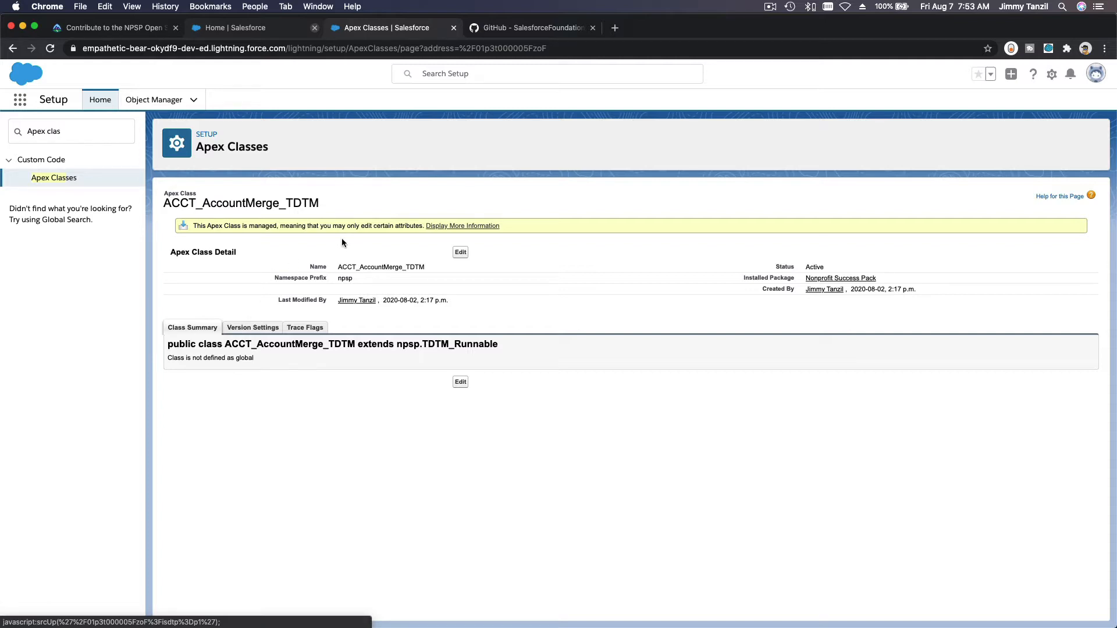
pyautogui.moveTo(259, 357)
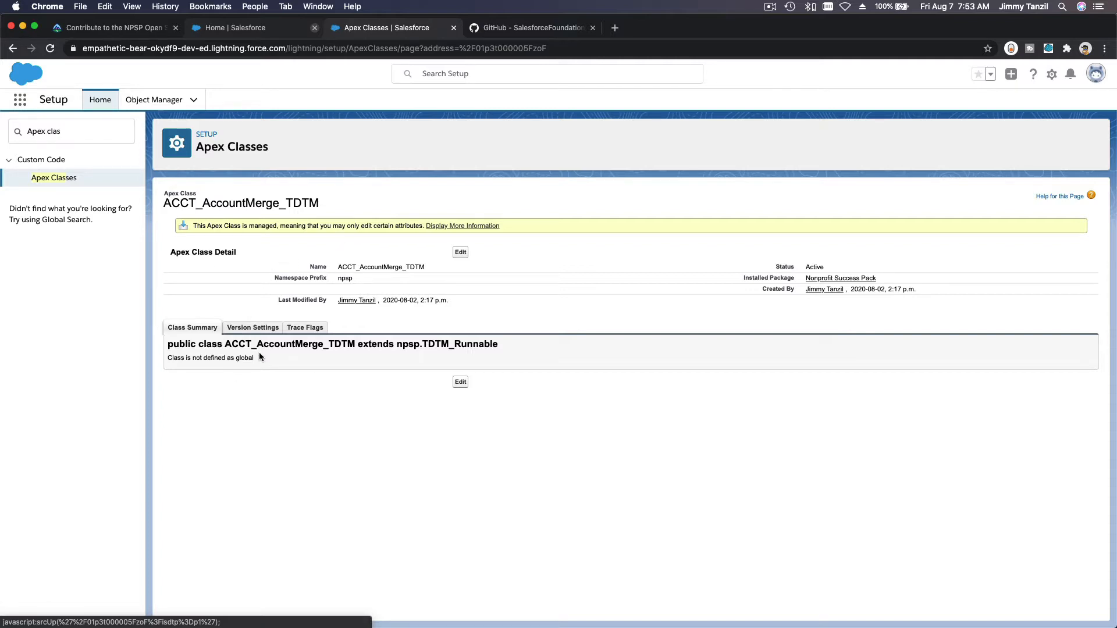
pyautogui.moveTo(164, 58)
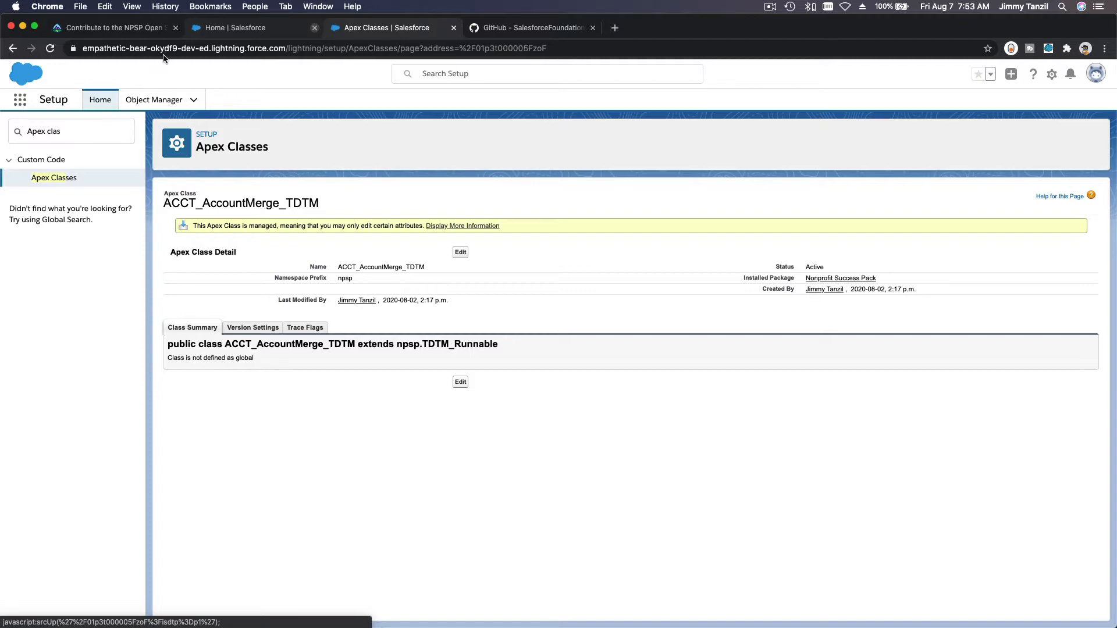
# Highlight the Trailhead unit title, then return to the NPSP repository file list.
pyautogui.click(114, 27)
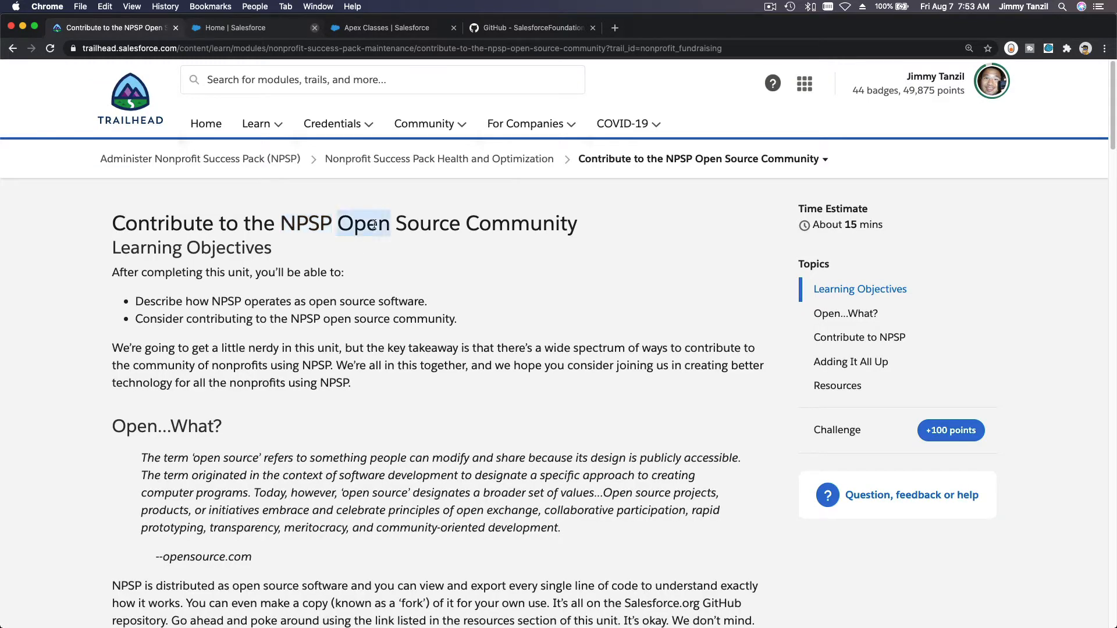
pyautogui.tripleClick(345, 223)
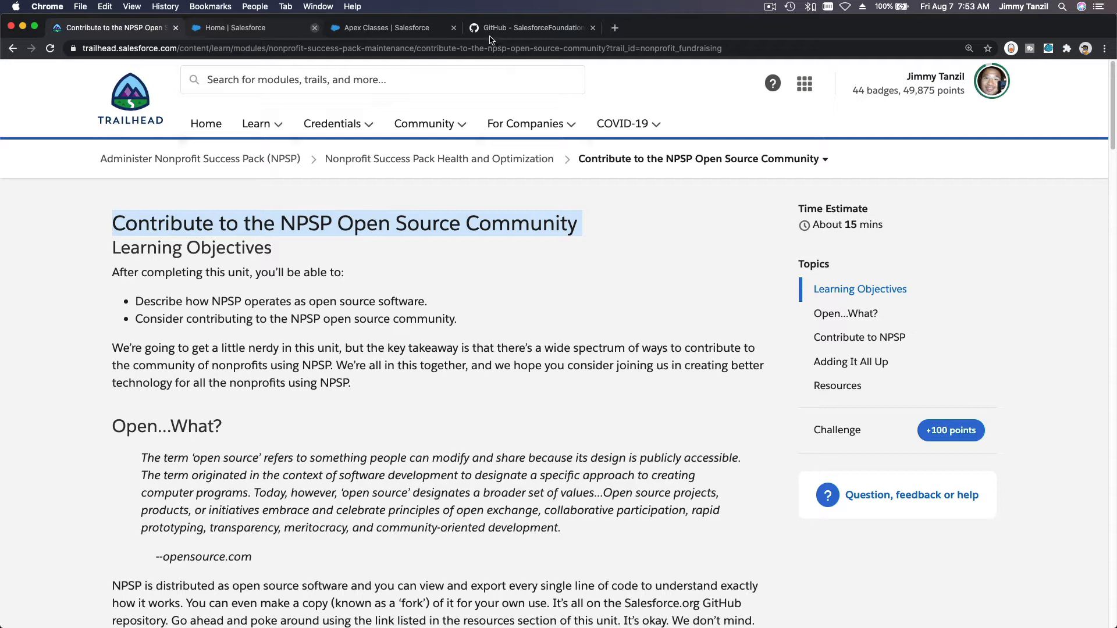
pyautogui.click(527, 27)
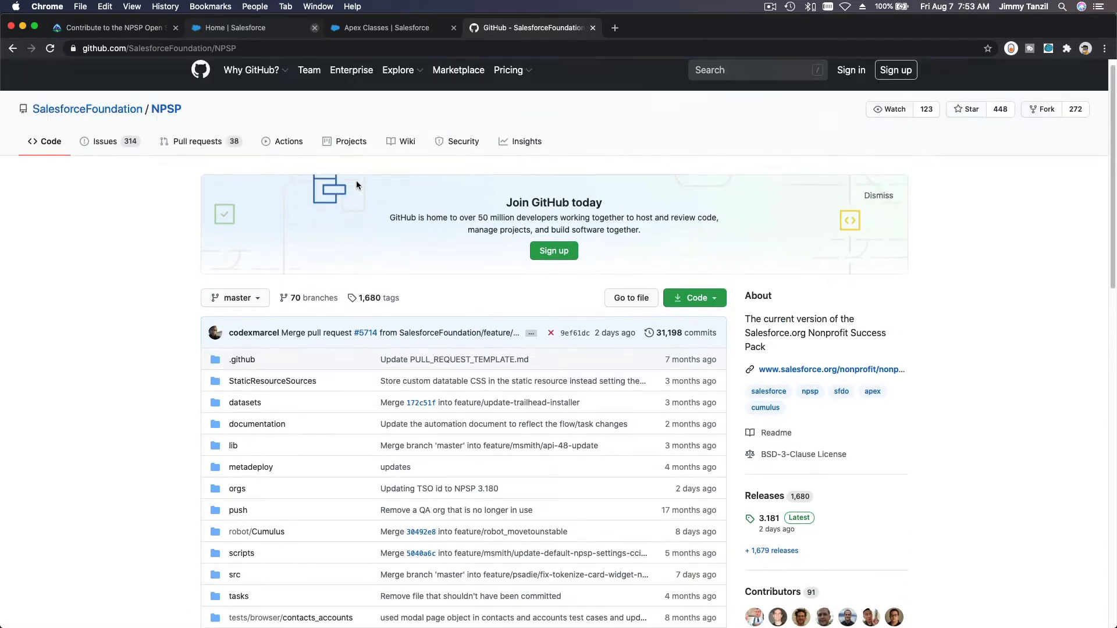
pyautogui.scroll(-3)
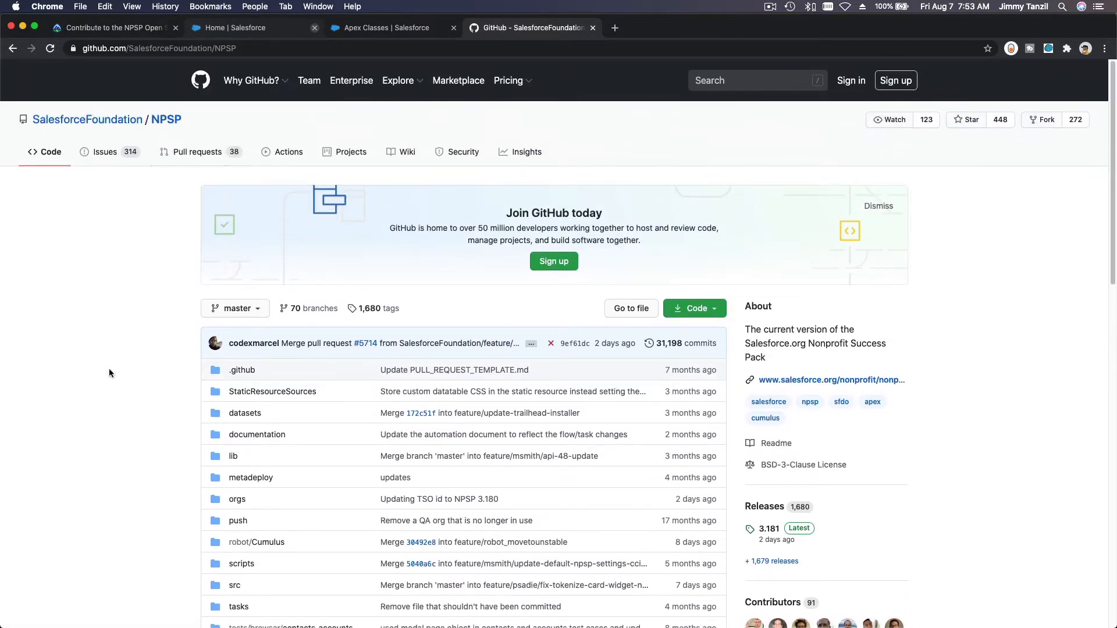
pyautogui.scroll(-3)
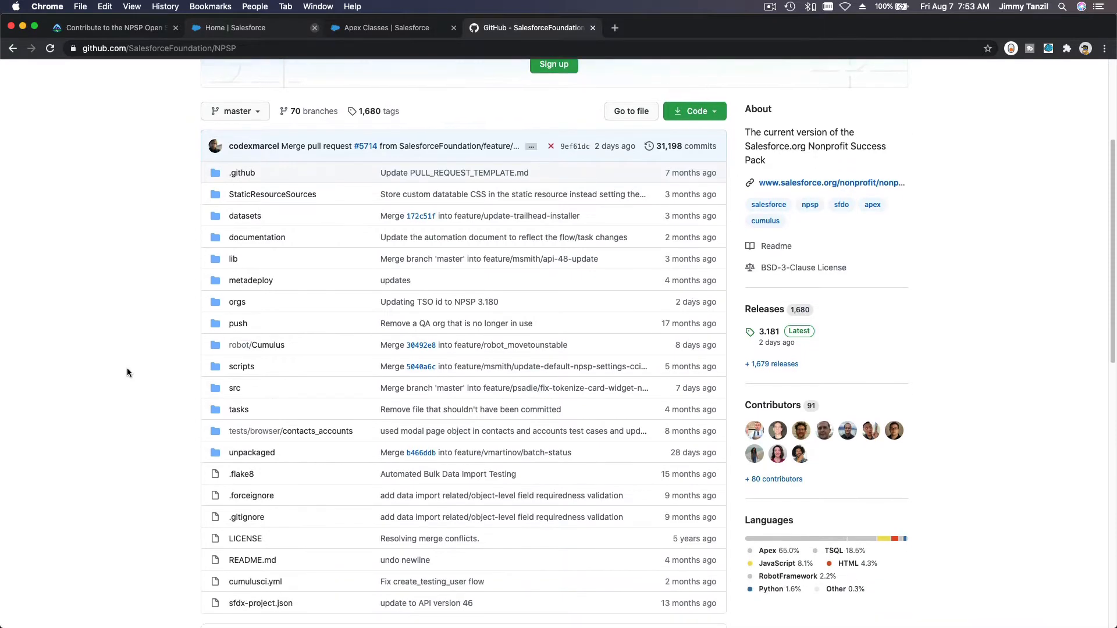
pyautogui.moveTo(234, 388)
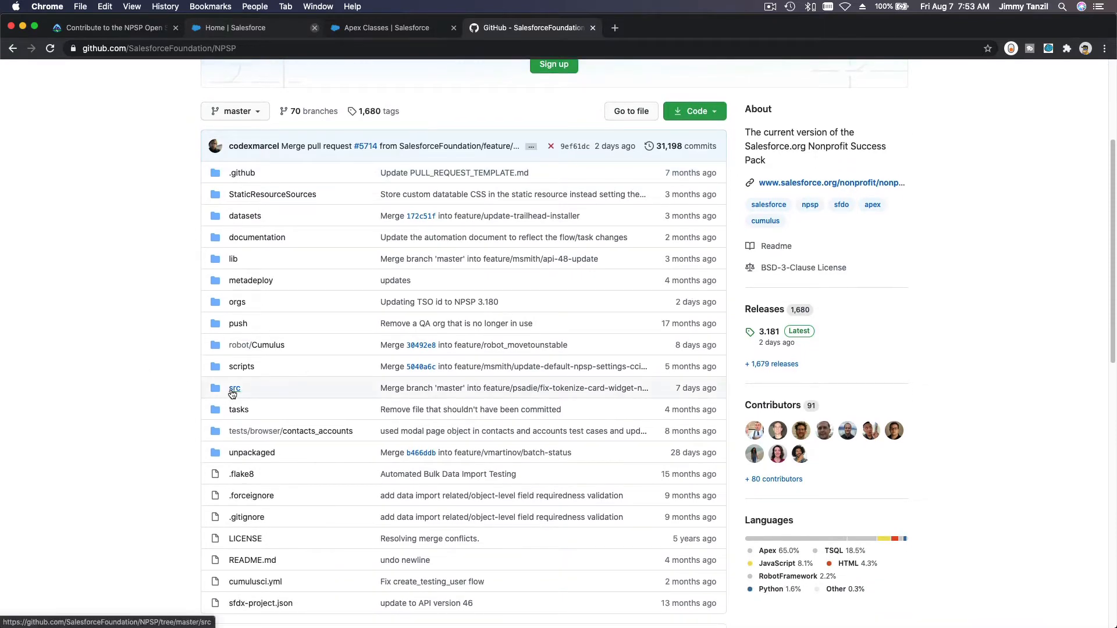
pyautogui.moveTo(233, 387)
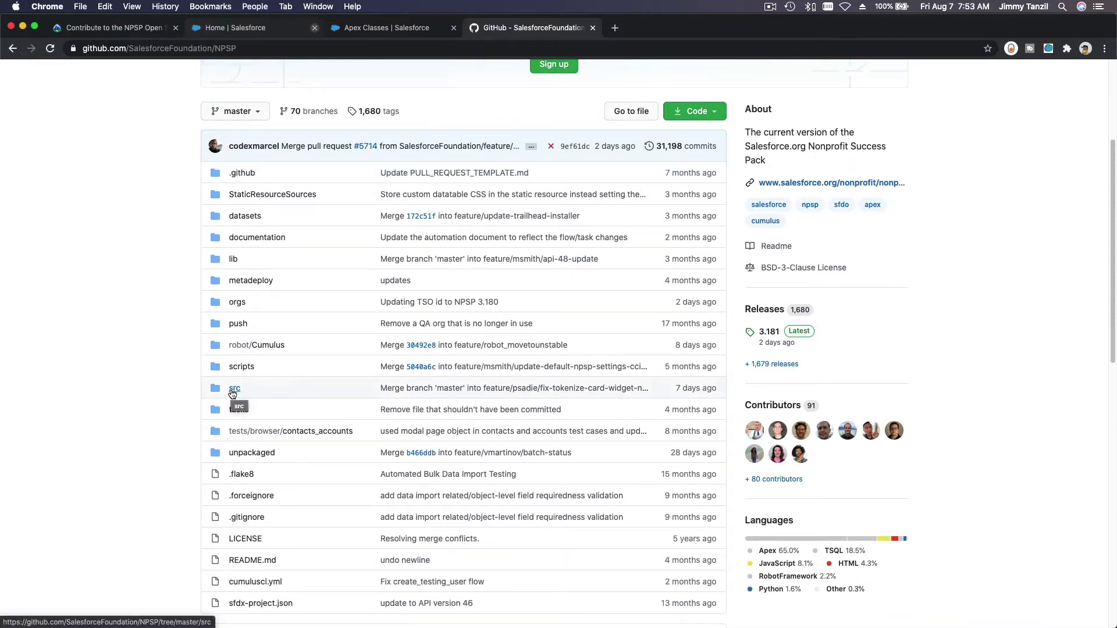
# Navigate into the repository's src folder and then its classes folder.
pyautogui.click(234, 387)
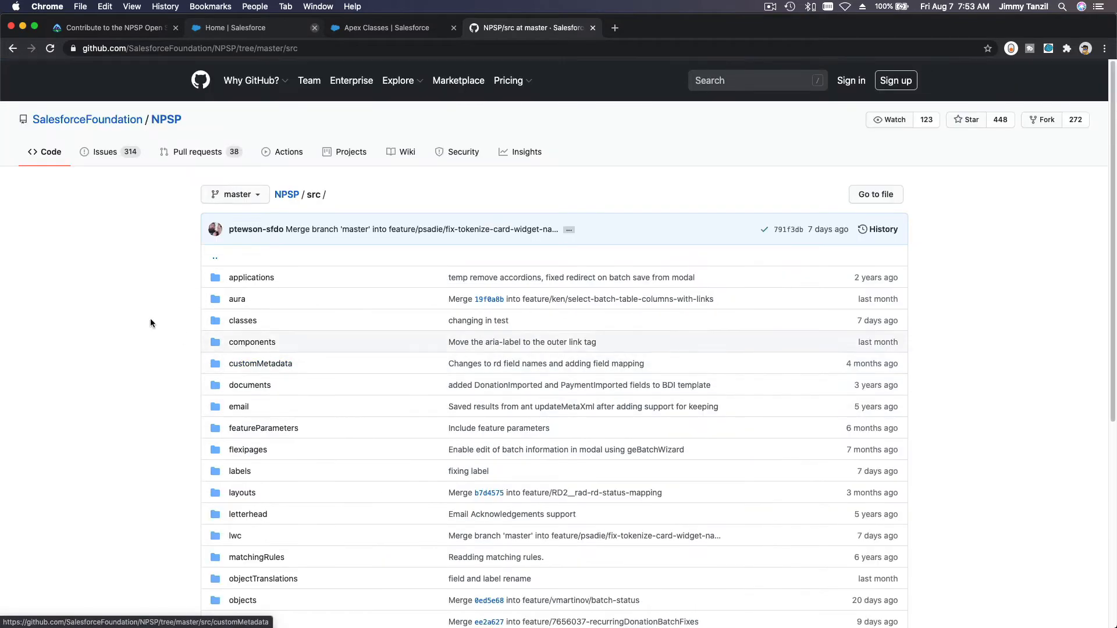
pyautogui.scroll(-3)
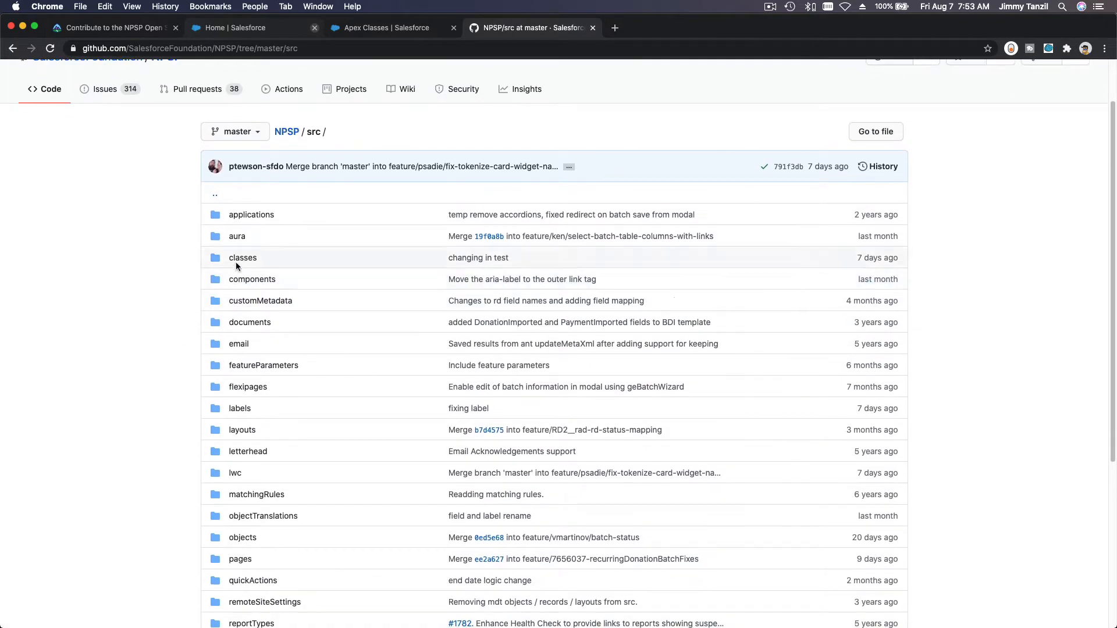
pyautogui.moveTo(237, 534)
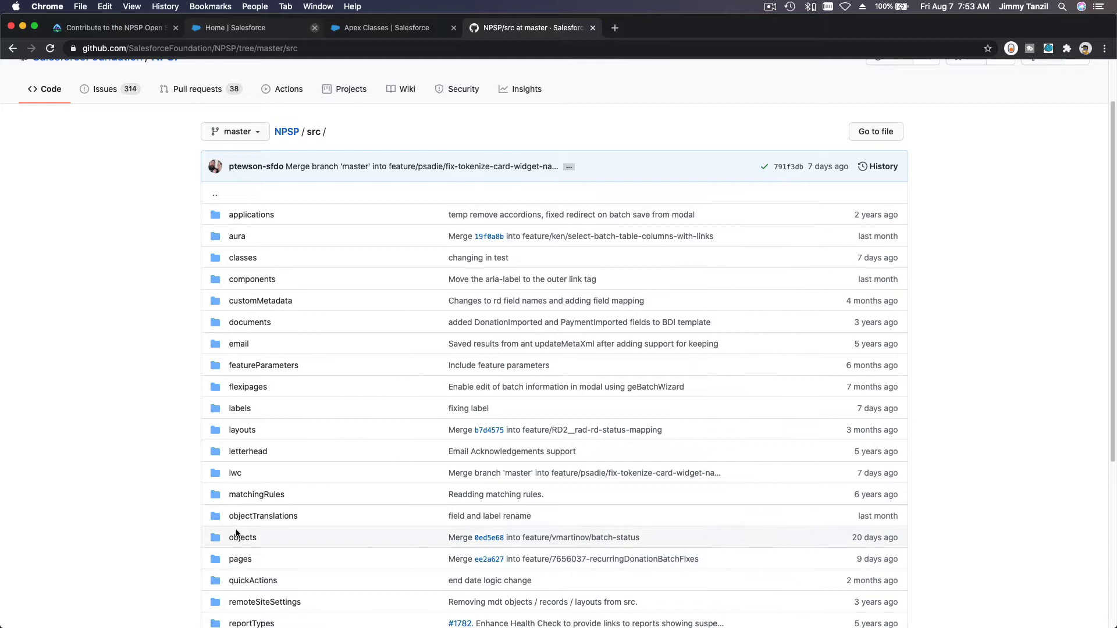
pyautogui.moveTo(244, 547)
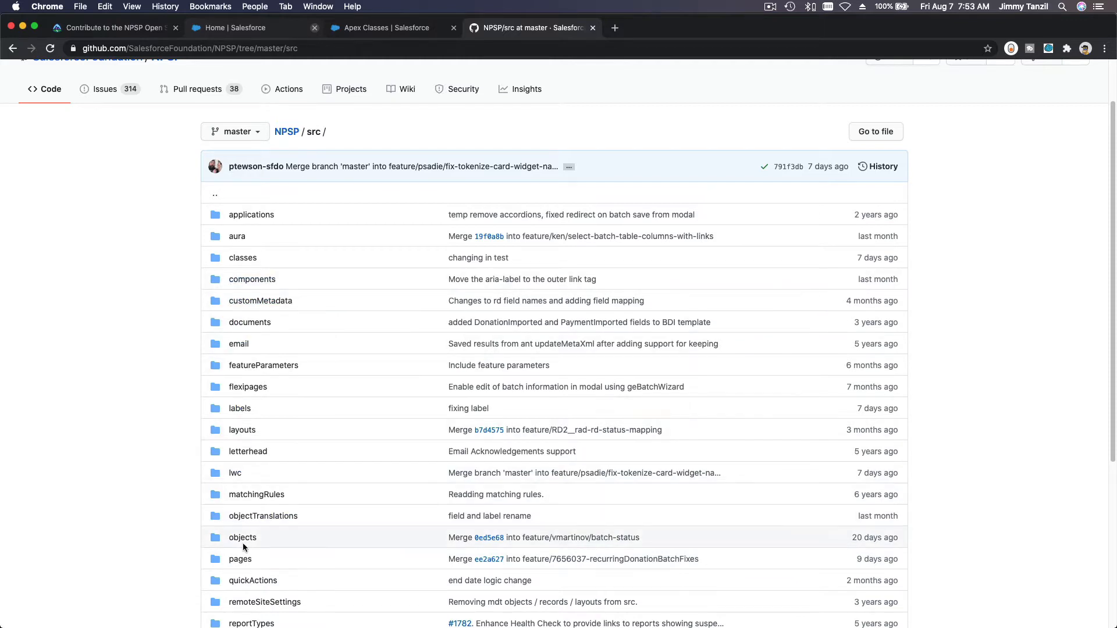
pyautogui.moveTo(243, 537)
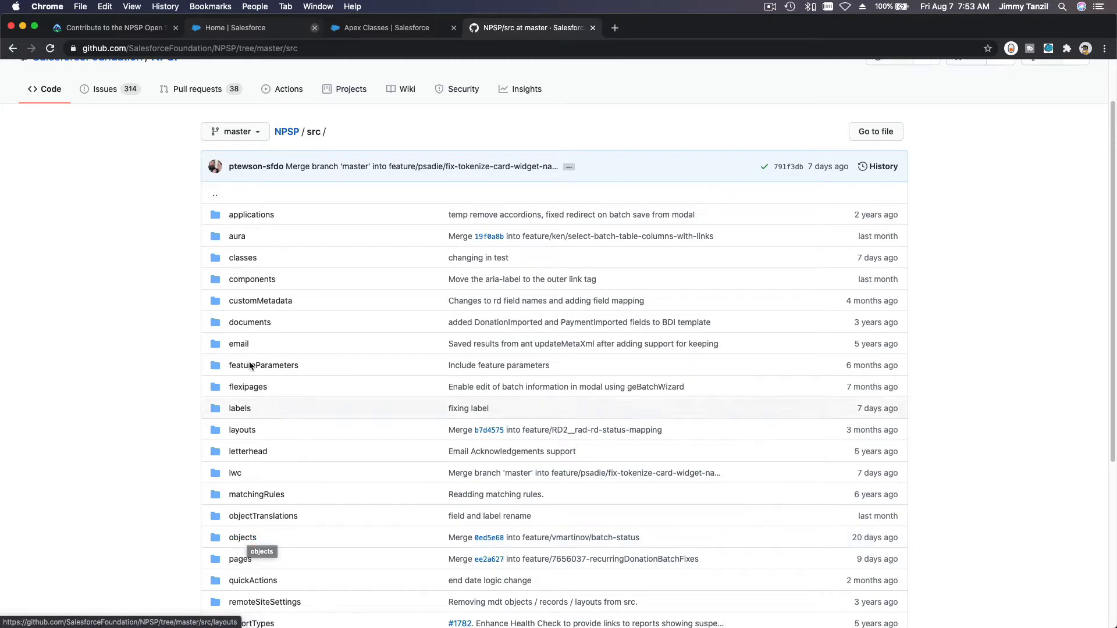
pyautogui.click(242, 257)
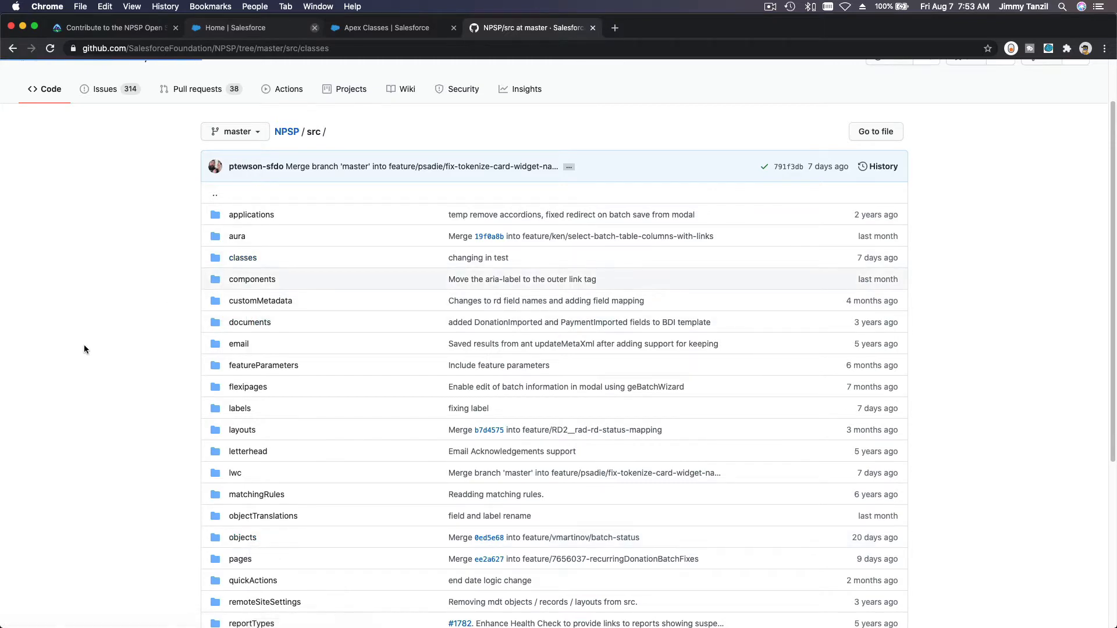
pyautogui.click(242, 257)
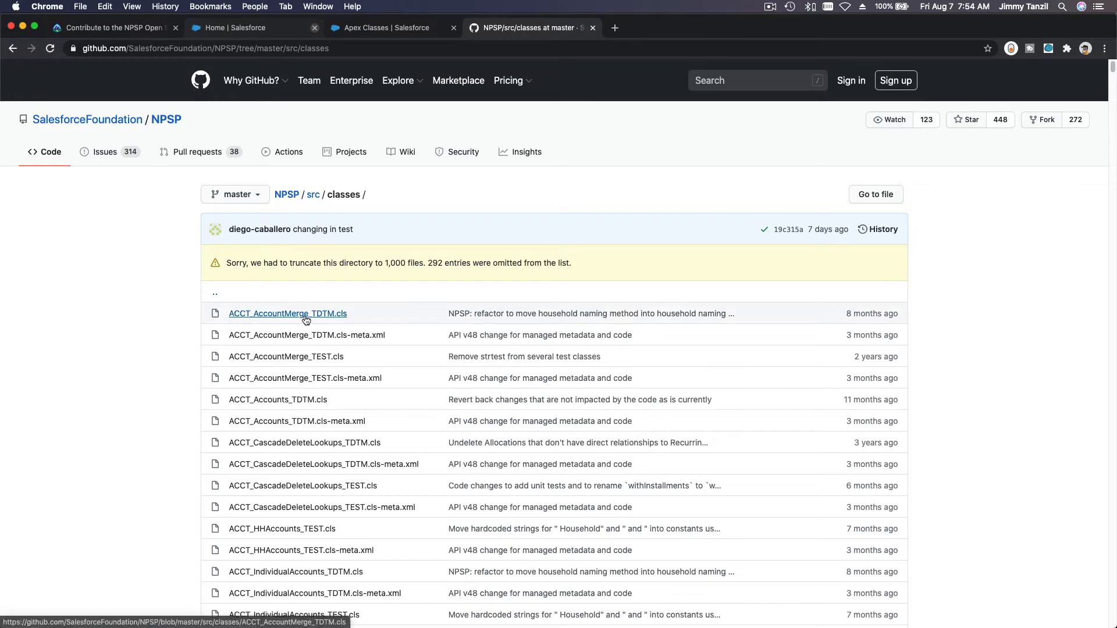
# Read ACCT_AccountMerge_TDTM.cls from top to bottom and back to the top.
pyautogui.click(287, 313)
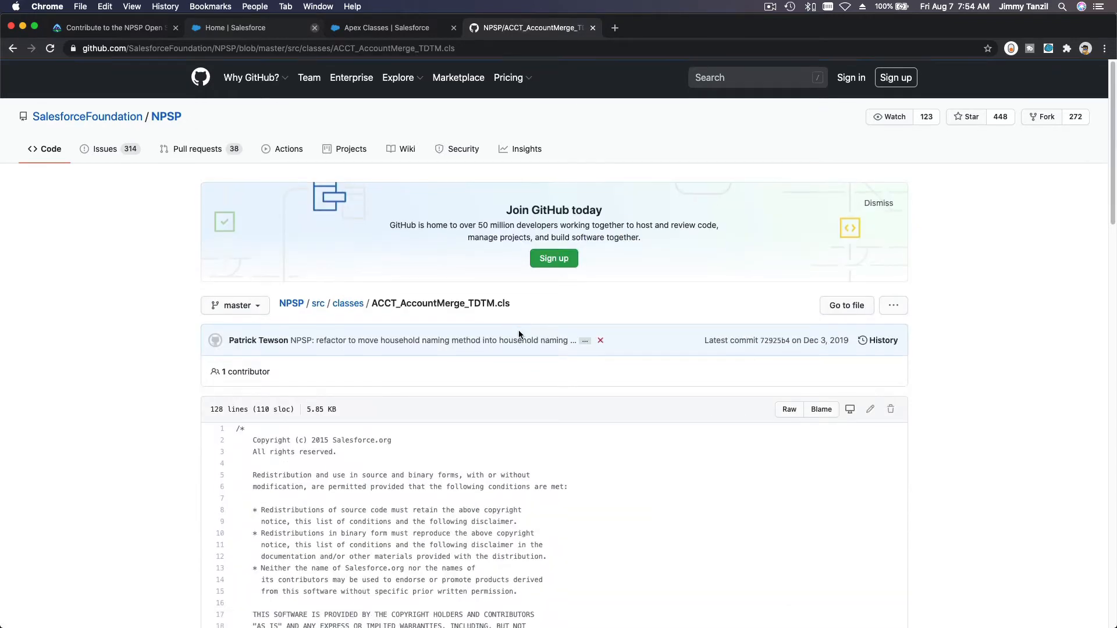
pyautogui.scroll(-3)
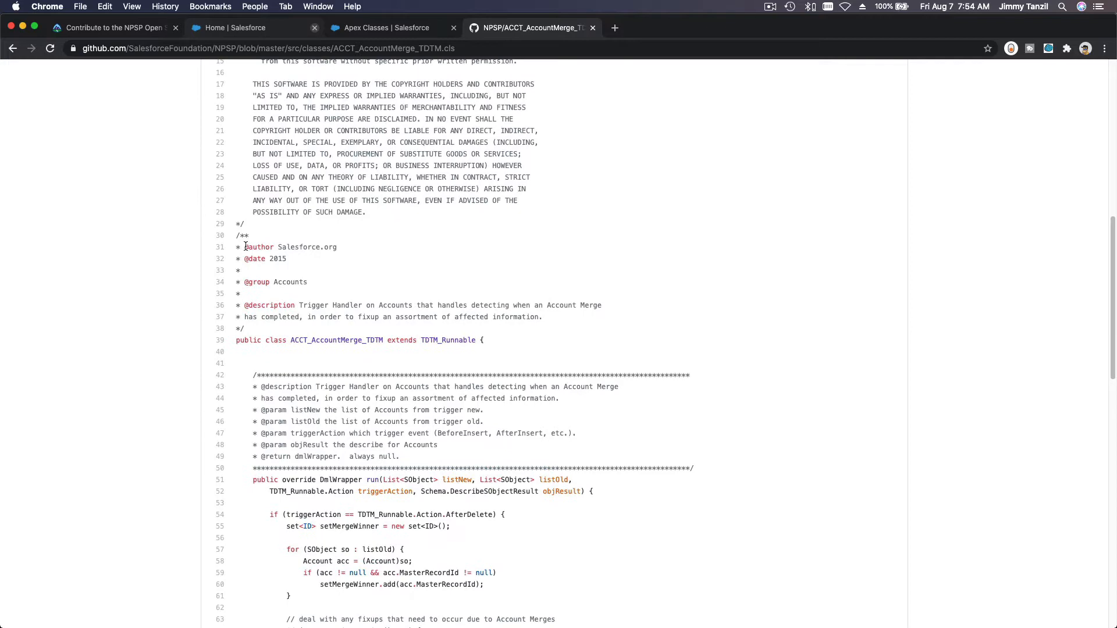
pyautogui.scroll(-3)
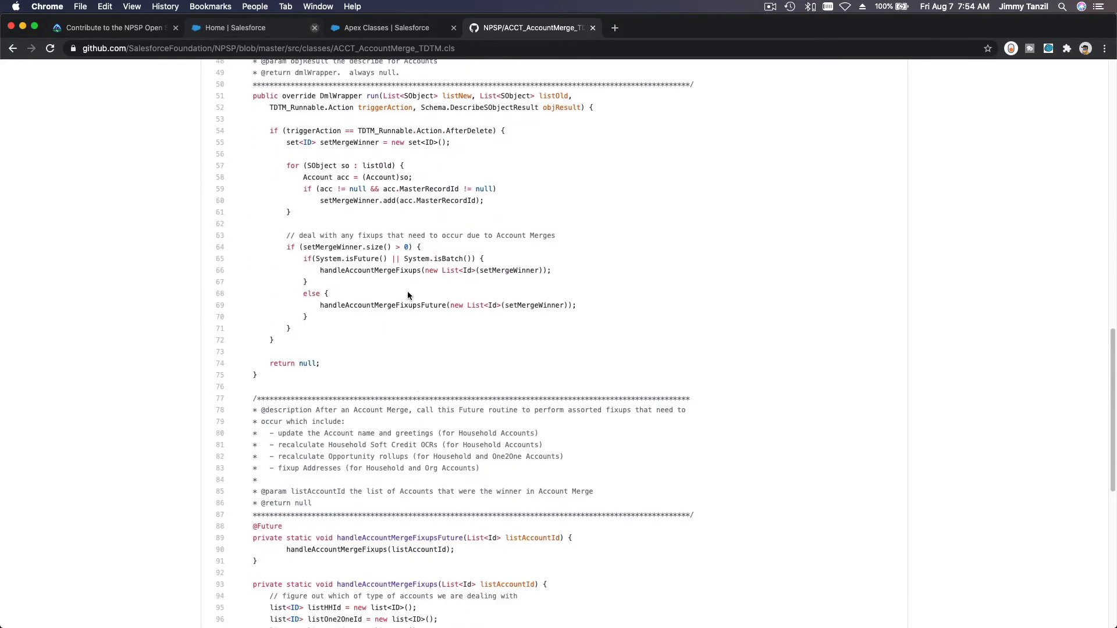
pyautogui.scroll(-3)
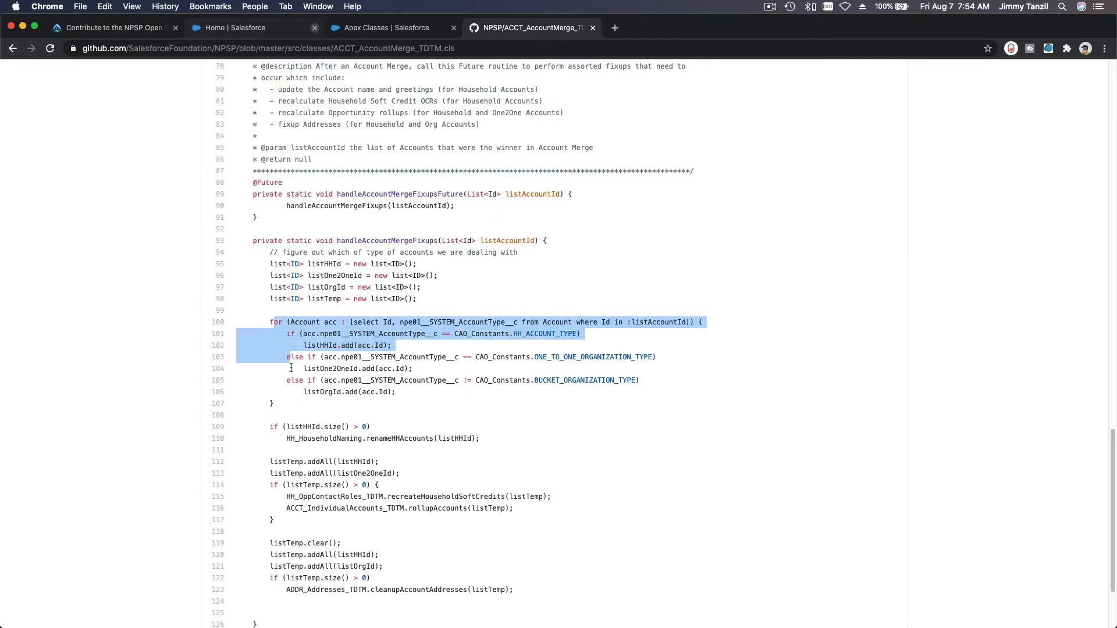
pyautogui.scroll(-3)
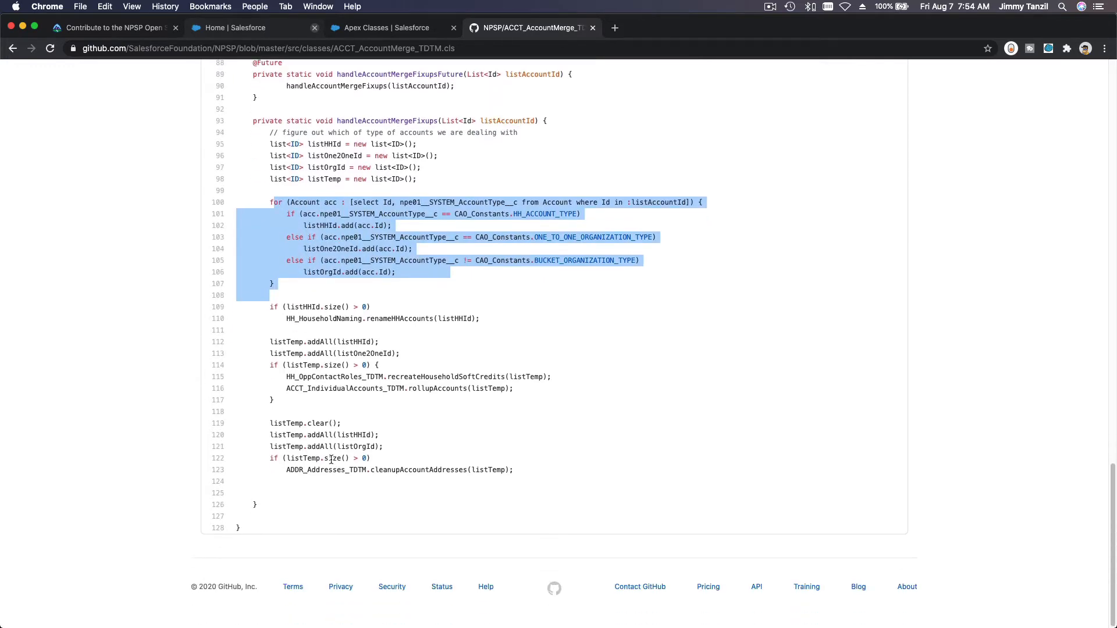
pyautogui.scroll(3)
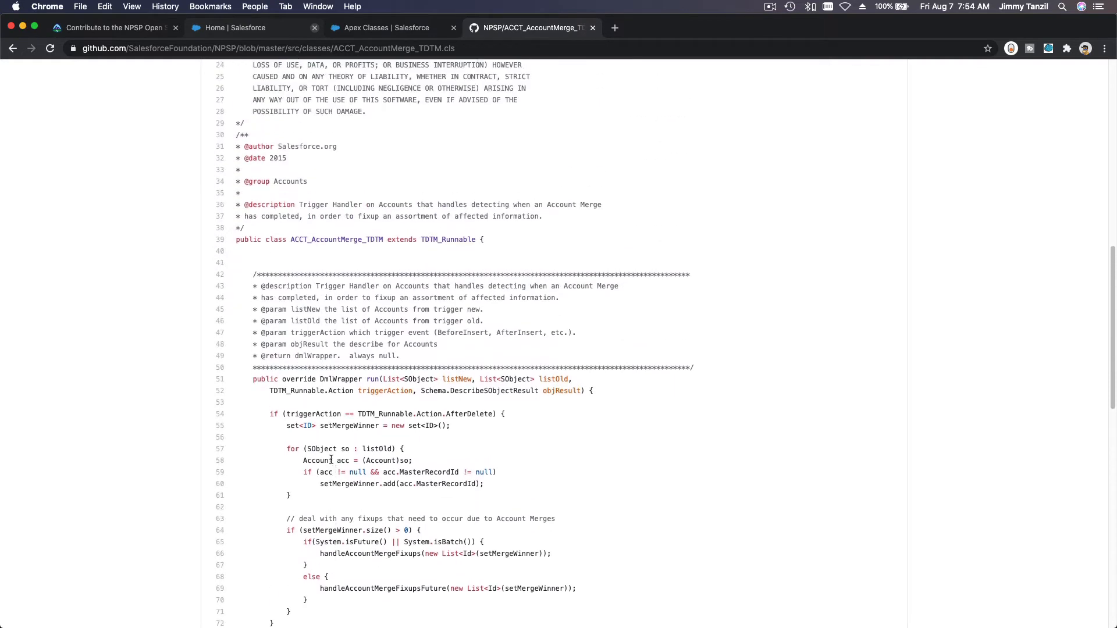
pyautogui.scroll(3)
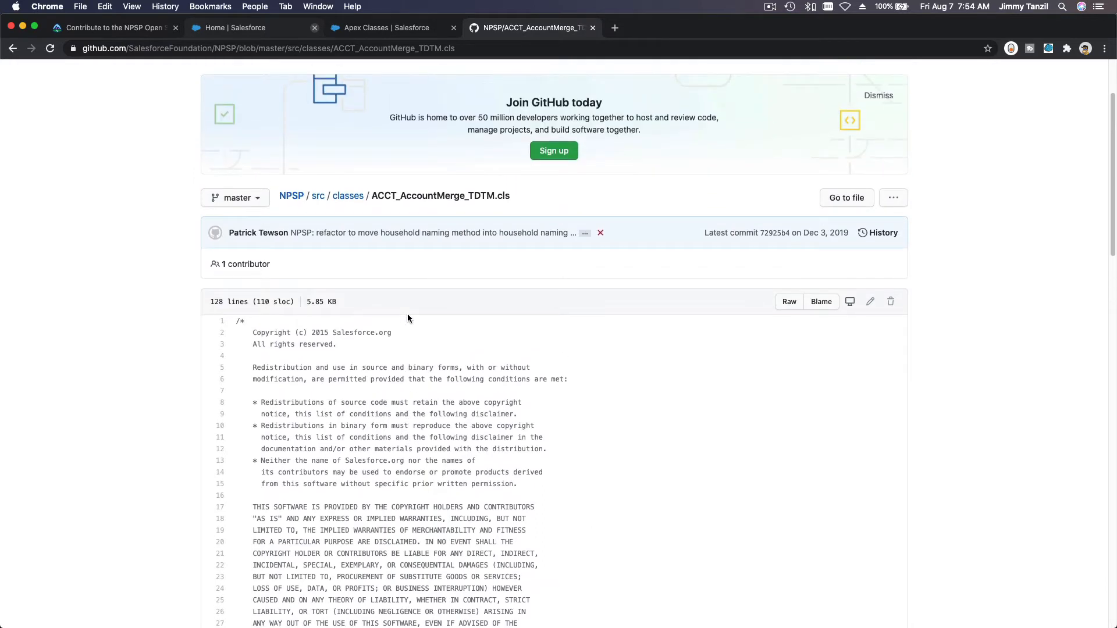
pyautogui.moveTo(363, 246)
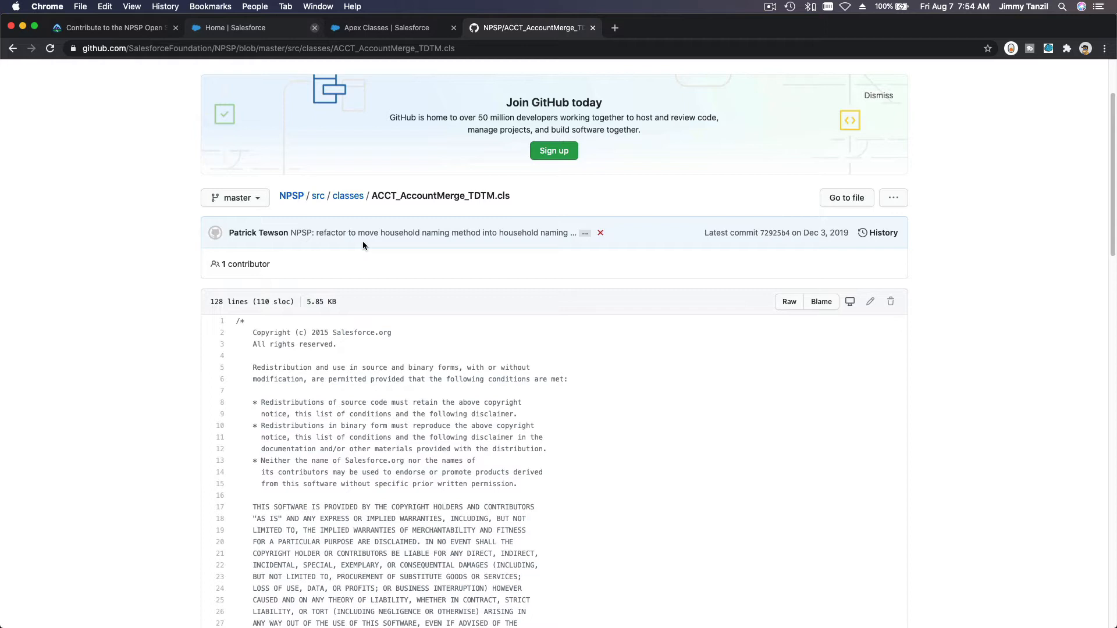
pyautogui.moveTo(342, 399)
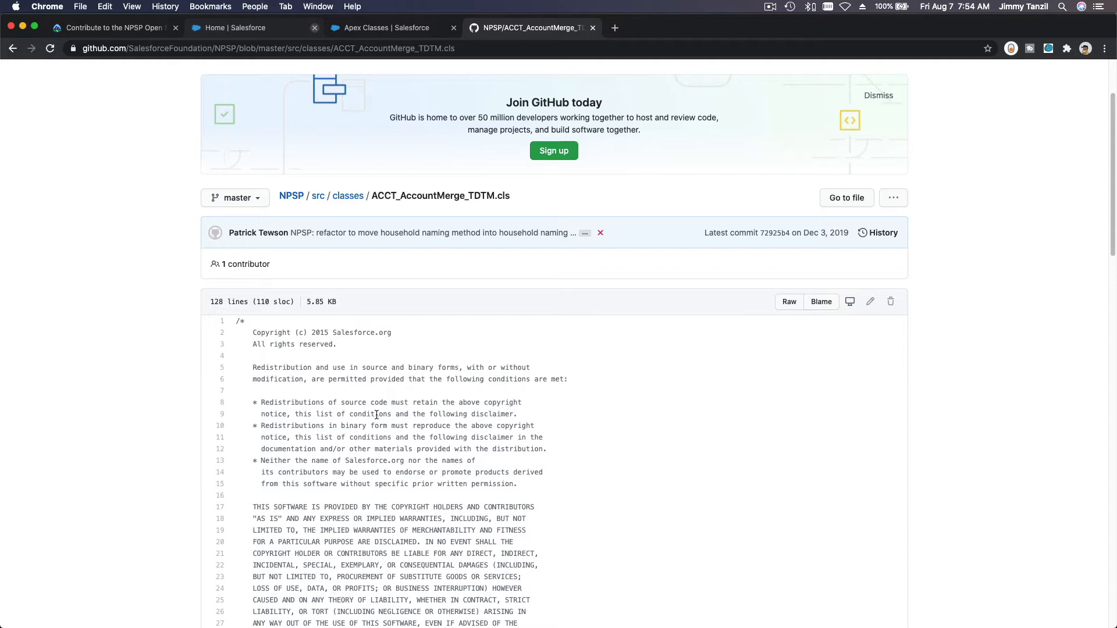
pyautogui.moveTo(122, 34)
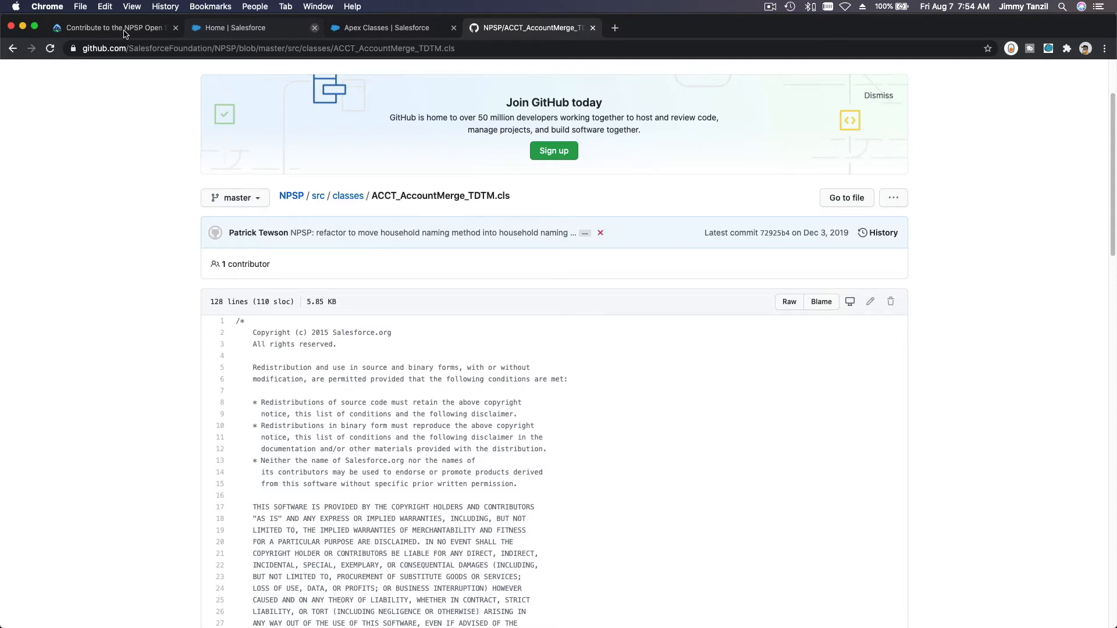
# Read the unit's 'Open...What?' and 'Contribute to NPSP' sections, then return to the class file.
pyautogui.click(110, 27)
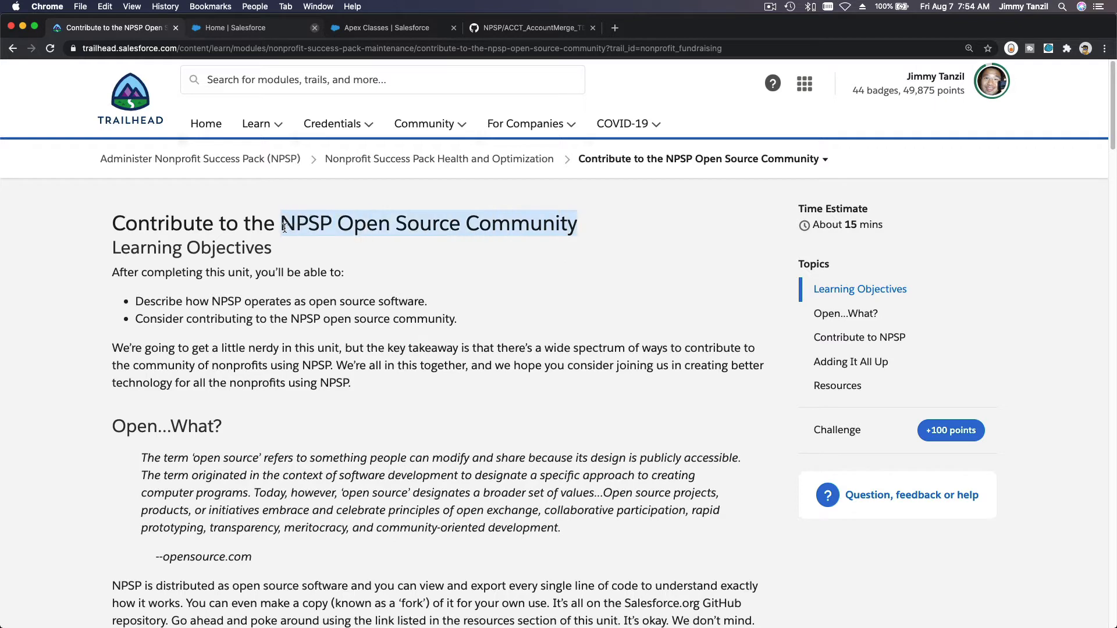
pyautogui.click(316, 265)
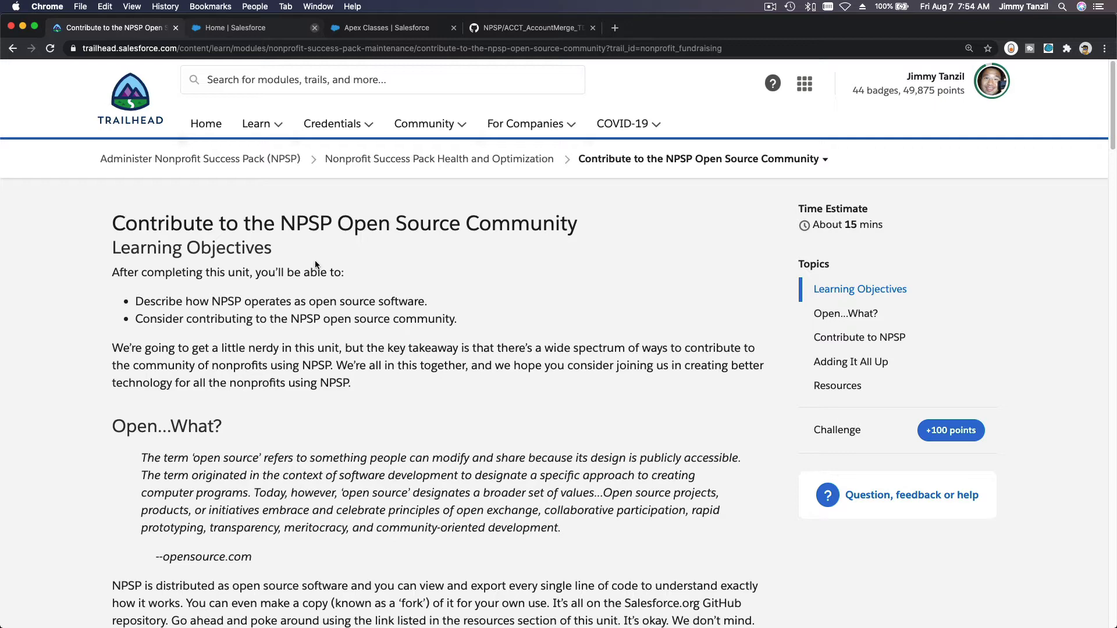
pyautogui.scroll(-3)
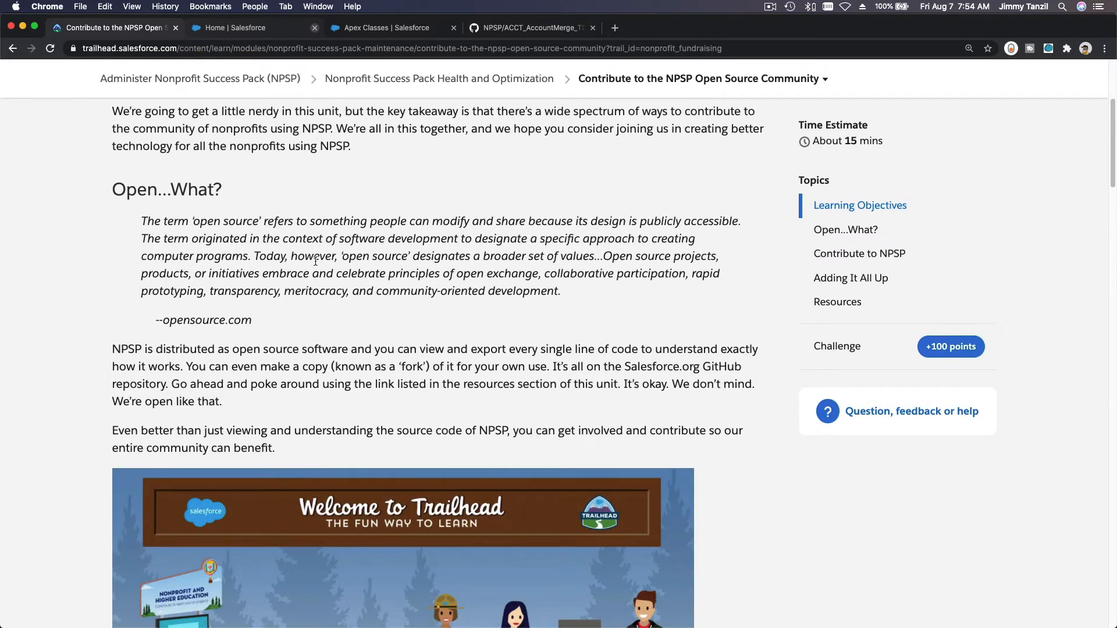
pyautogui.scroll(-3)
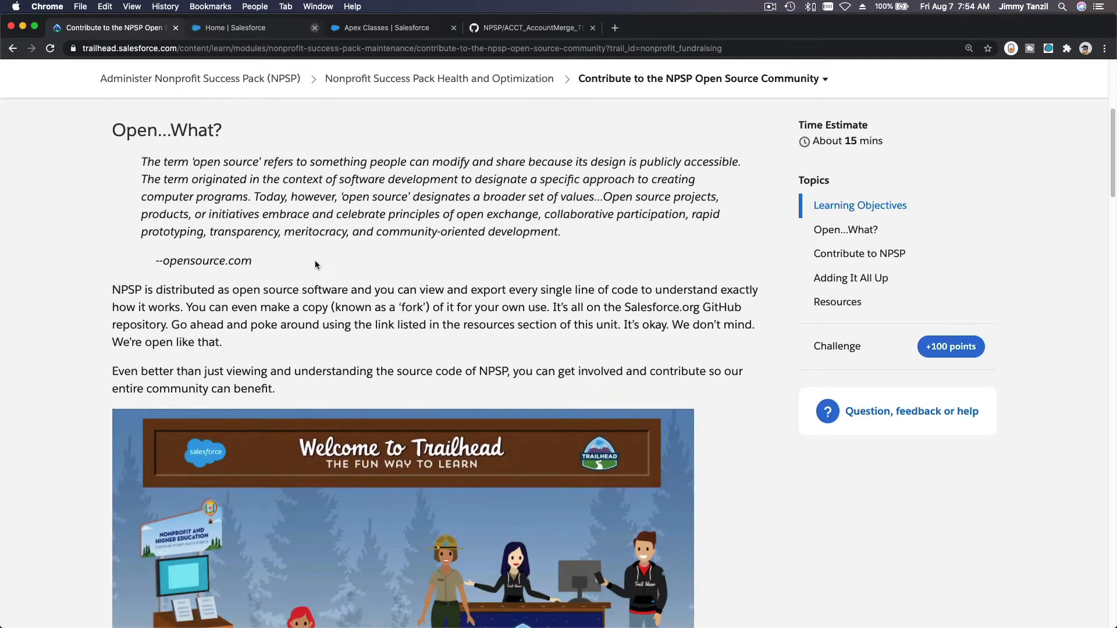
pyautogui.scroll(-3)
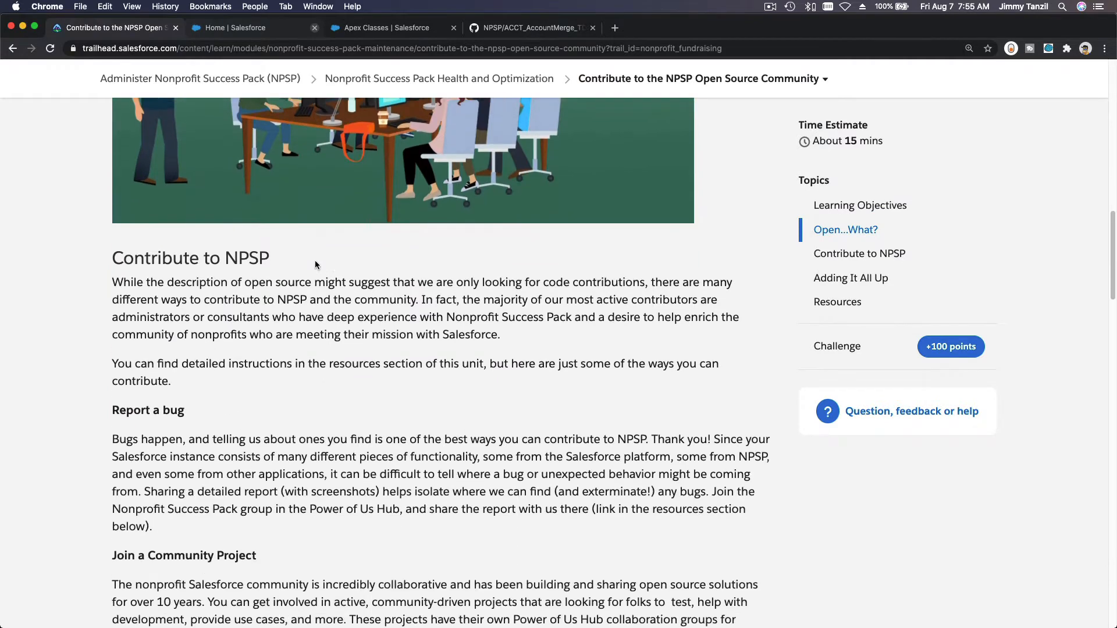
pyautogui.scroll(-3)
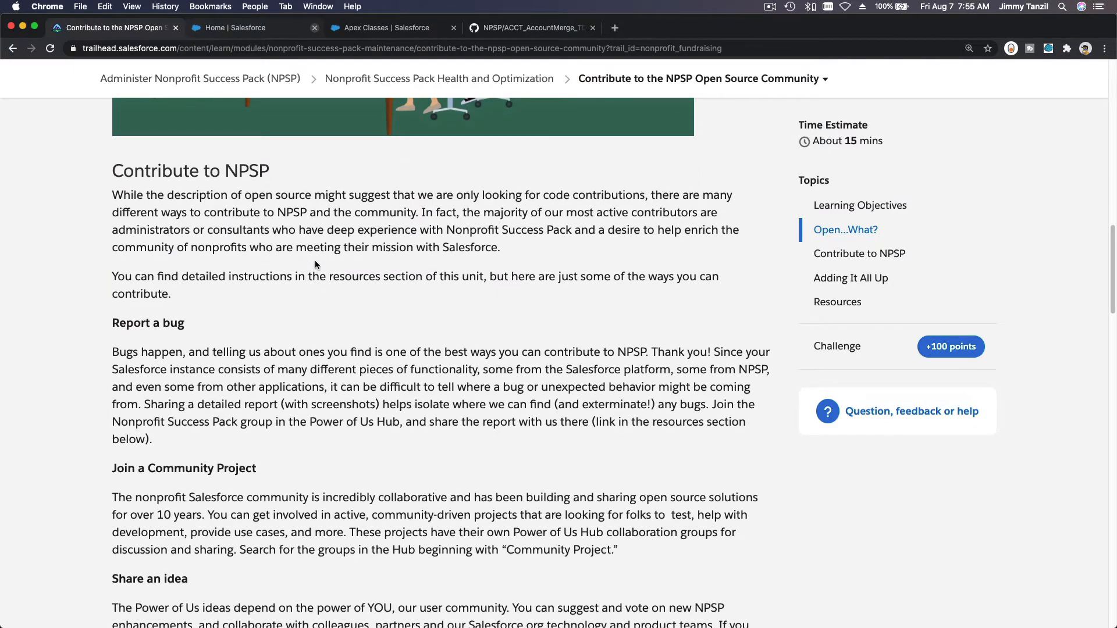
pyautogui.moveTo(329, 299)
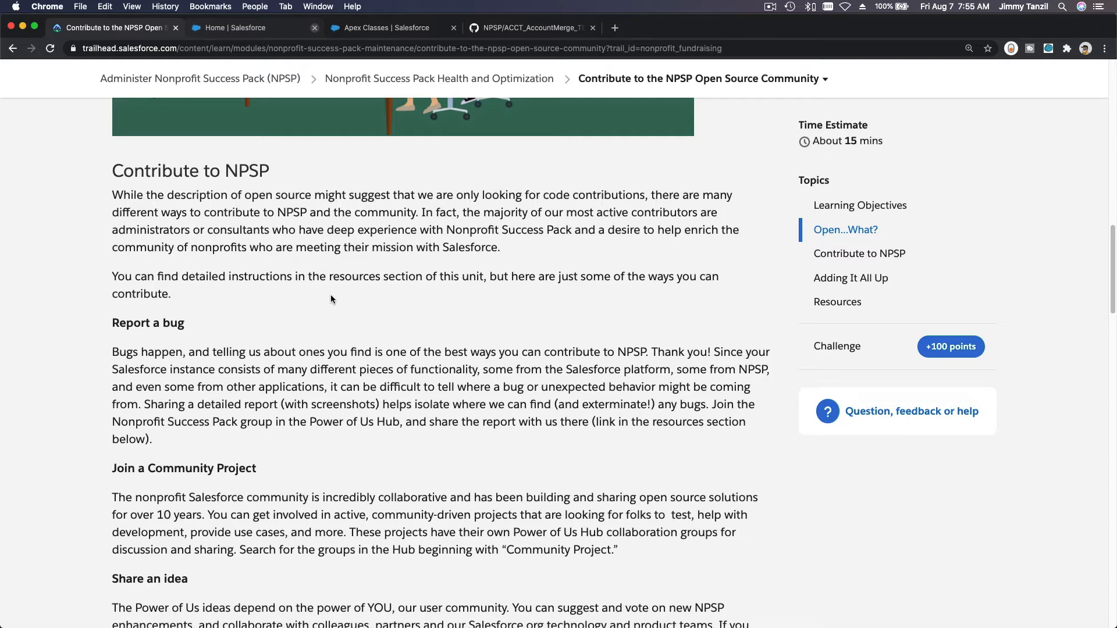
pyautogui.scroll(-3)
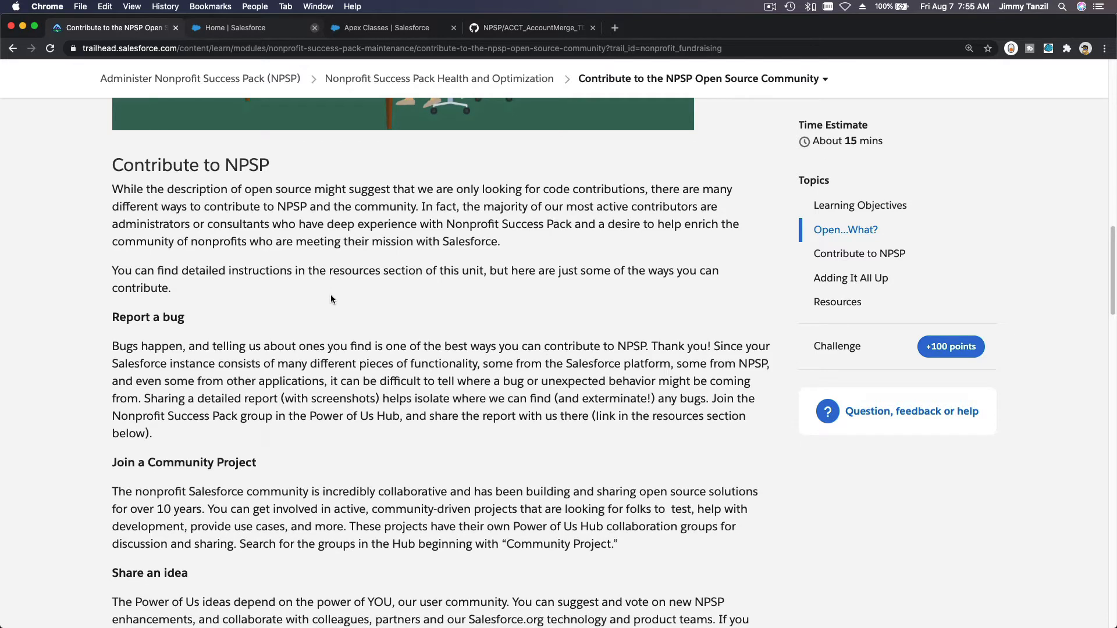
pyautogui.scroll(-3)
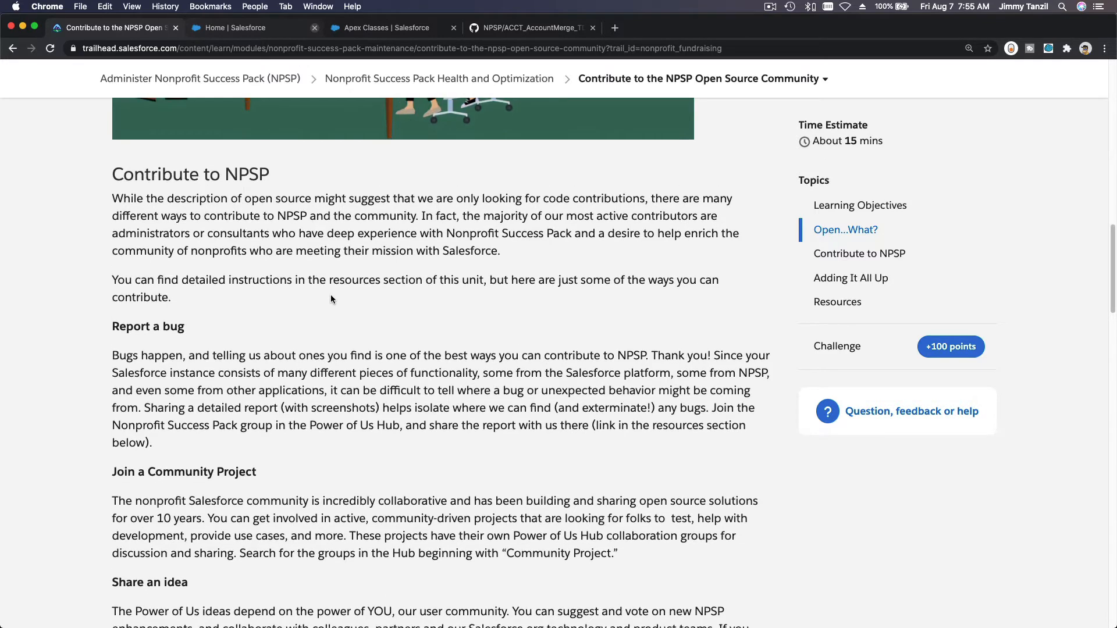
pyautogui.click(530, 28)
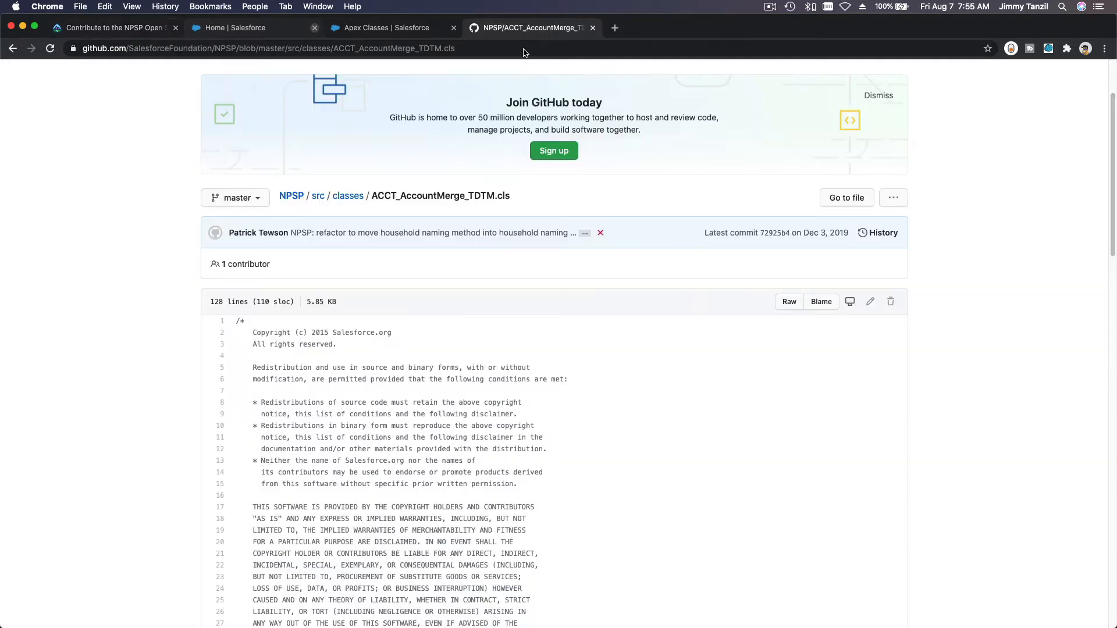
# Search 'power of us' and reach the Power of Us Hub site.
pyautogui.write('power of us')
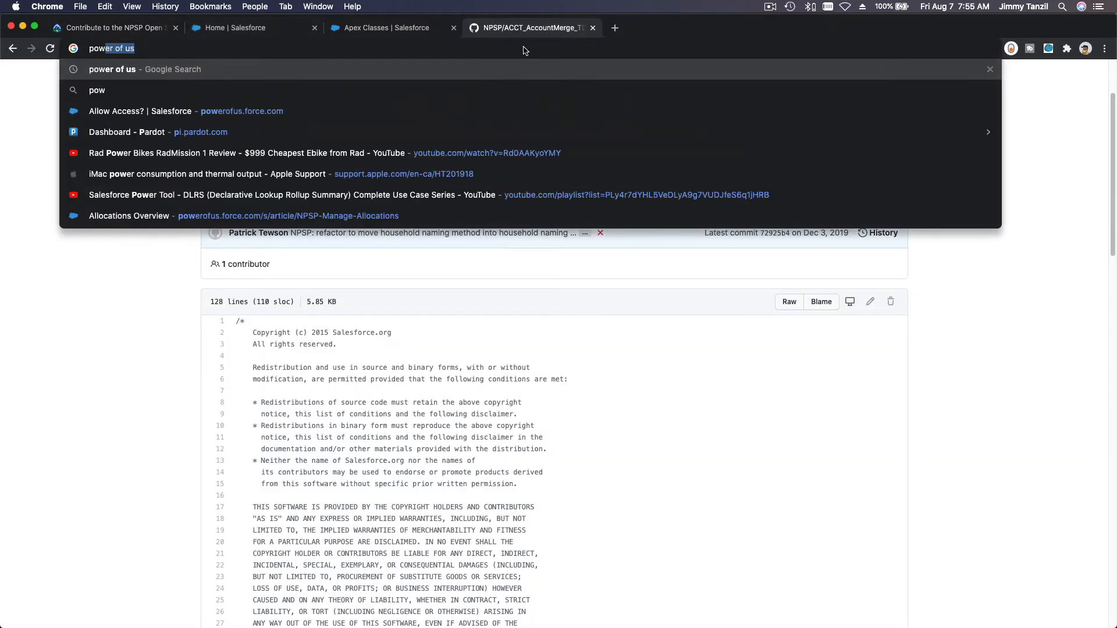
pyautogui.press('Return')
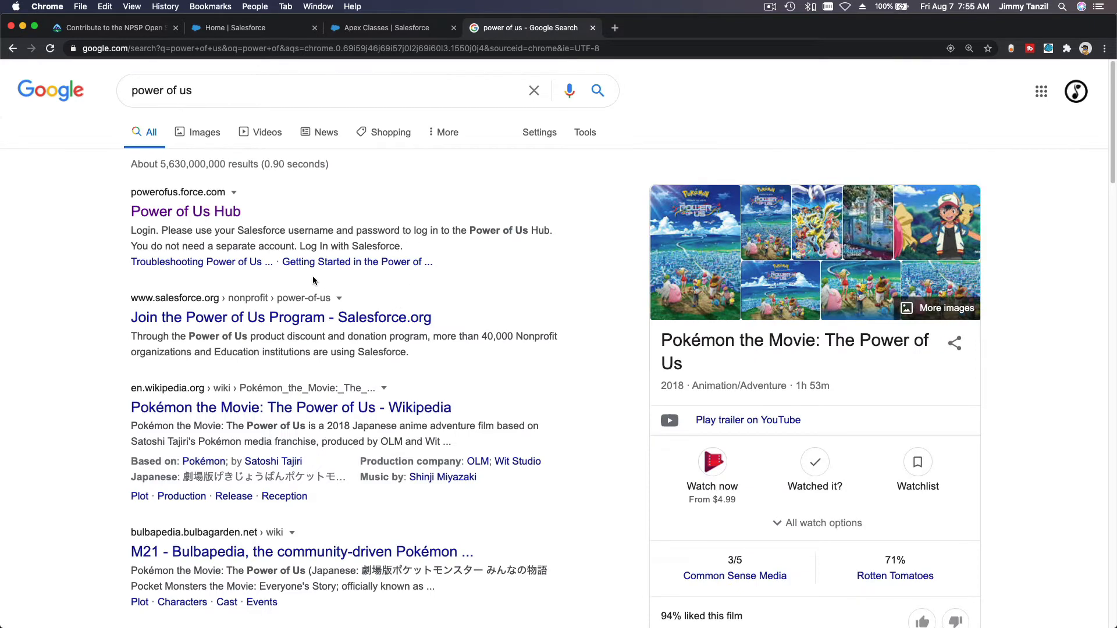
pyautogui.click(185, 210)
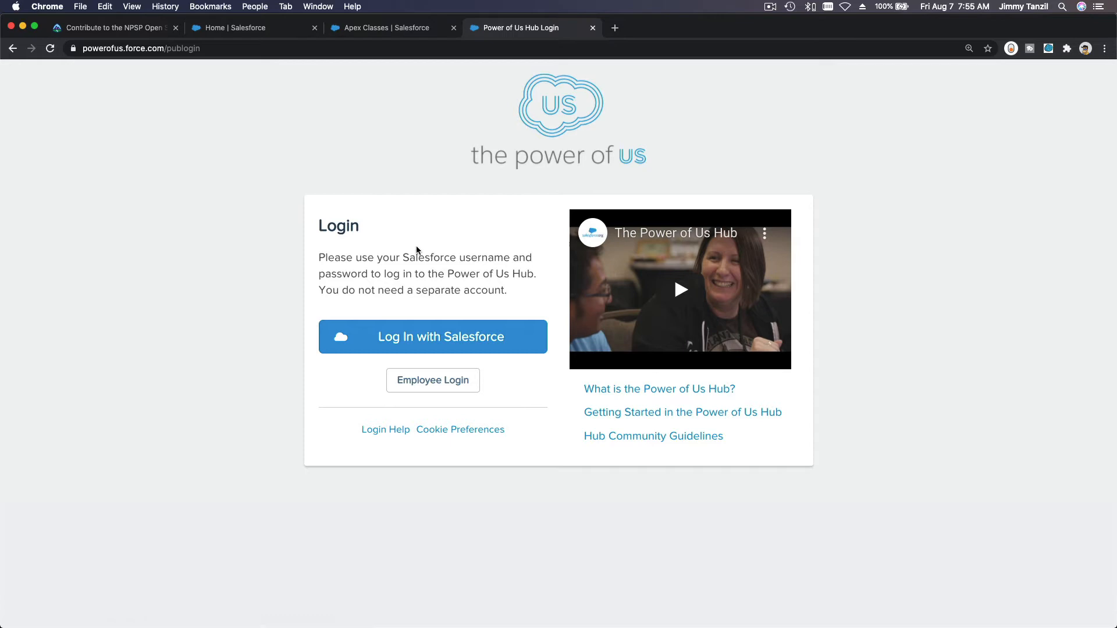
# Log in to the Hub with Salesforce, allowing access, and dismiss the Salesforce home page.
pyautogui.click(432, 336)
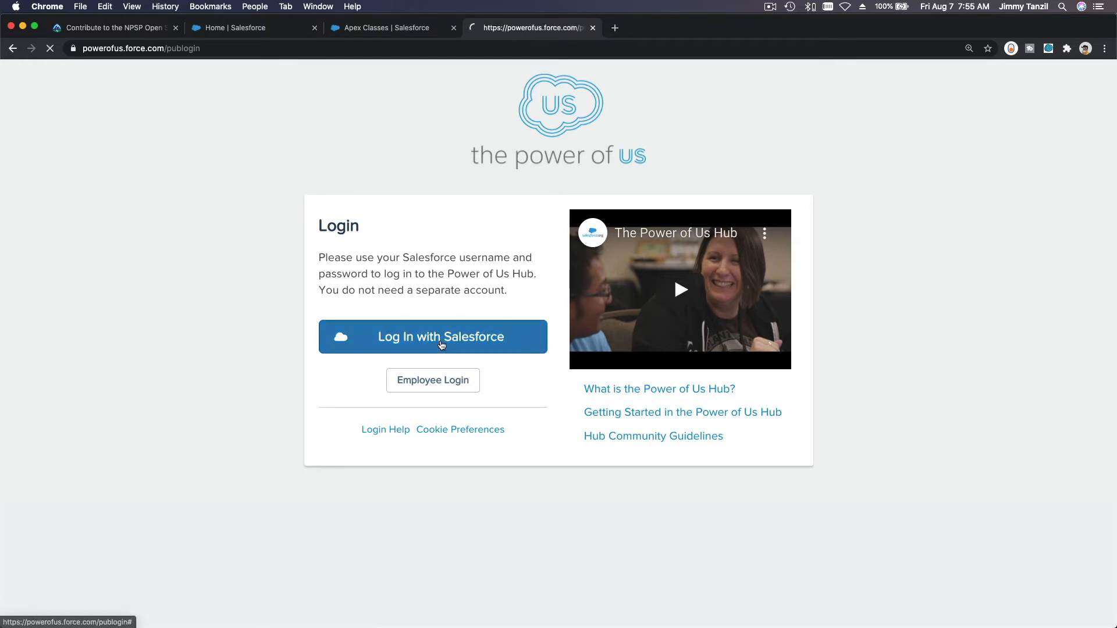
pyautogui.click(432, 337)
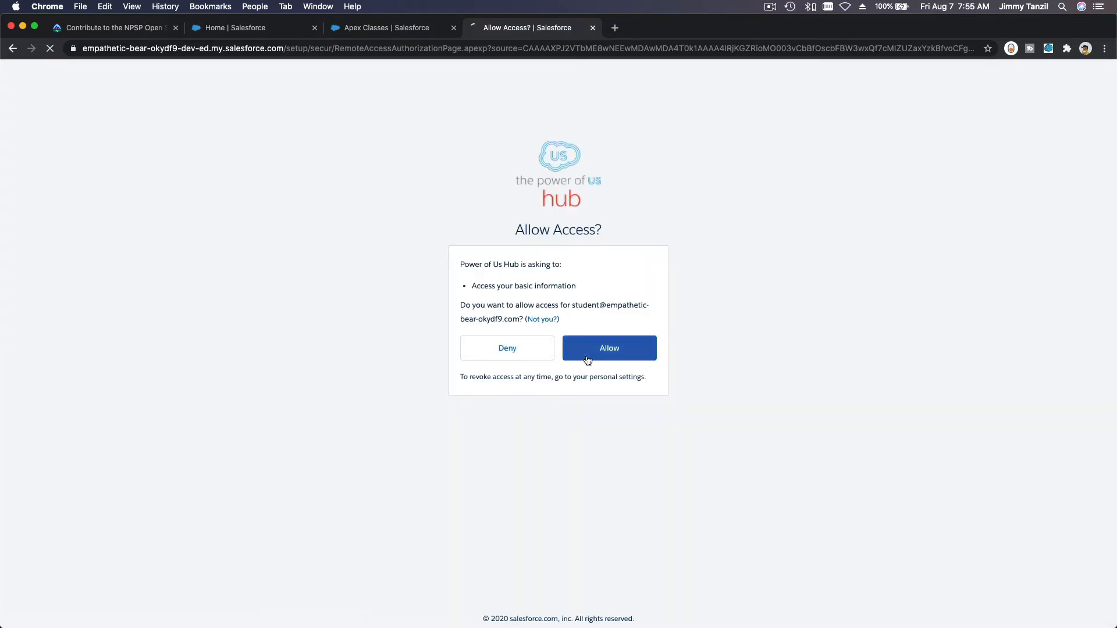
pyautogui.click(608, 348)
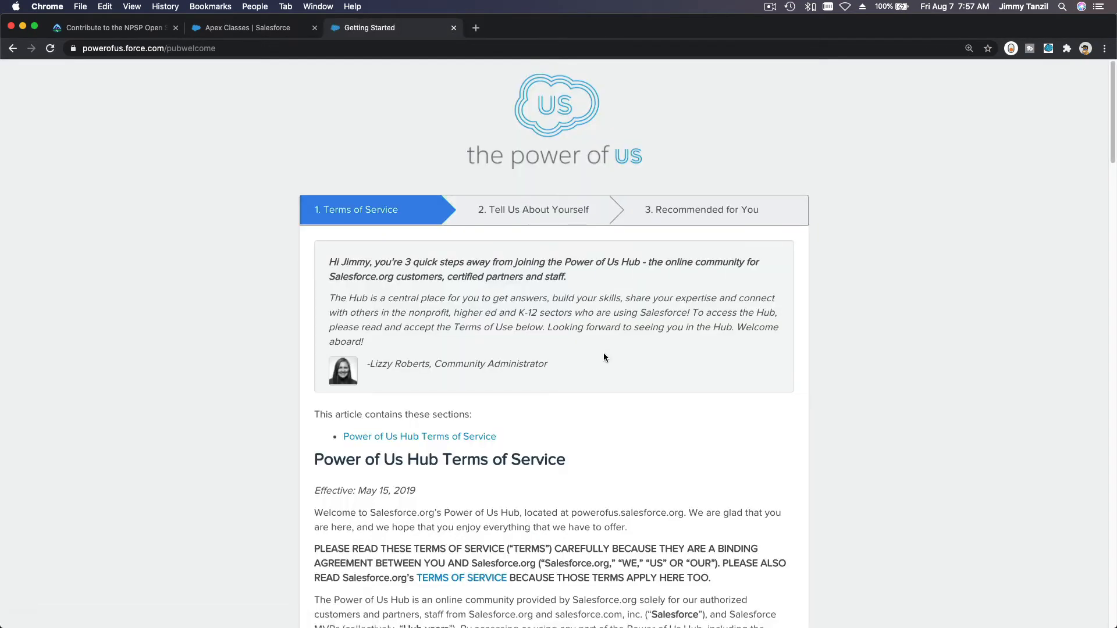
pyautogui.moveTo(613, 290)
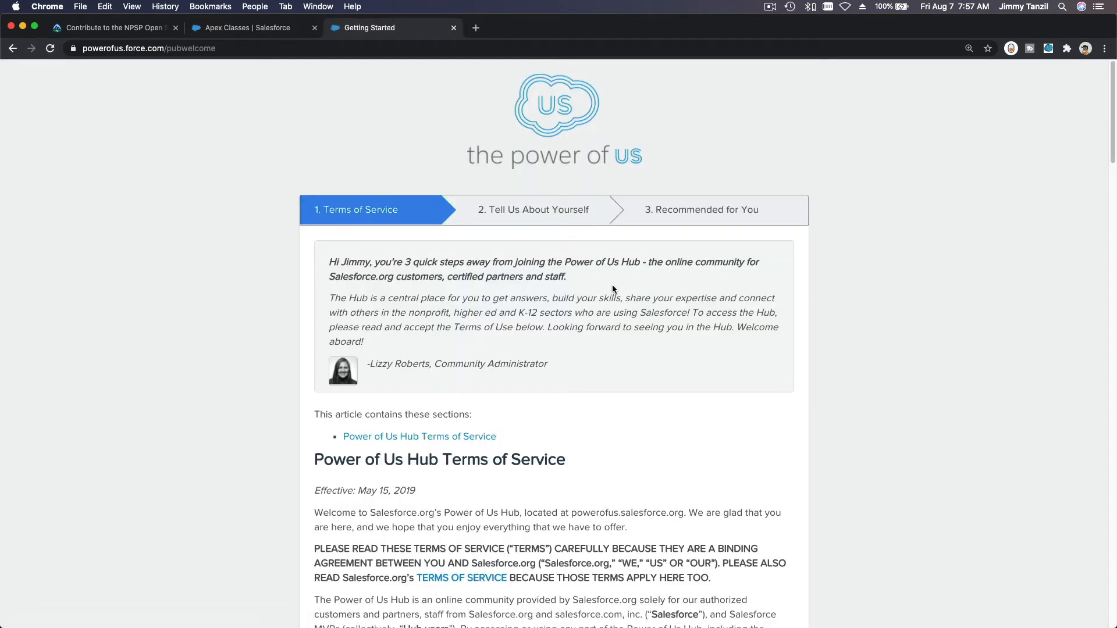
# Read to the bottom of the Hub's Terms of Service and accept them.
pyautogui.scroll(3)
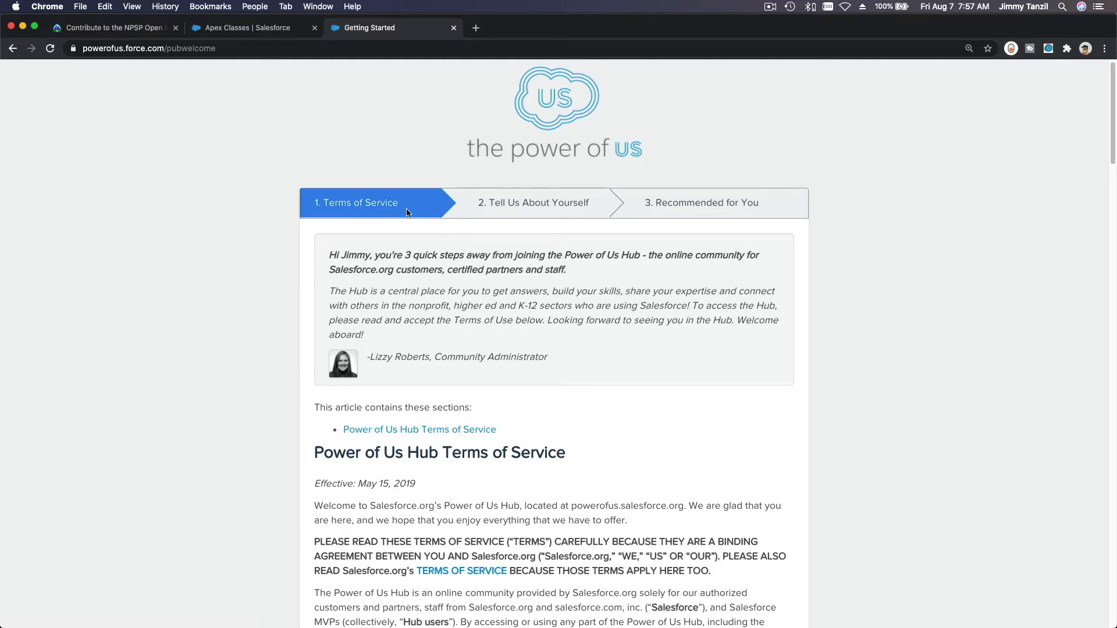
pyautogui.scroll(-3)
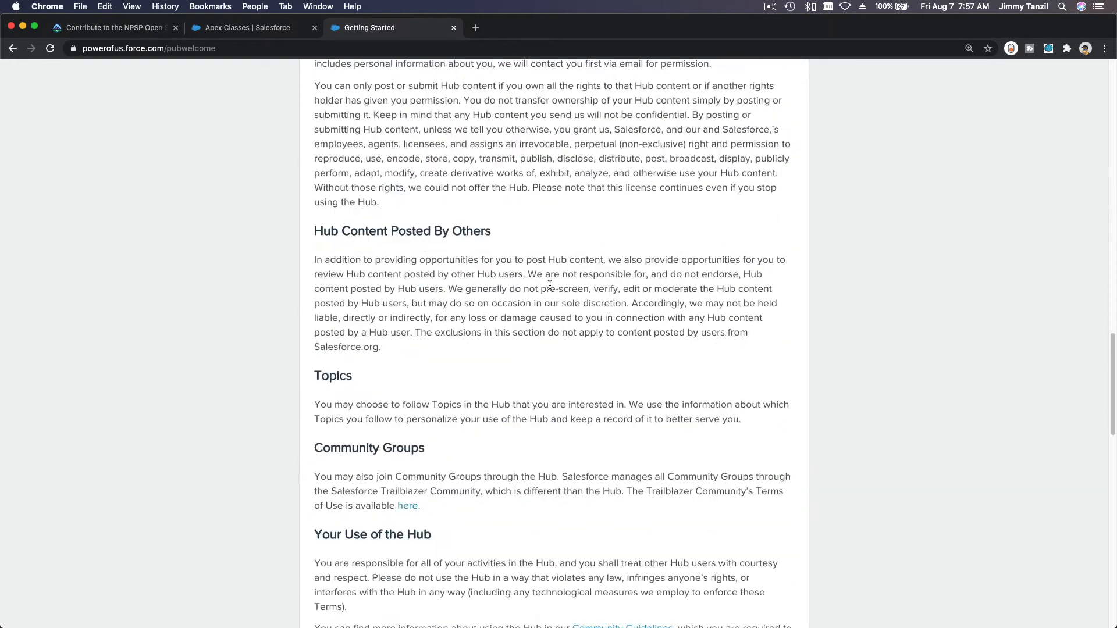
pyautogui.scroll(-3)
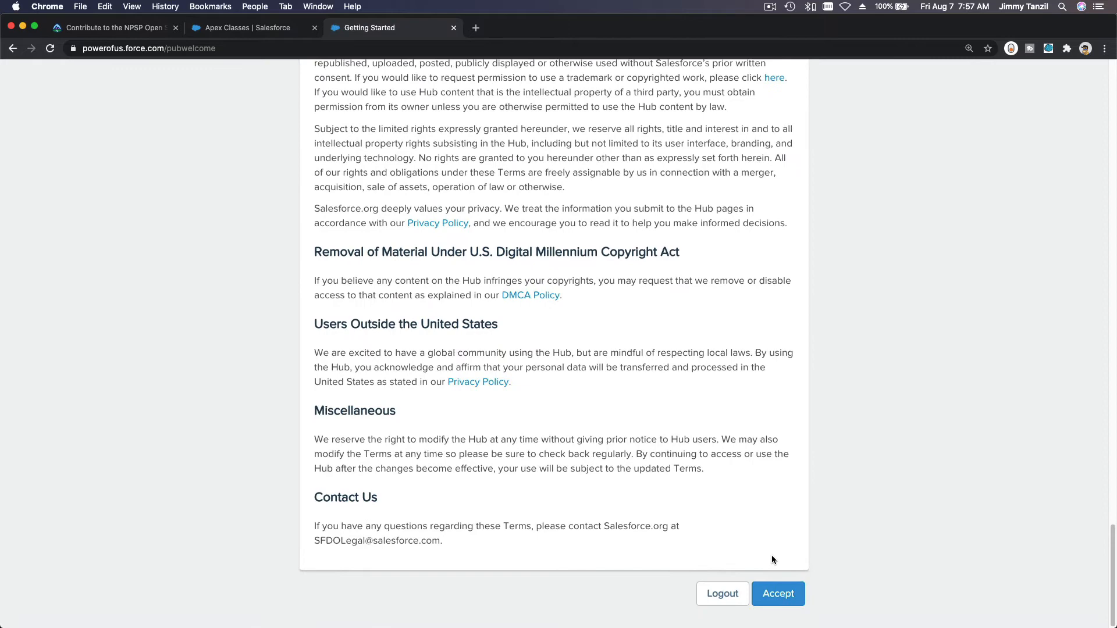
pyautogui.click(778, 593)
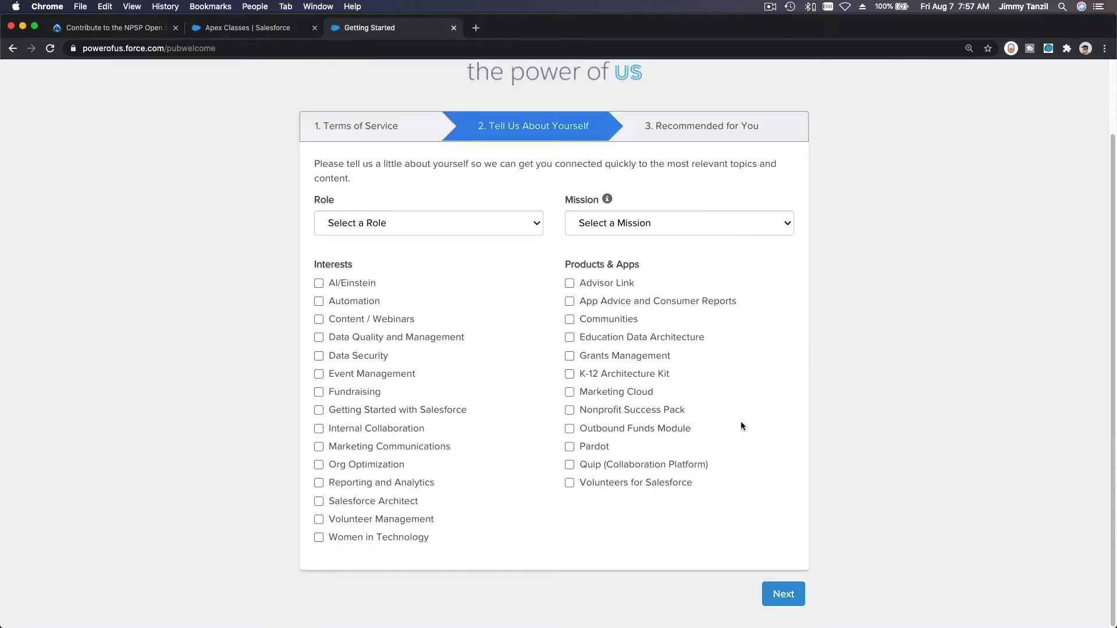
# Submit role System Administrator / IT and mission Faith Based to get recommended topics.
pyautogui.click(427, 223)
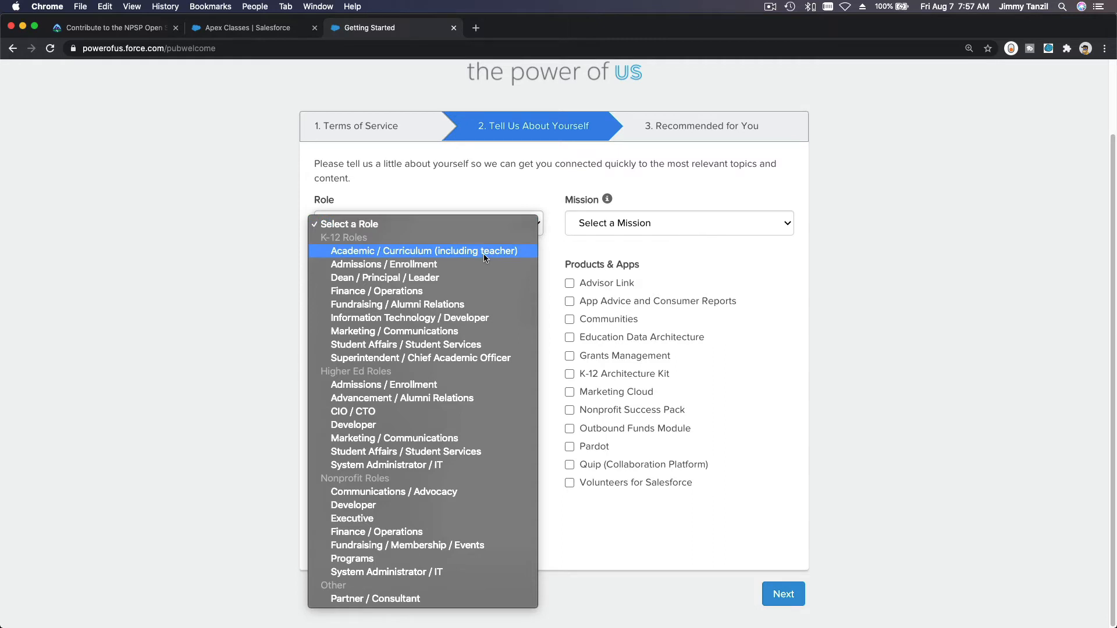
pyautogui.moveTo(499, 490)
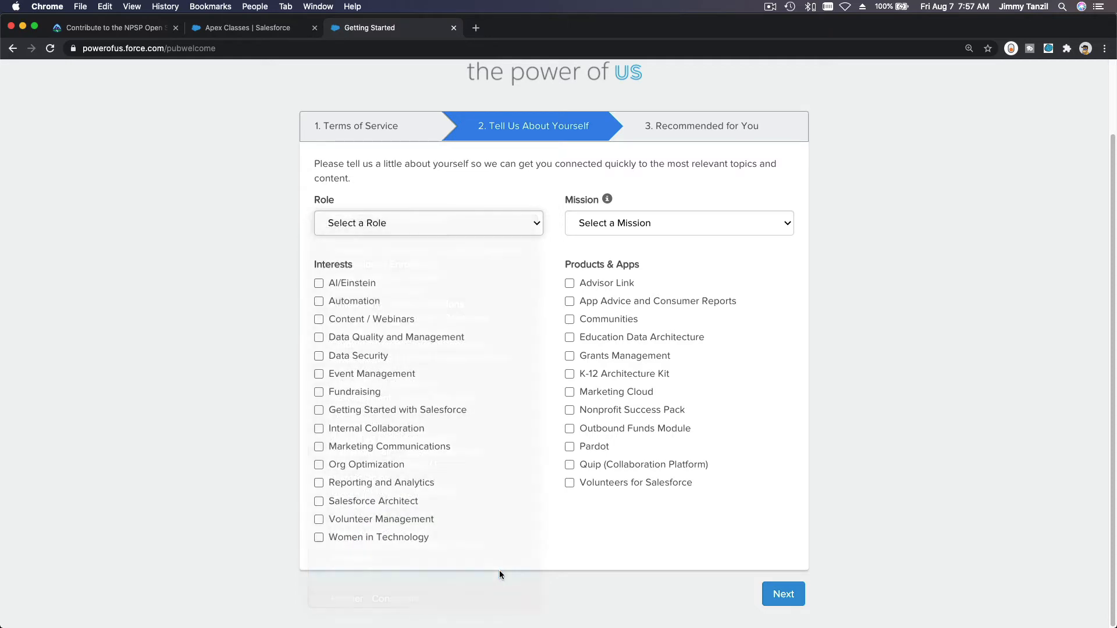
pyautogui.click(677, 224)
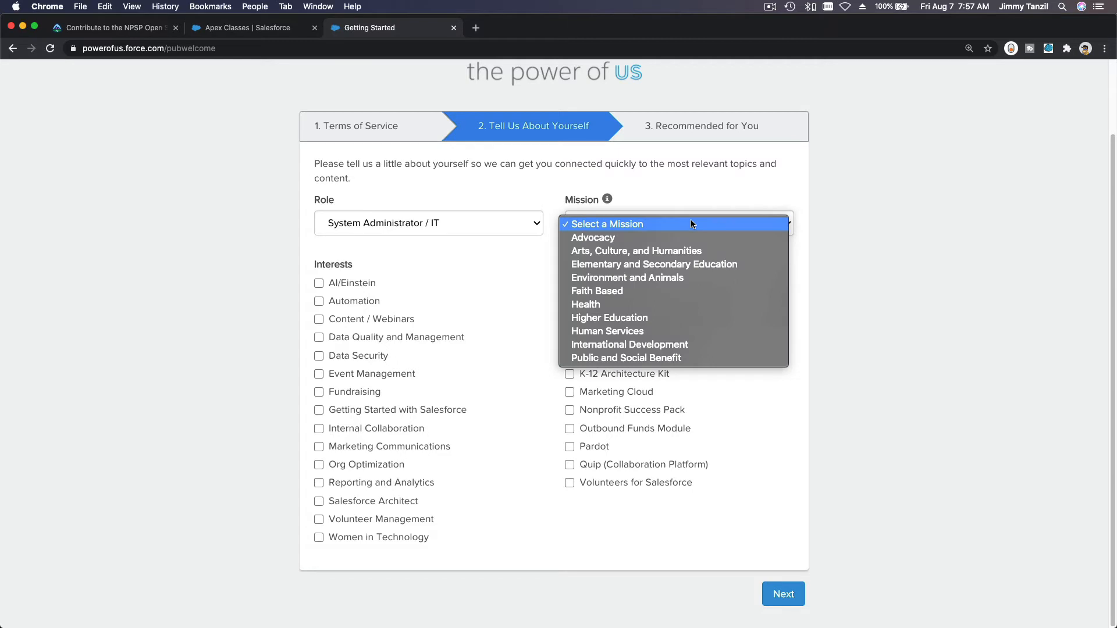
pyautogui.moveTo(690, 300)
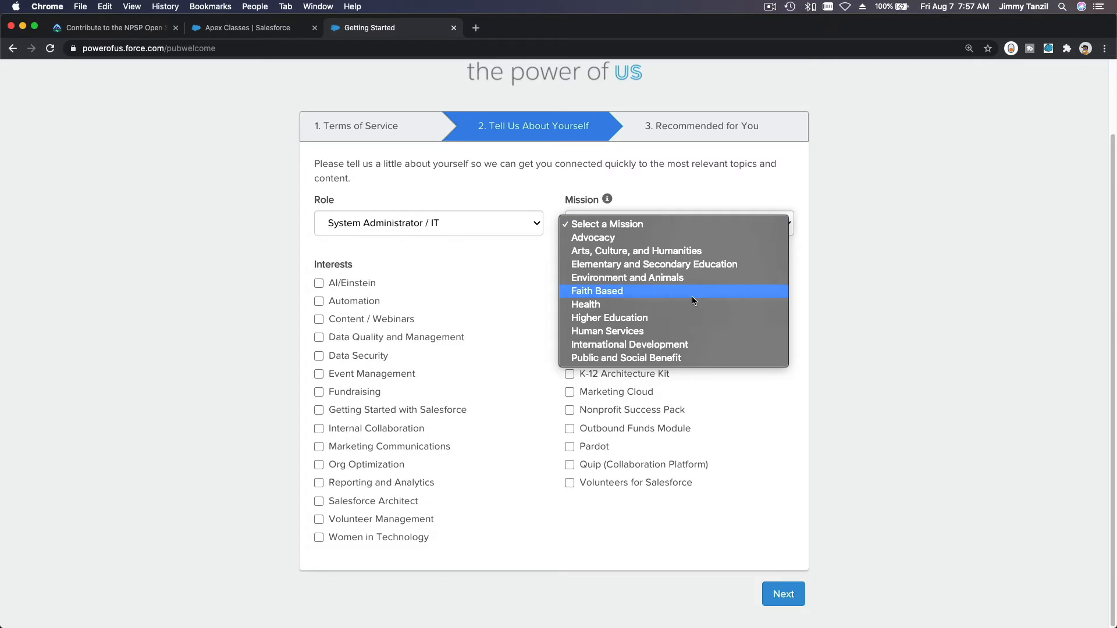
pyautogui.click(596, 291)
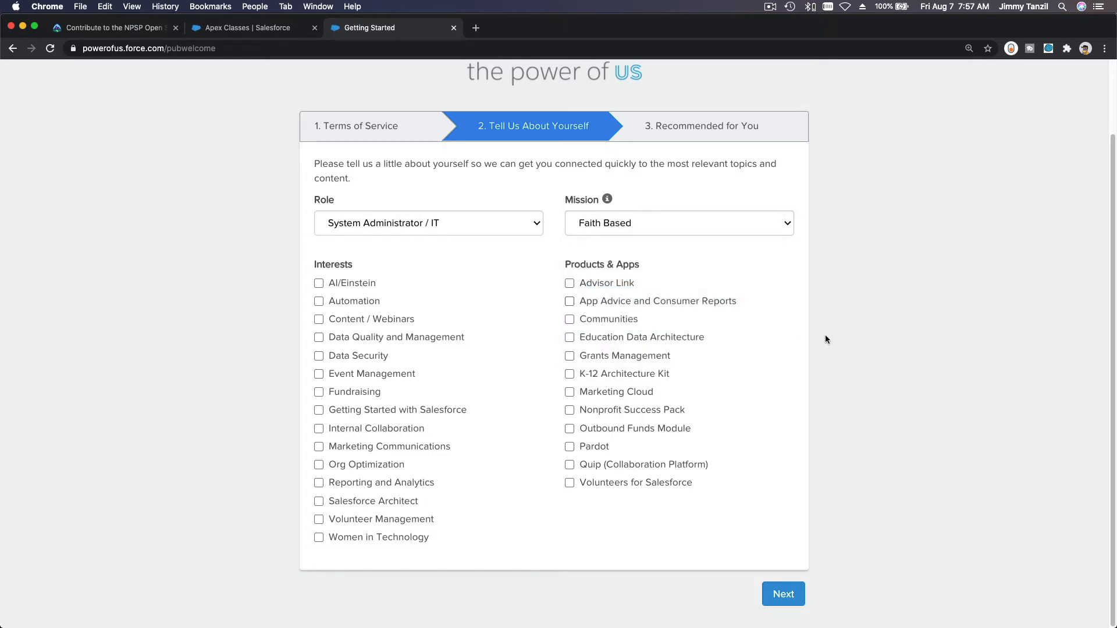
pyautogui.click(783, 593)
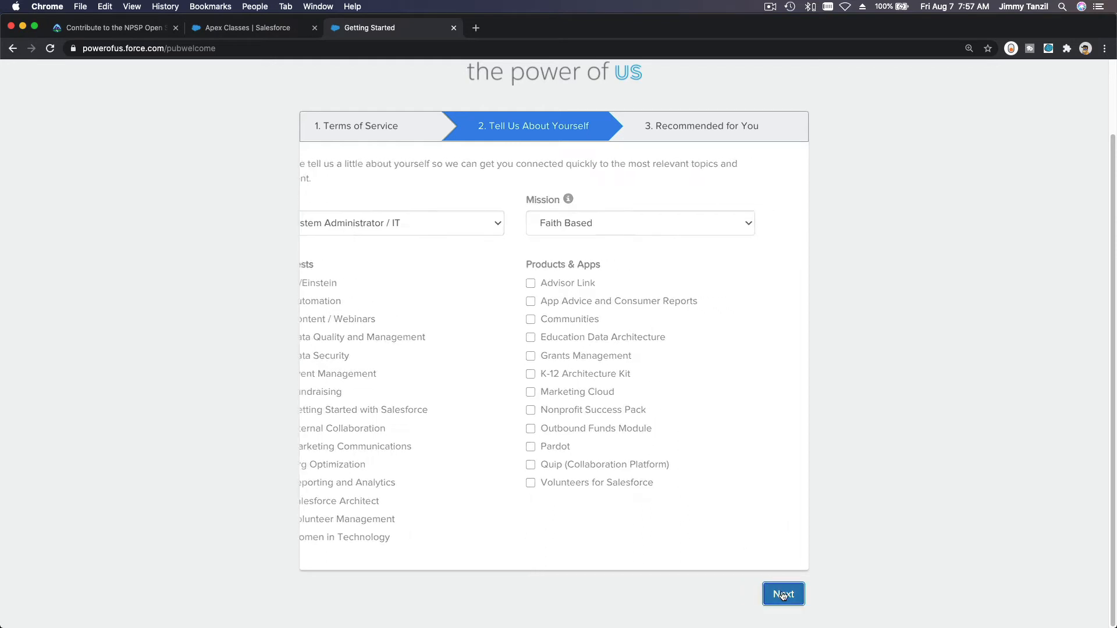
pyautogui.click(783, 595)
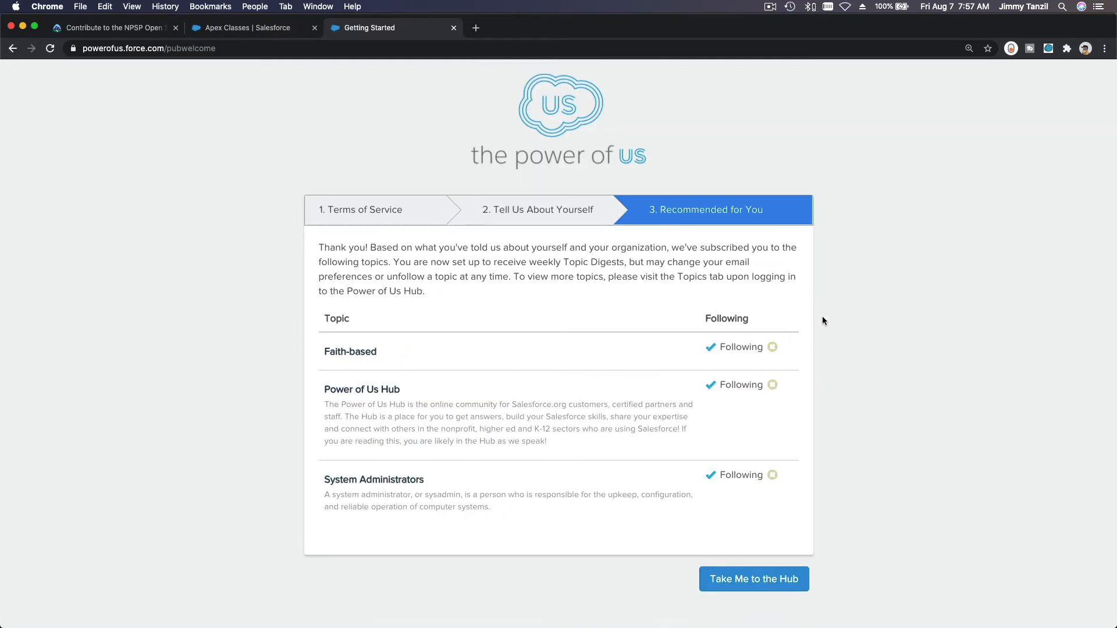
pyautogui.moveTo(879, 357)
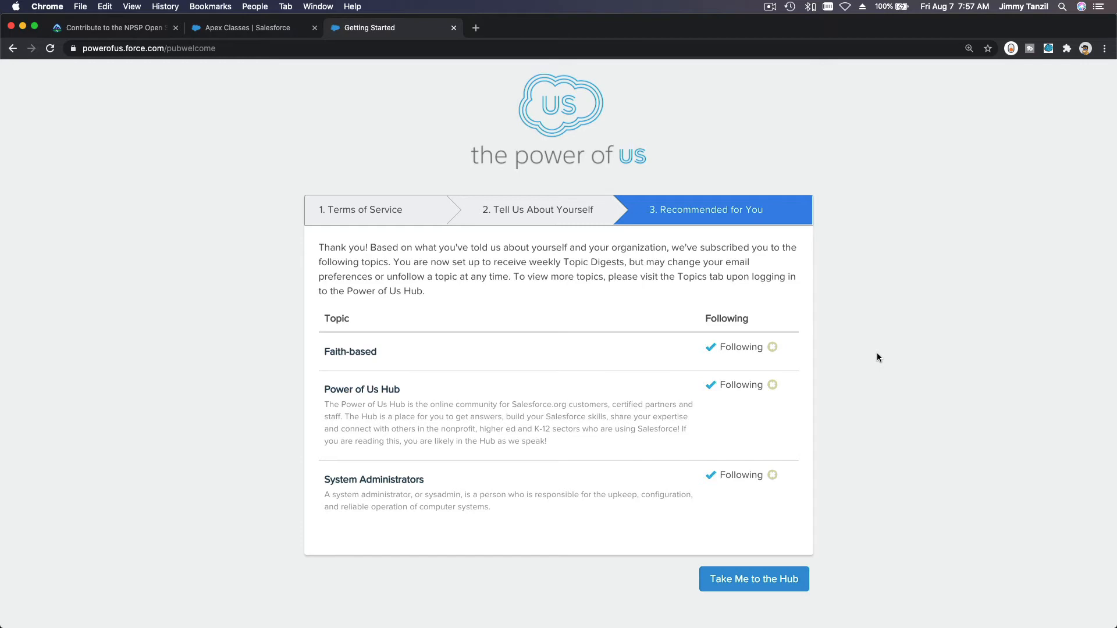
# Enter the Hub via Take Me to the Hub after reviewing the followed topics.
pyautogui.click(752, 579)
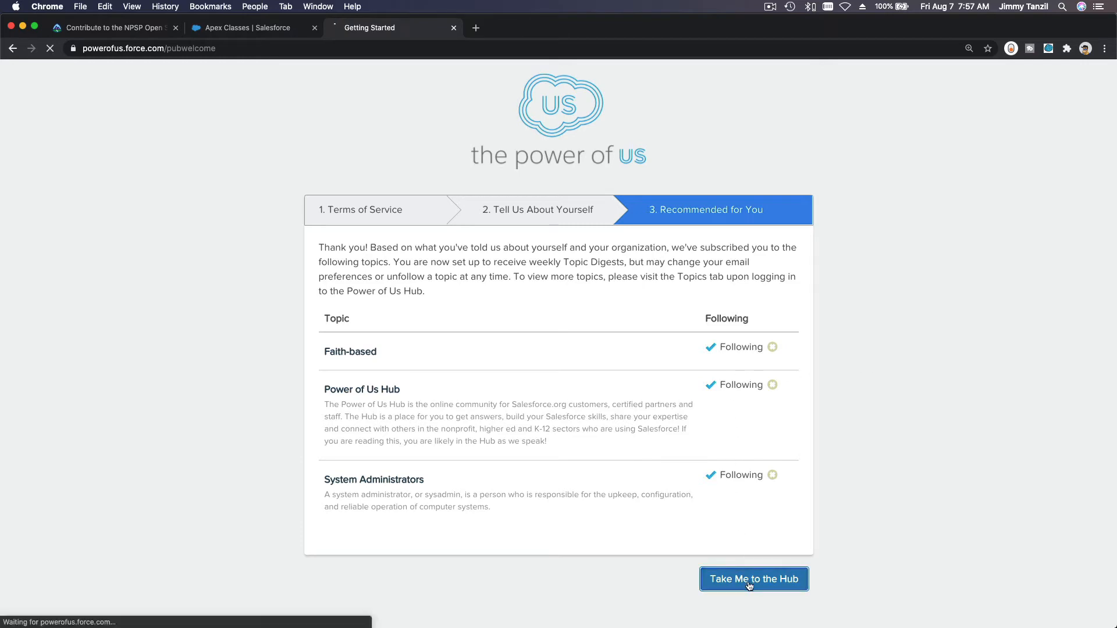
pyautogui.click(752, 578)
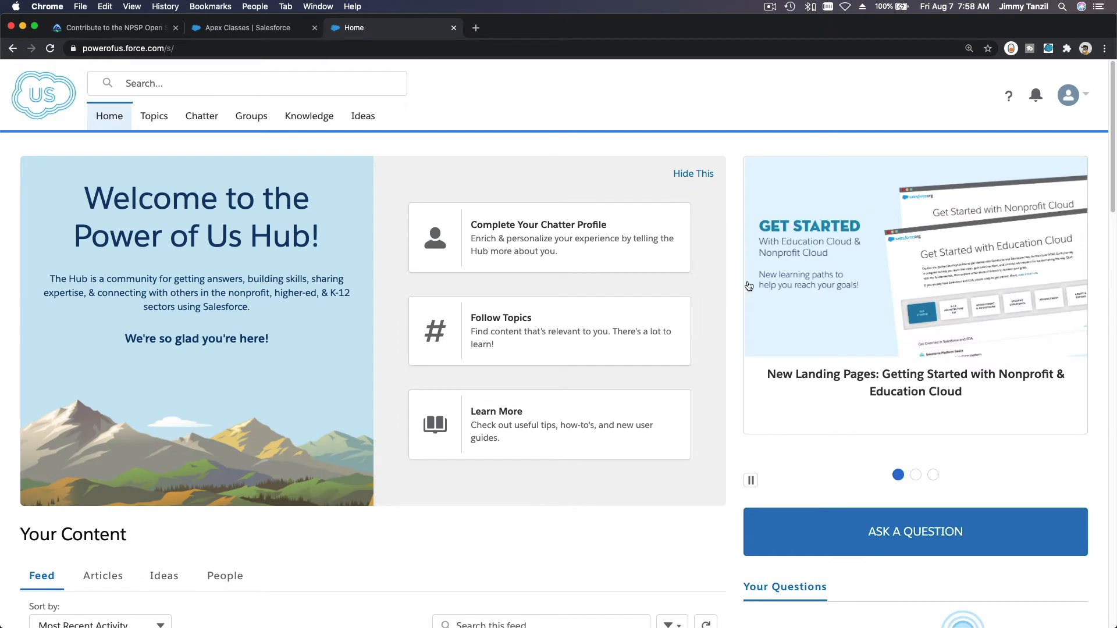
pyautogui.moveTo(515, 218)
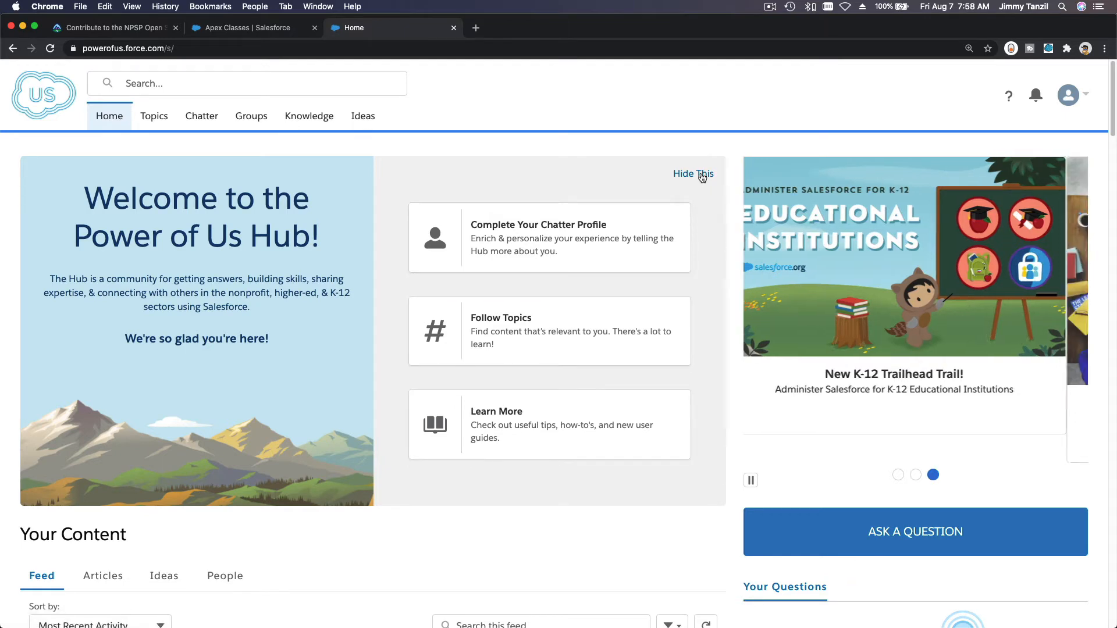
# Hide the getting-started panel, view Ideas then Feed on Home, and go to the Topics catalog.
pyautogui.click(692, 174)
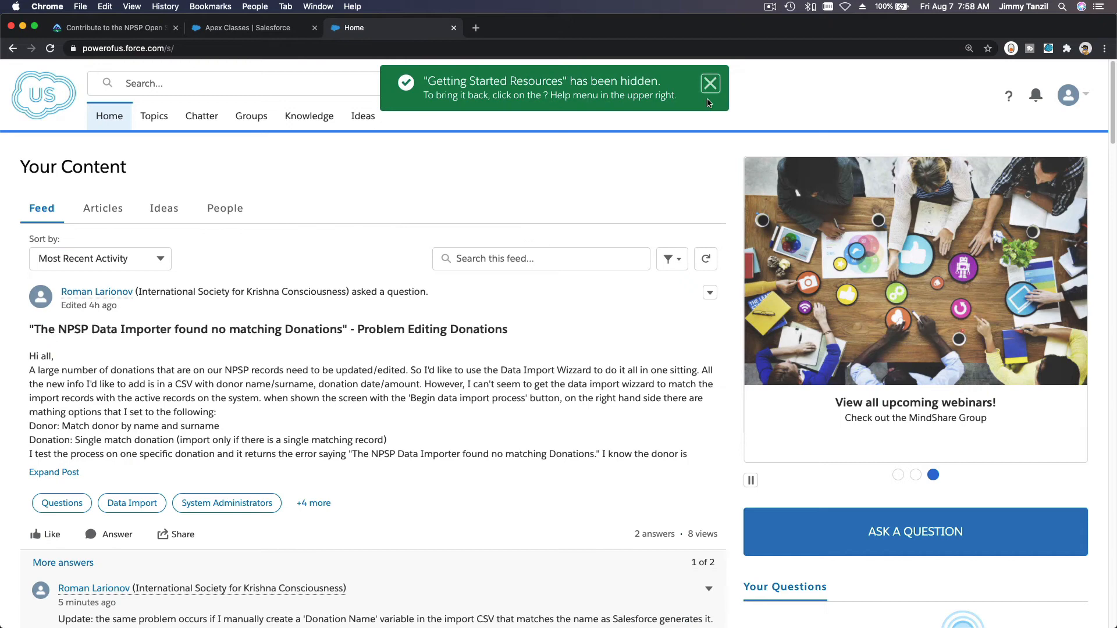
pyautogui.click(710, 84)
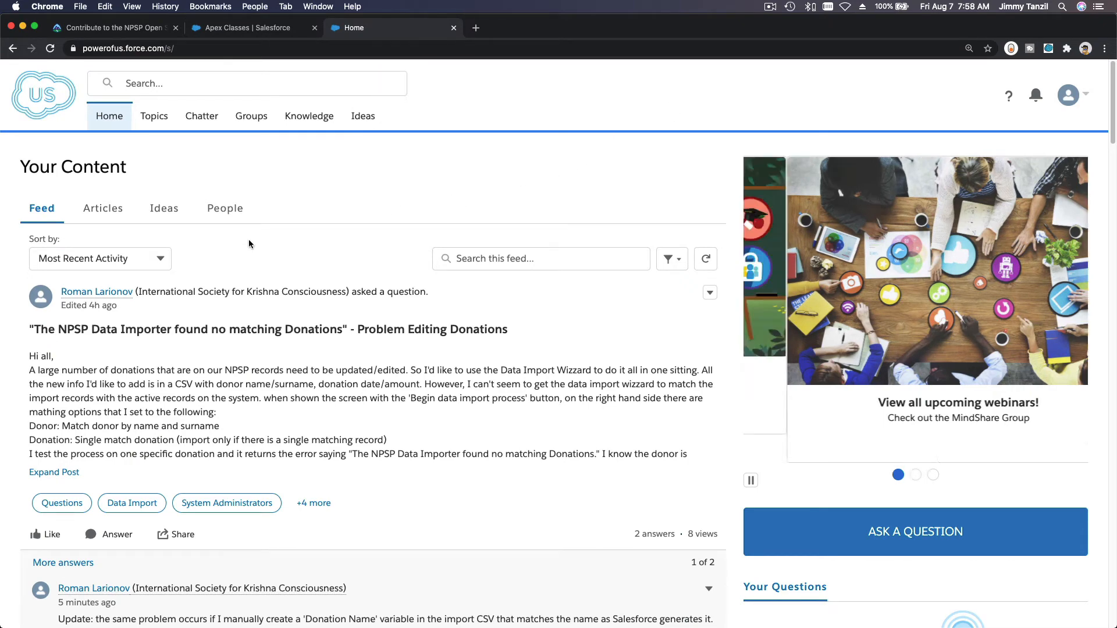
pyautogui.click(164, 208)
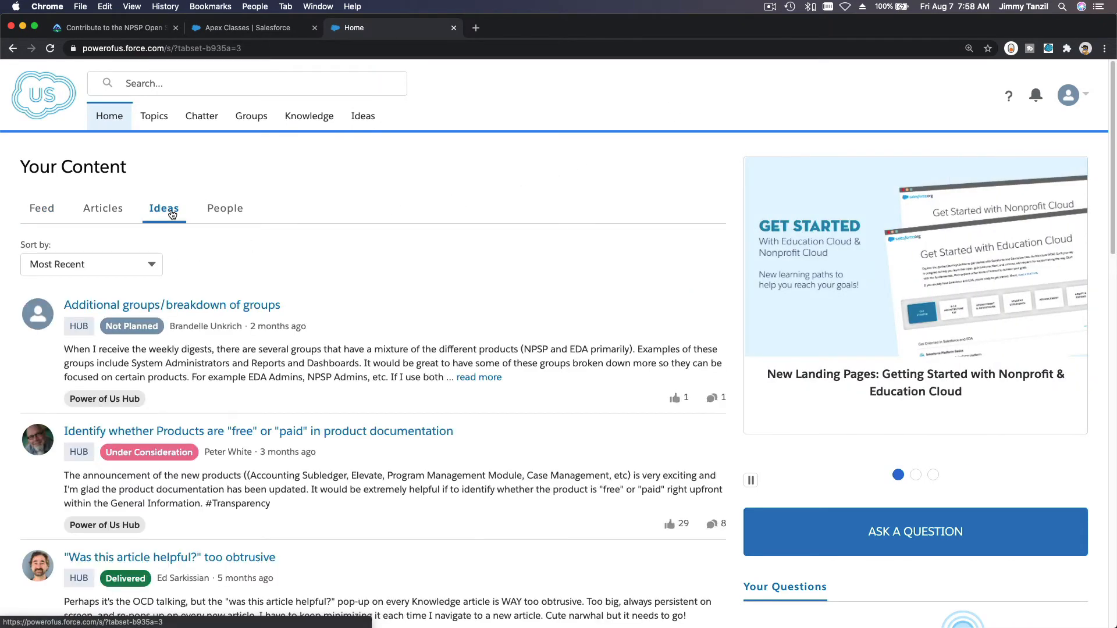
pyautogui.click(42, 208)
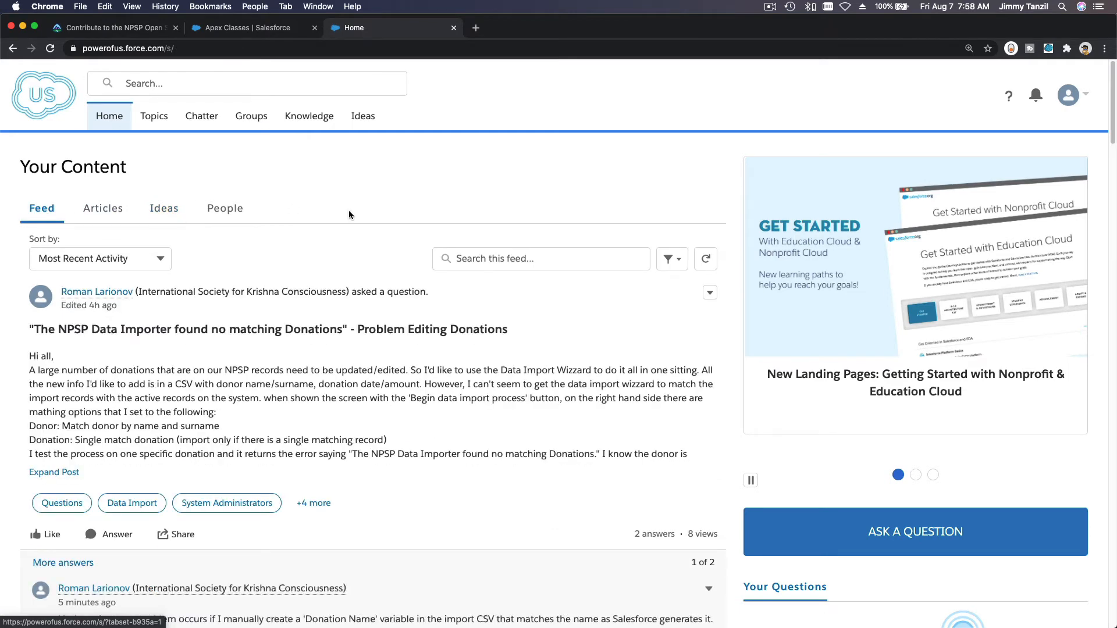
pyautogui.click(153, 115)
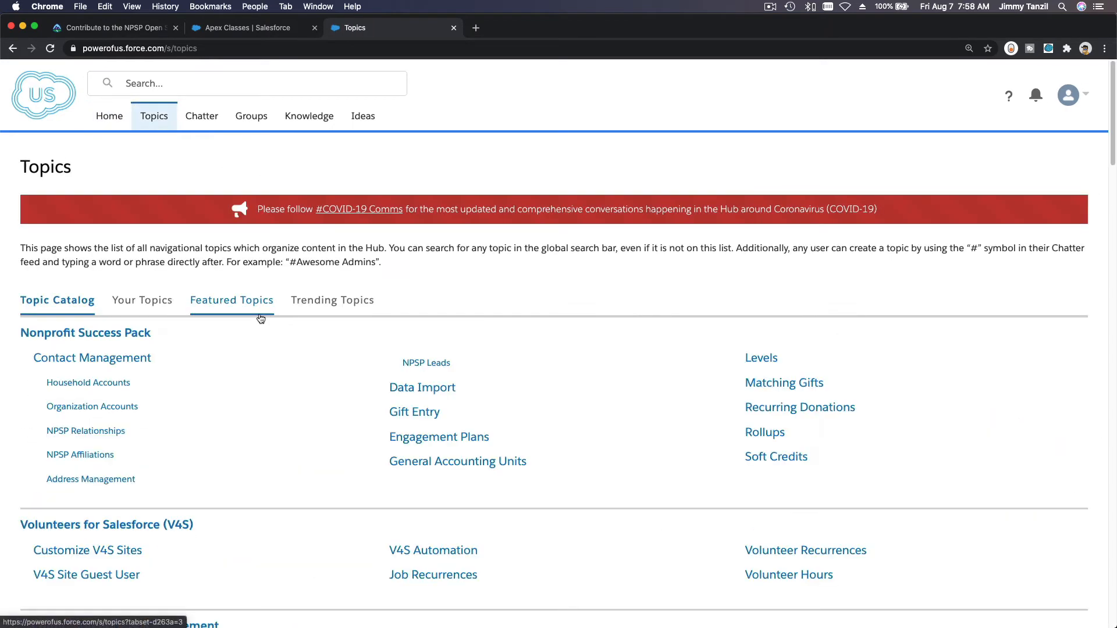
# View the Household Accounts question about gifts in different currencies, then go to the Knowledge page.
pyautogui.click(87, 382)
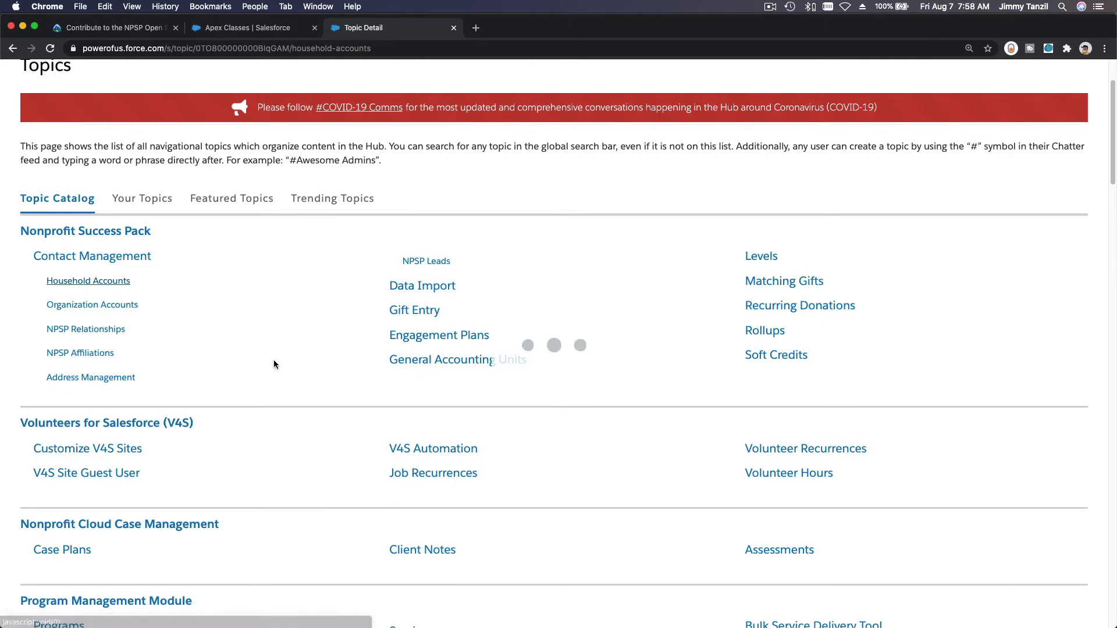
pyautogui.click(87, 280)
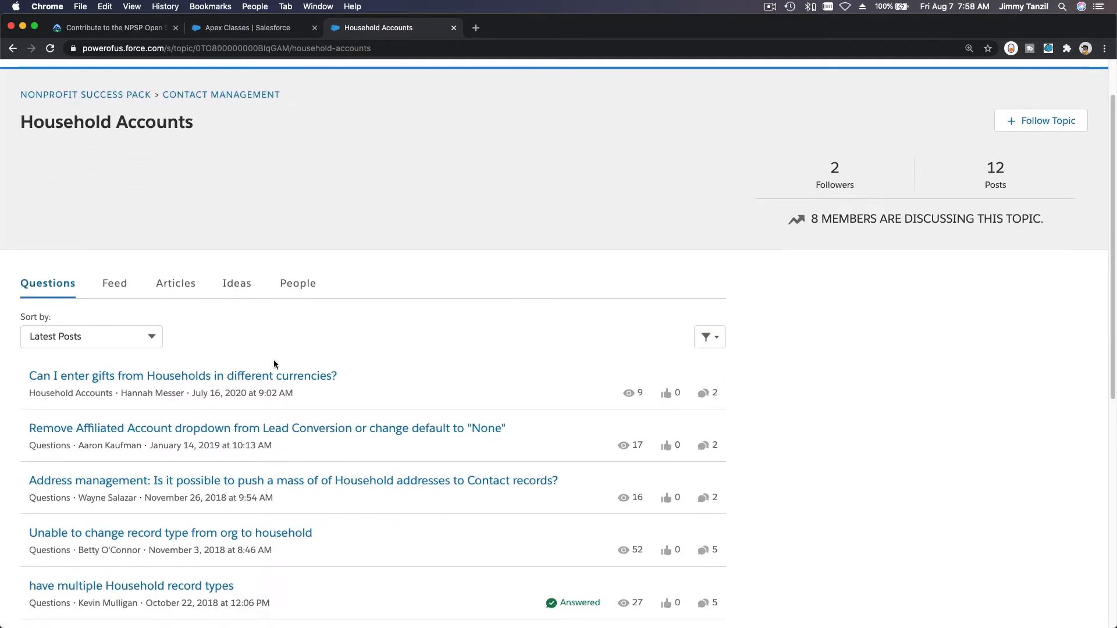
pyautogui.click(183, 376)
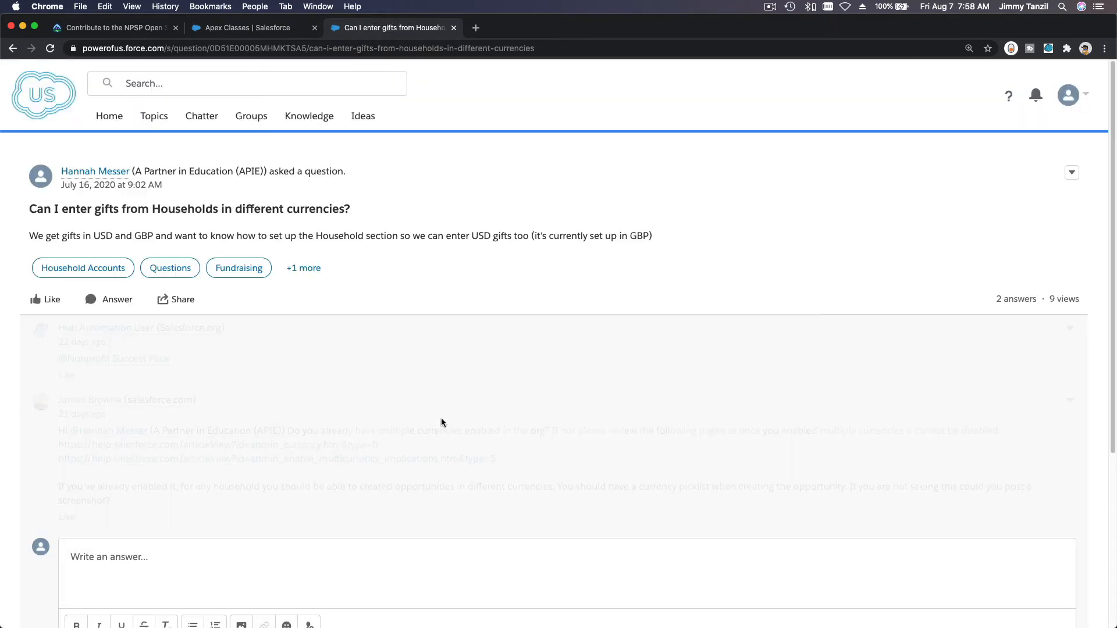
pyautogui.scroll(-3)
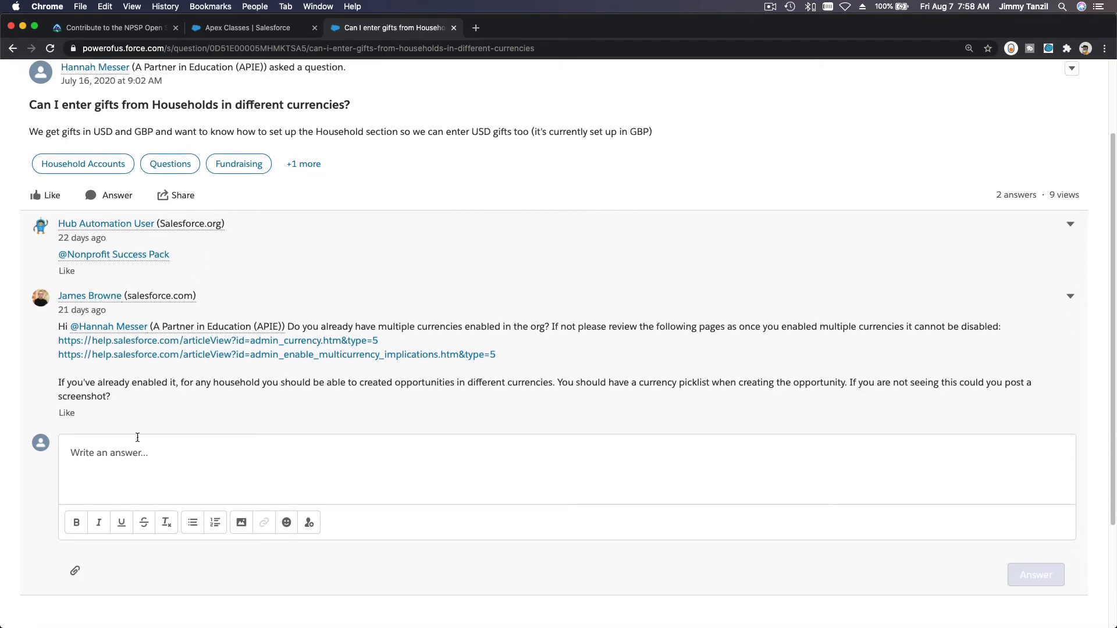
pyautogui.scroll(3)
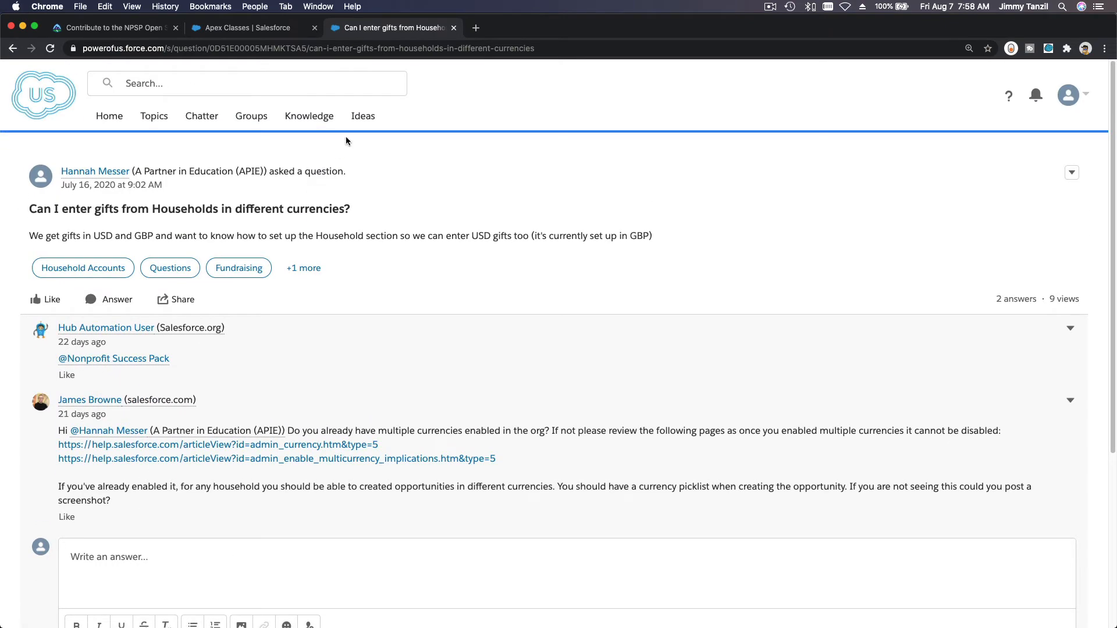
pyautogui.click(309, 116)
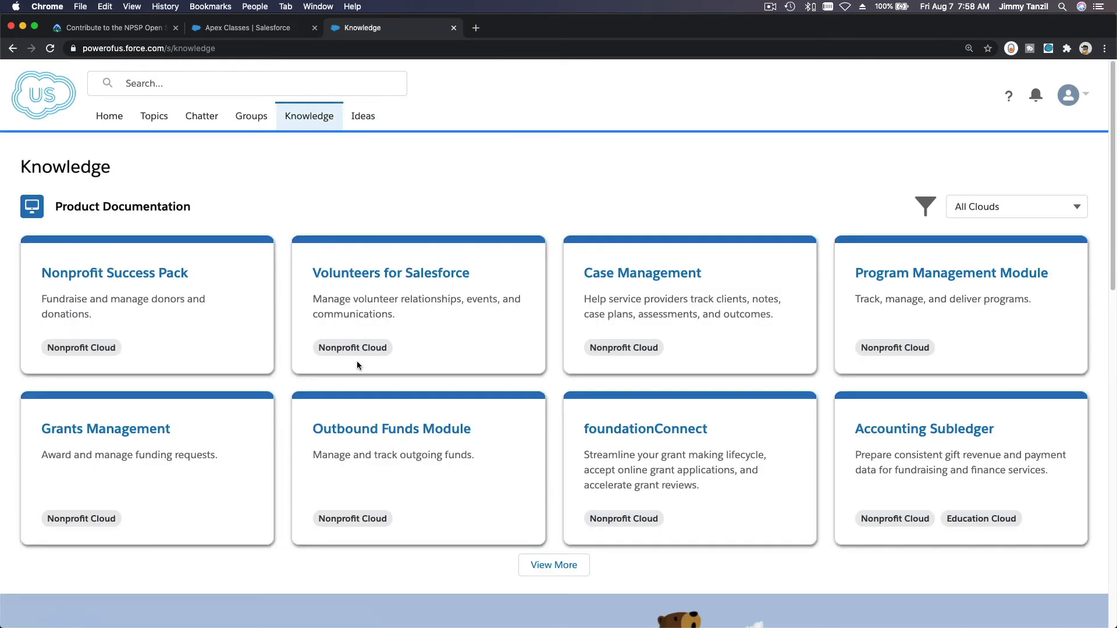
pyautogui.moveTo(251, 259)
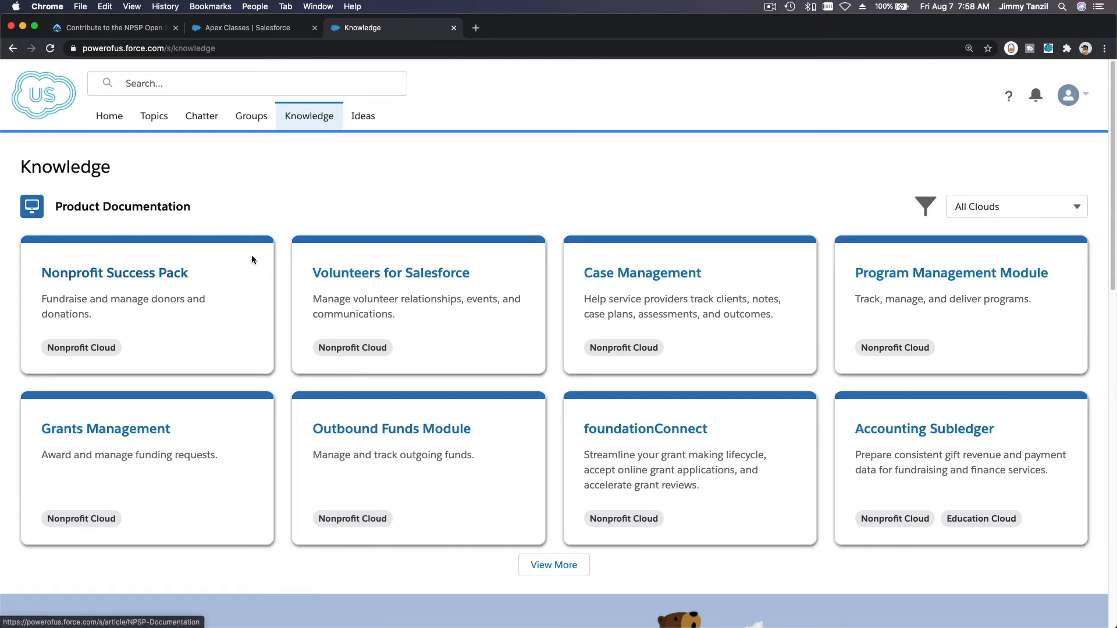
pyautogui.moveTo(459, 310)
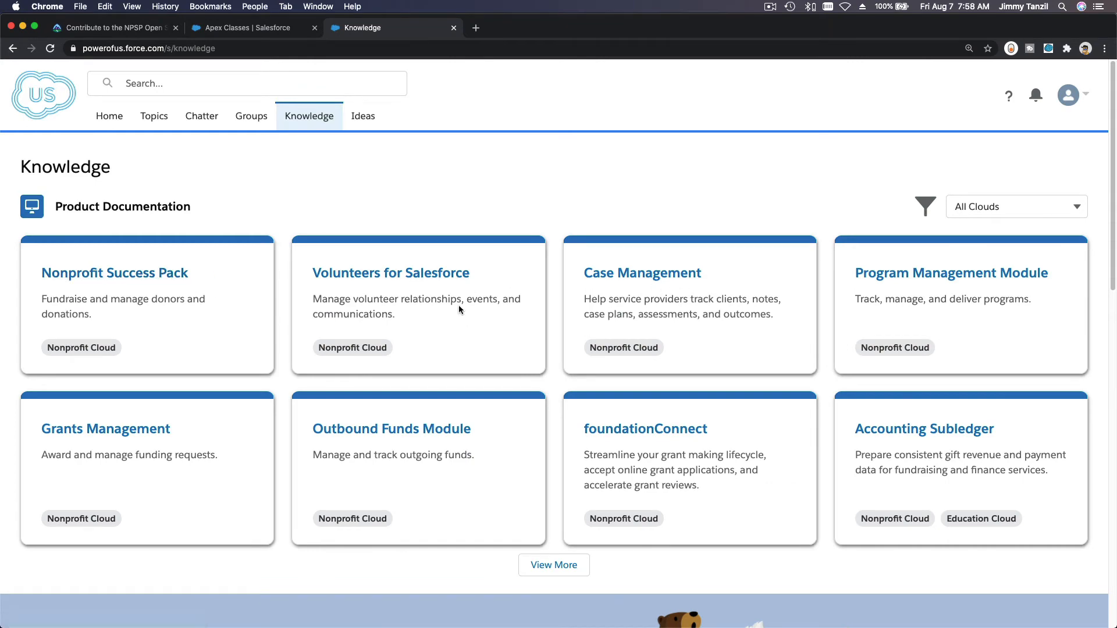
pyautogui.click(110, 28)
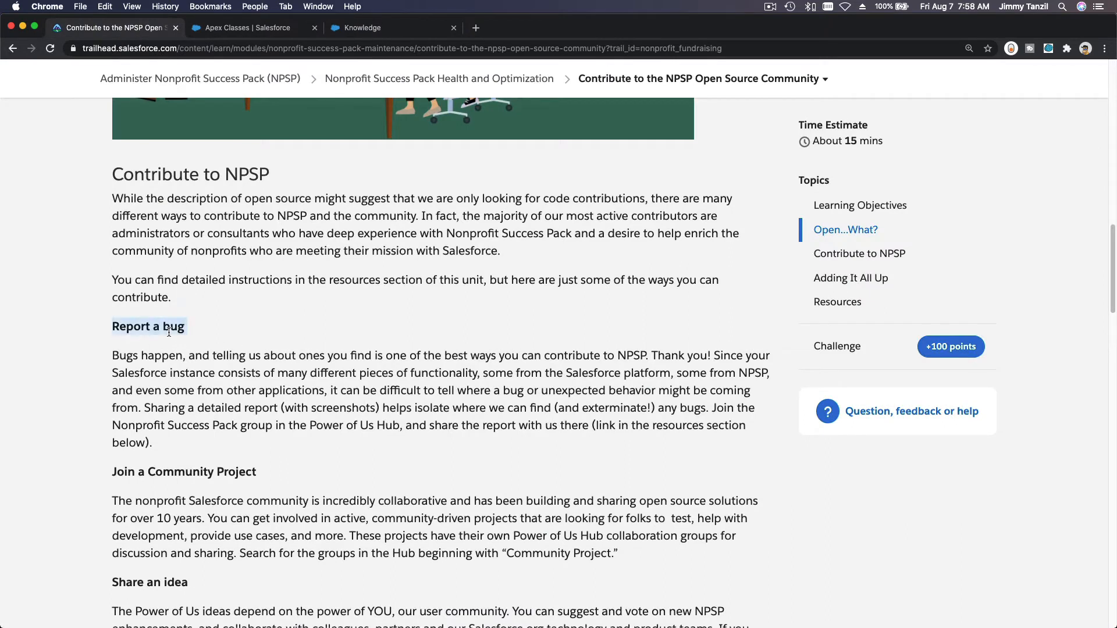
pyautogui.scroll(-3)
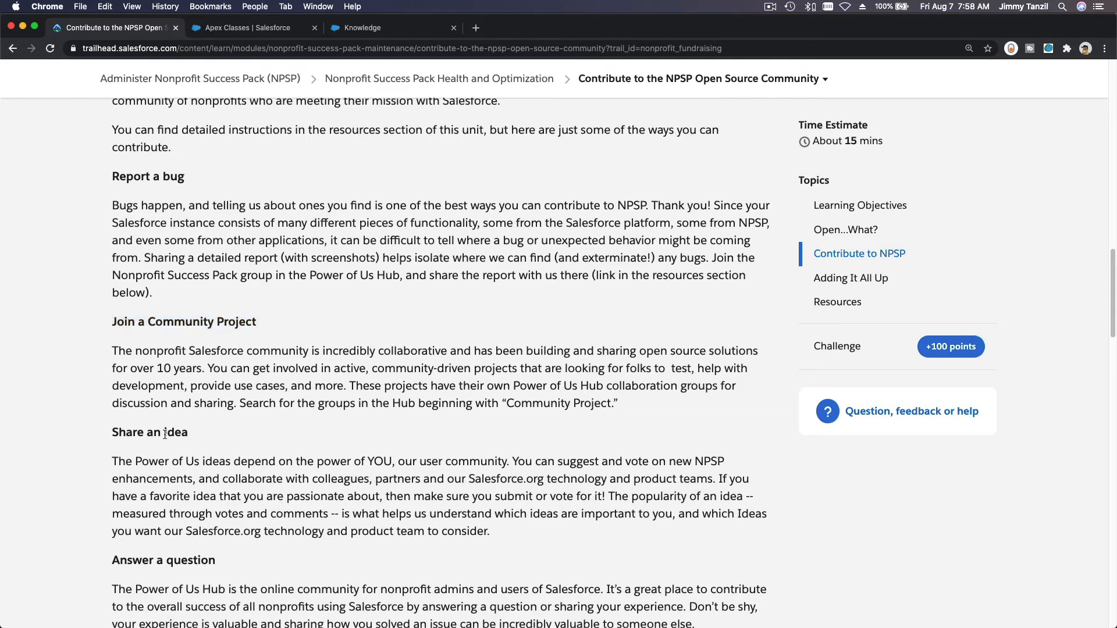
pyautogui.scroll(-3)
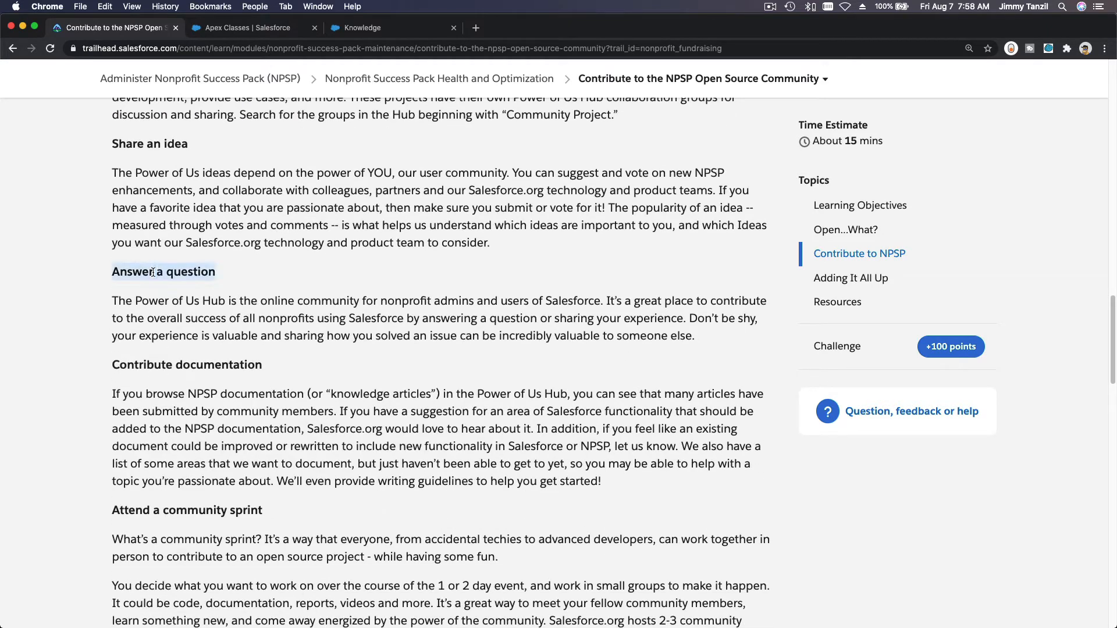
pyautogui.scroll(-3)
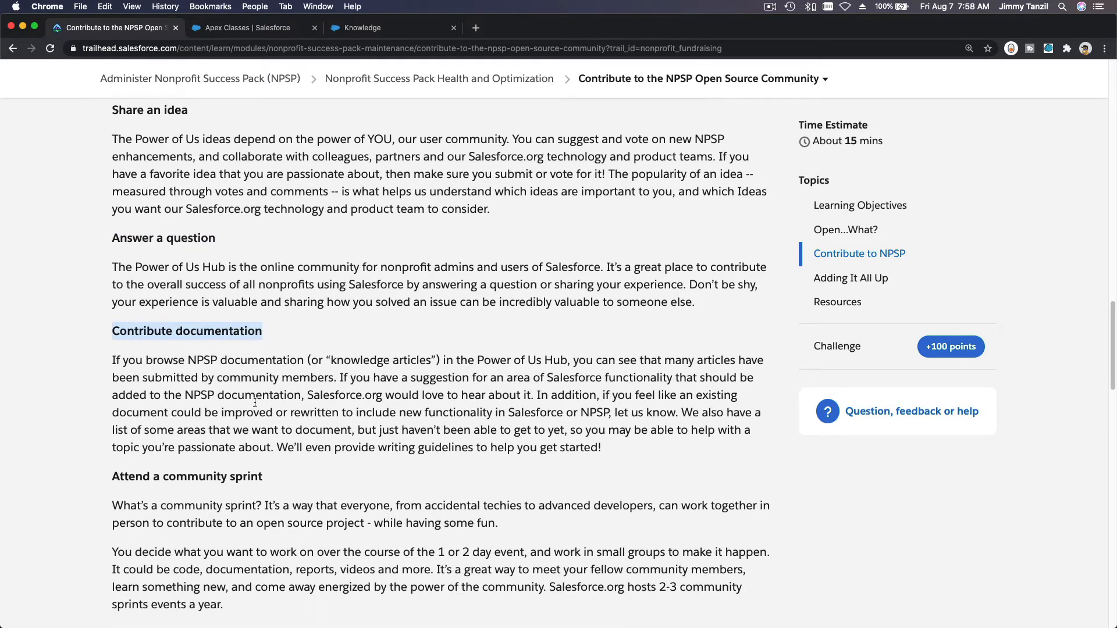
pyautogui.scroll(-3)
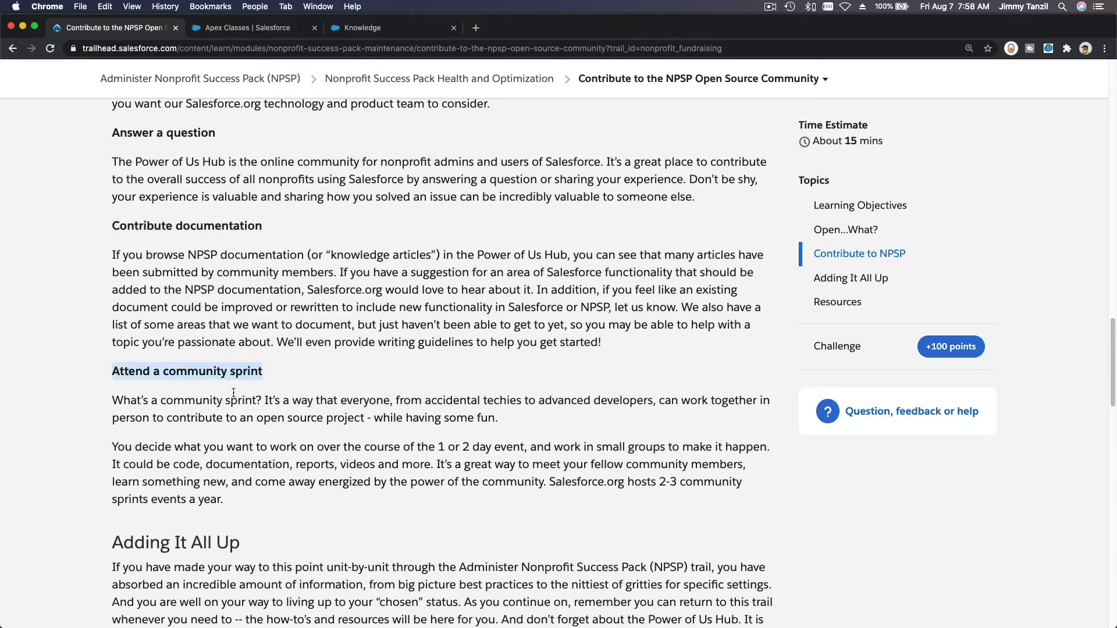
pyautogui.scroll(-3)
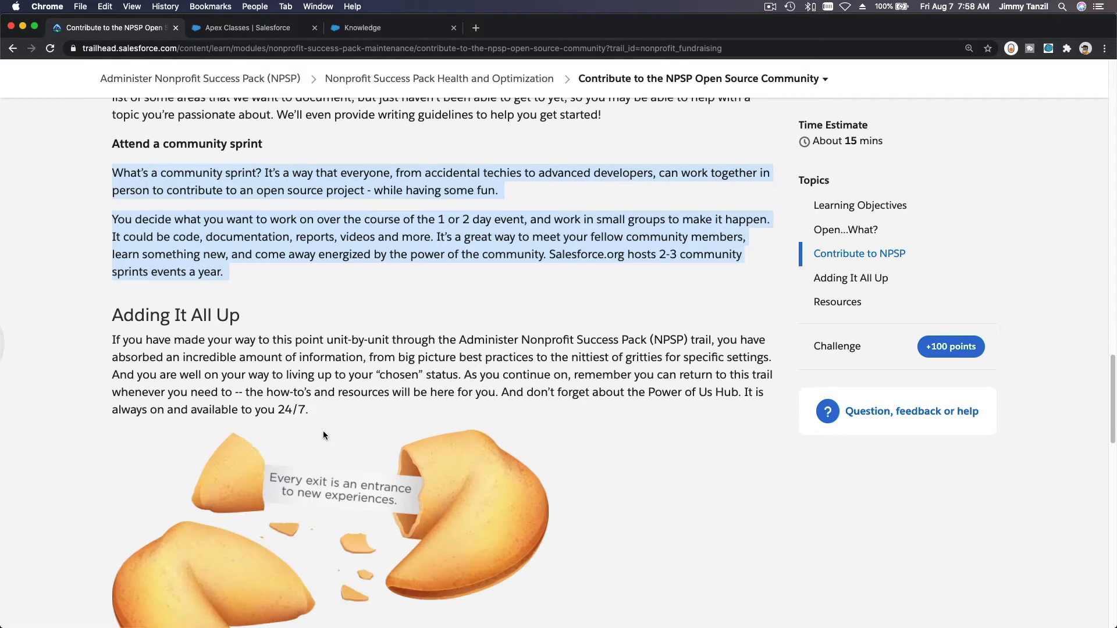
pyautogui.scroll(-3)
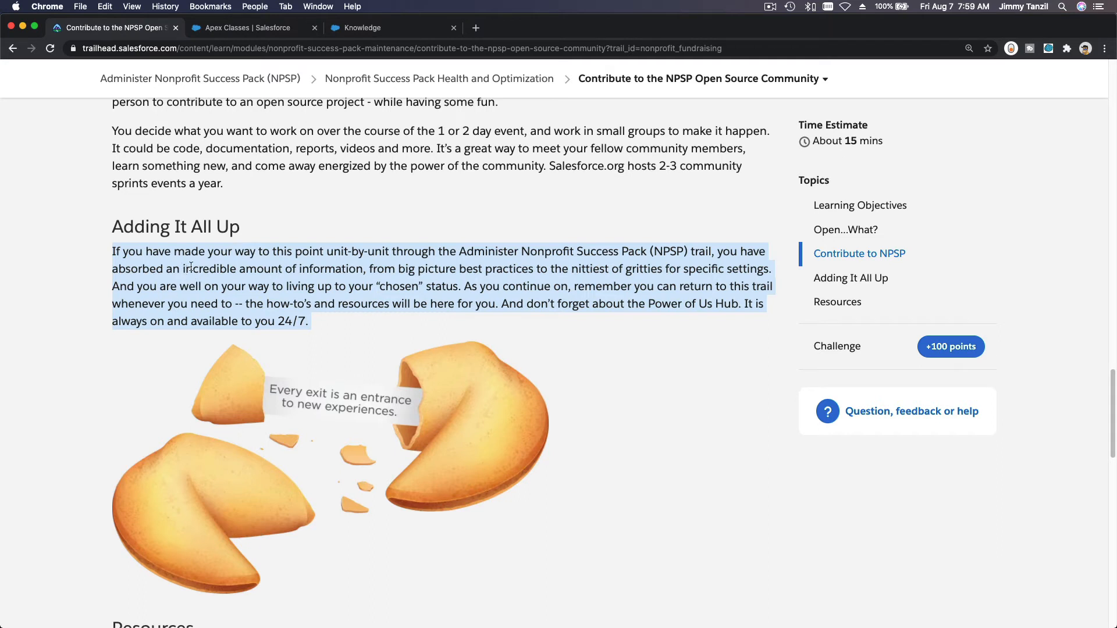
pyautogui.click(282, 218)
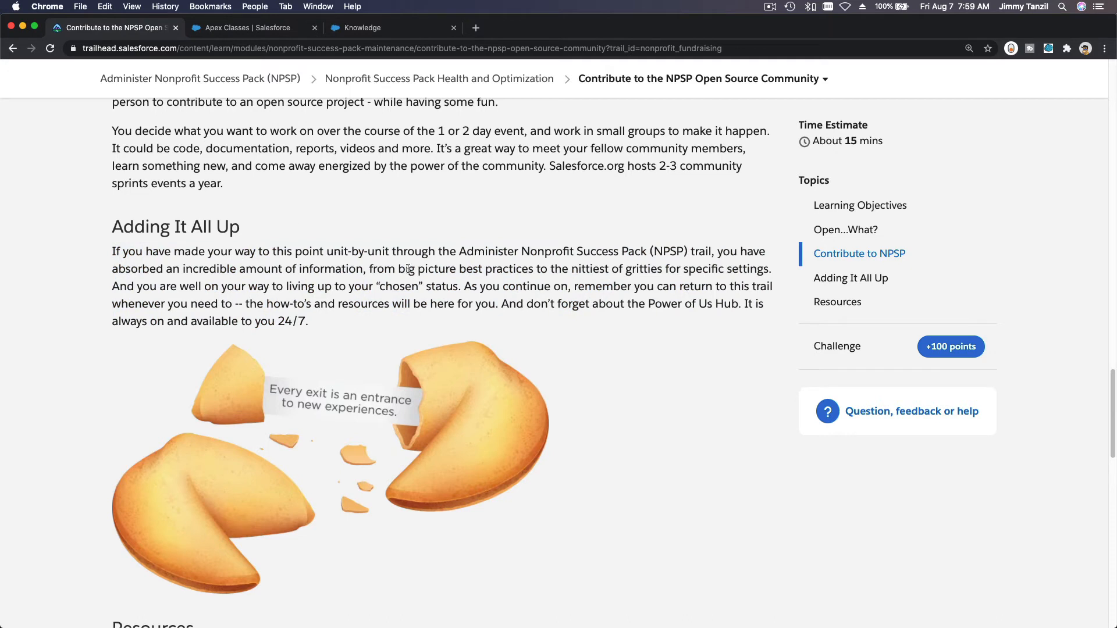
pyautogui.moveTo(551, 258)
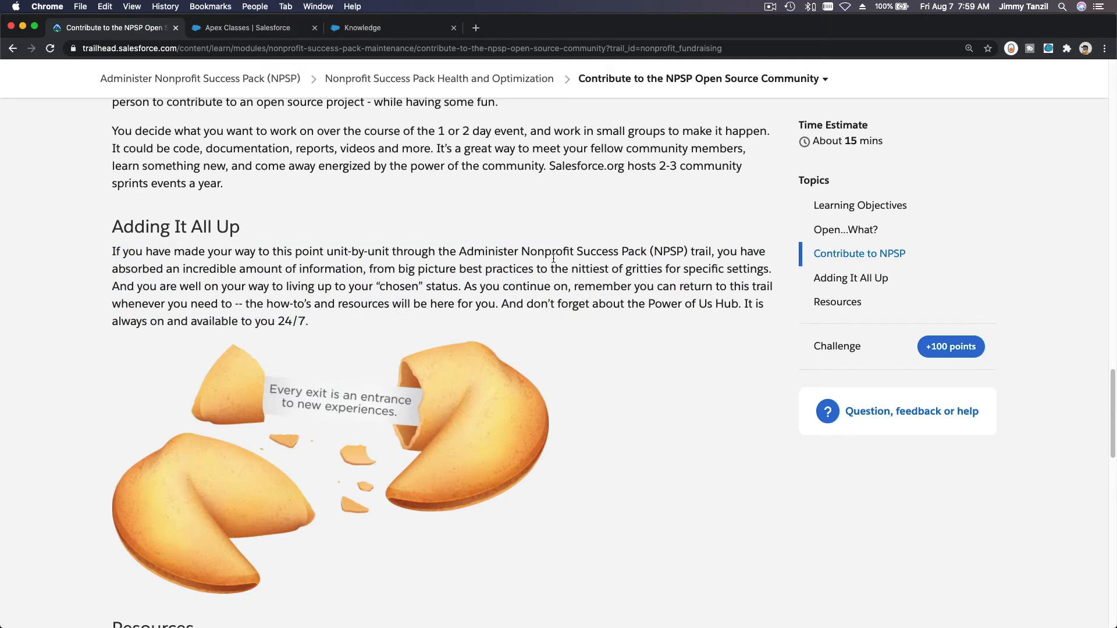
pyautogui.moveTo(721, 255)
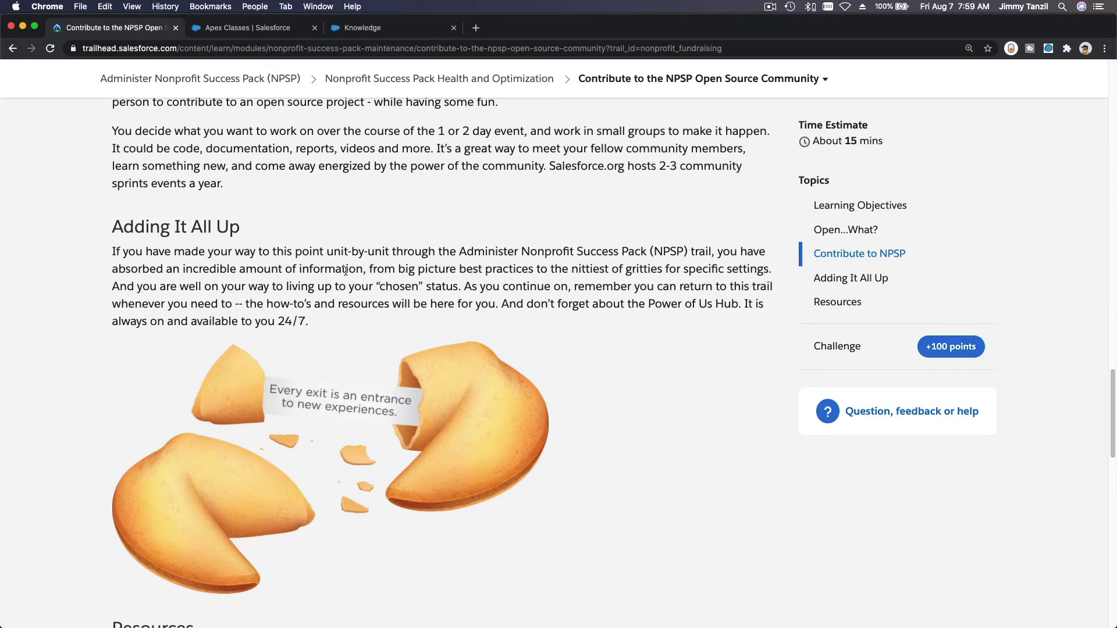
pyautogui.moveTo(476, 272)
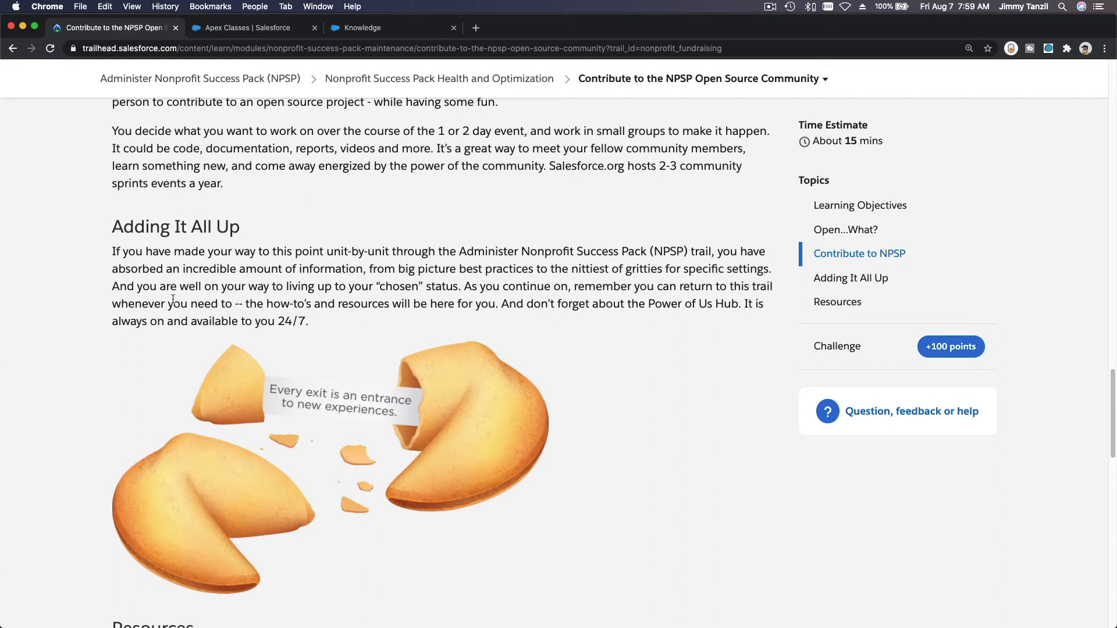
pyautogui.moveTo(397, 291)
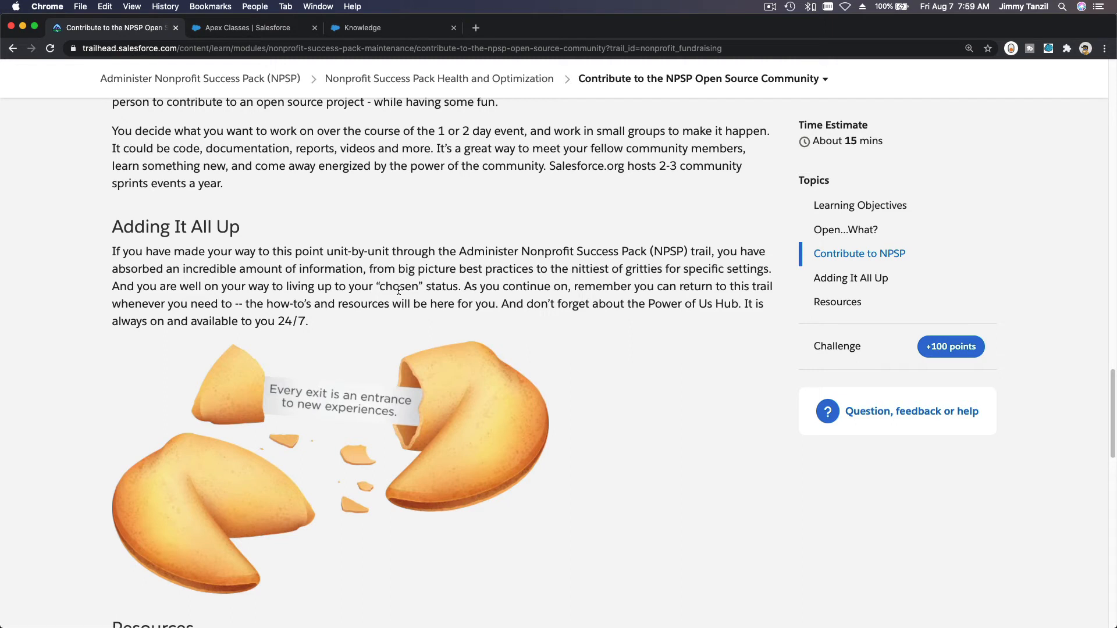
pyautogui.doubleClick(398, 286)
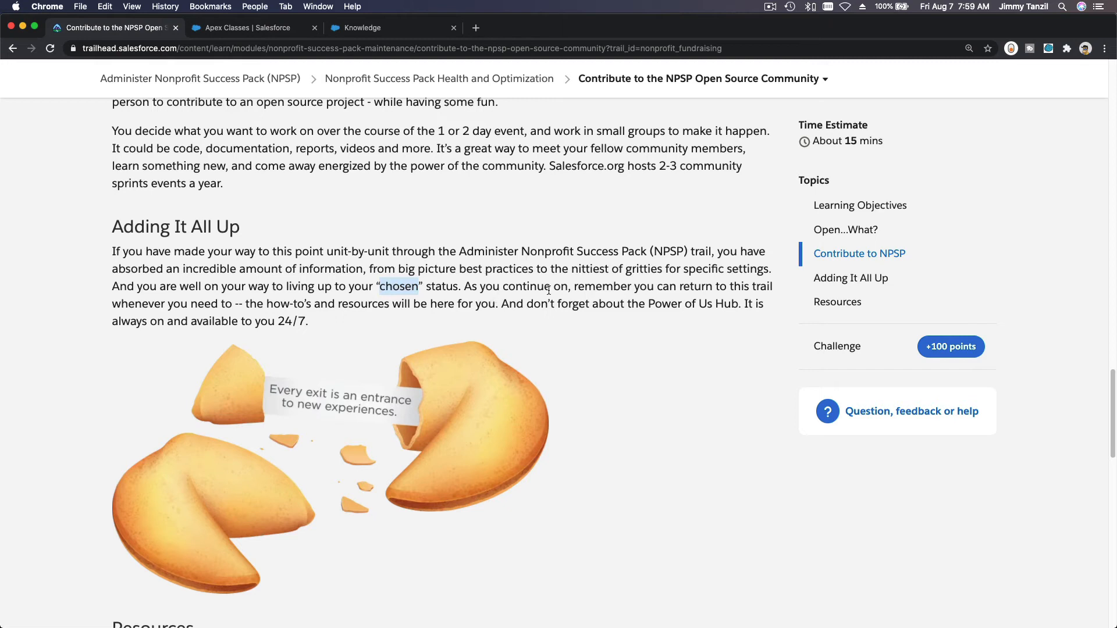
pyautogui.moveTo(736, 298)
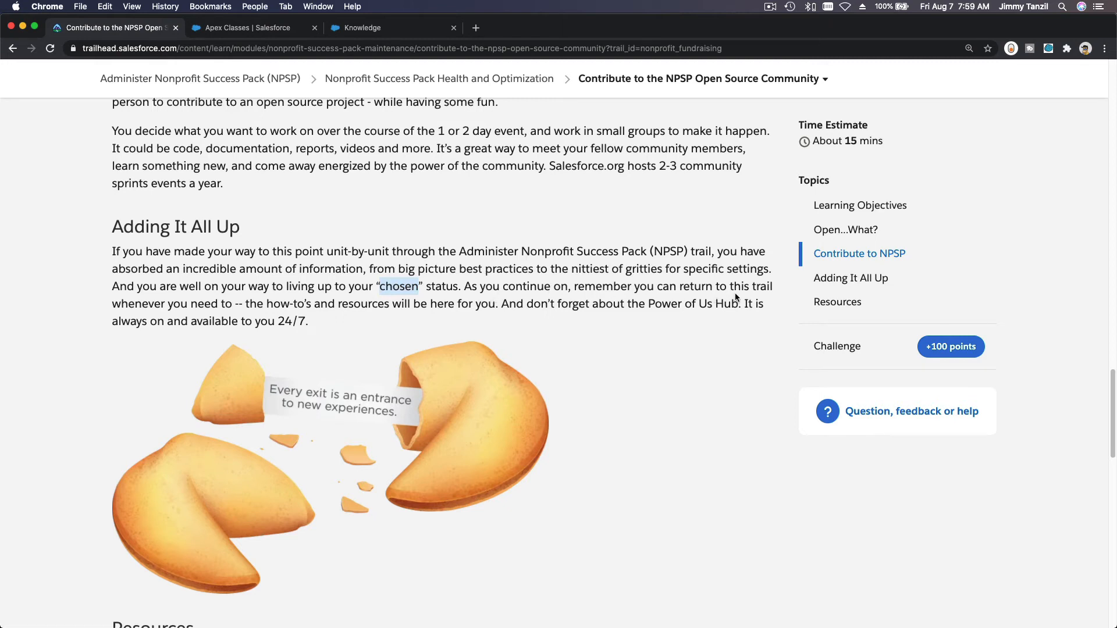
pyautogui.moveTo(335, 471)
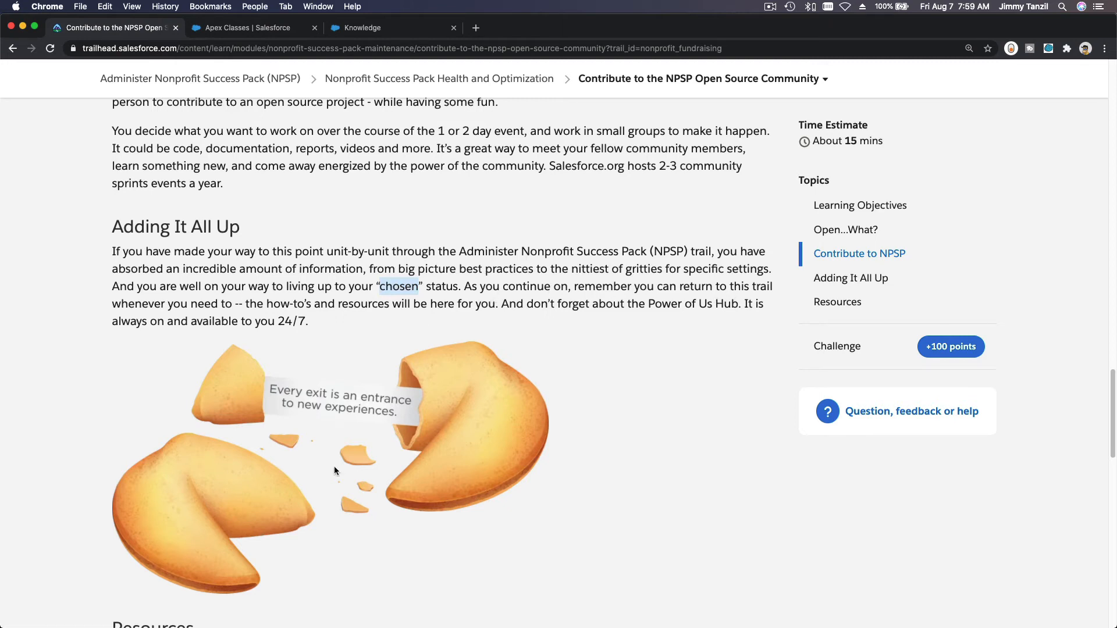
pyautogui.moveTo(363, 432)
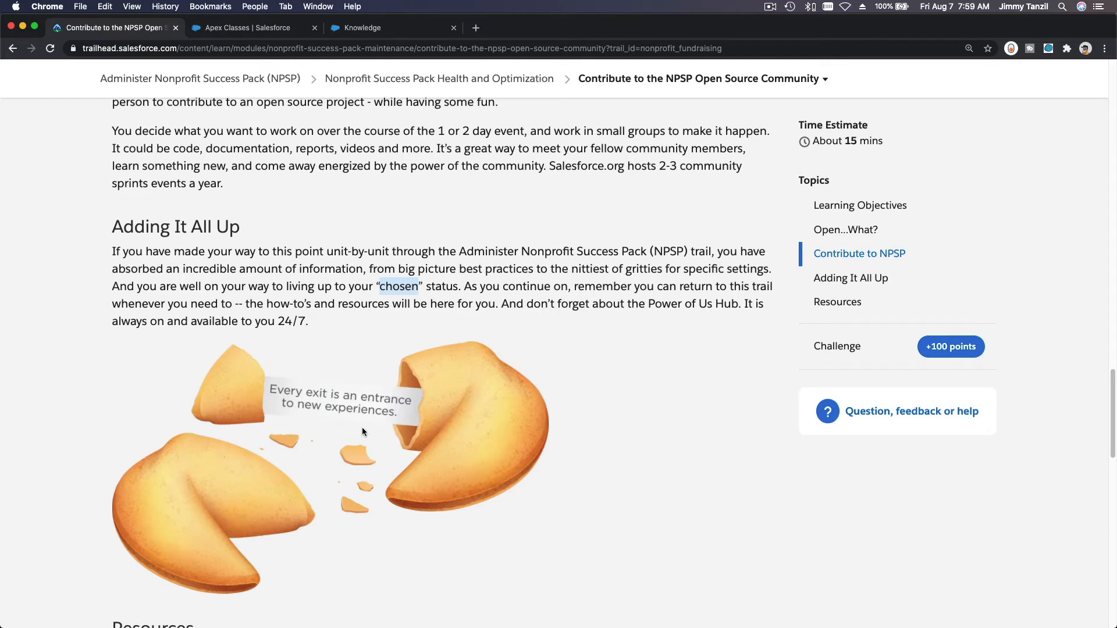
pyautogui.moveTo(339, 370)
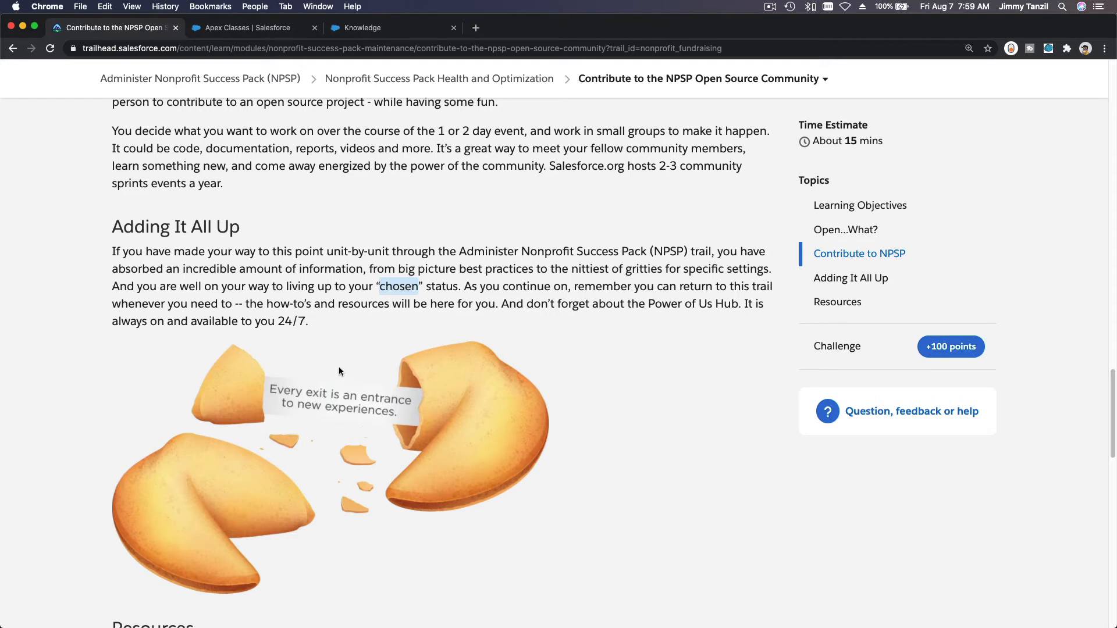
pyautogui.moveTo(394, 428)
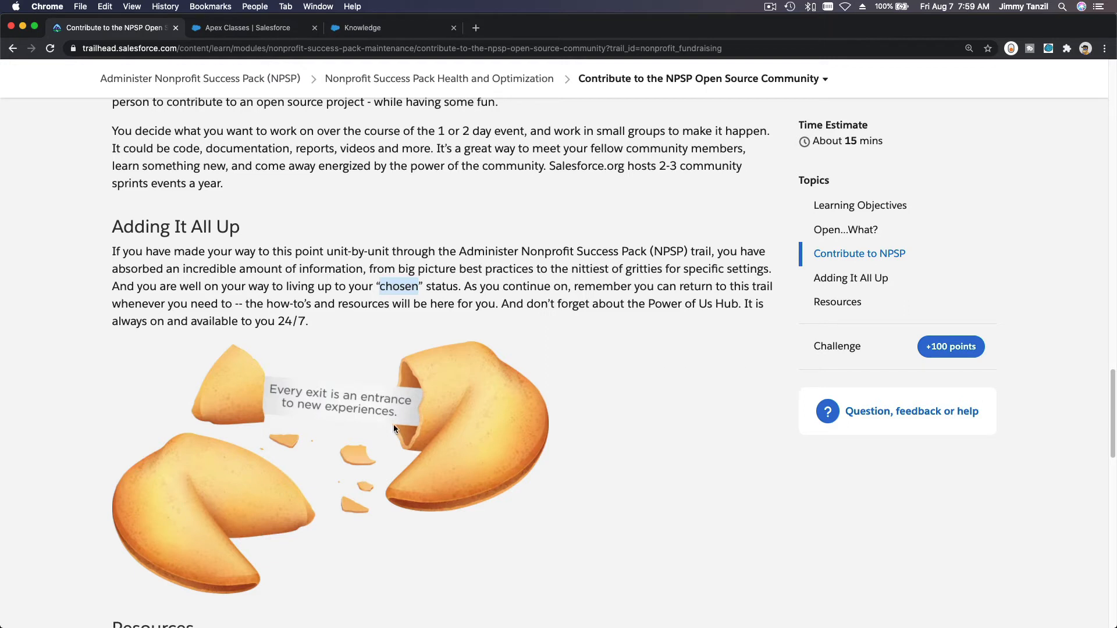
pyautogui.moveTo(388, 211)
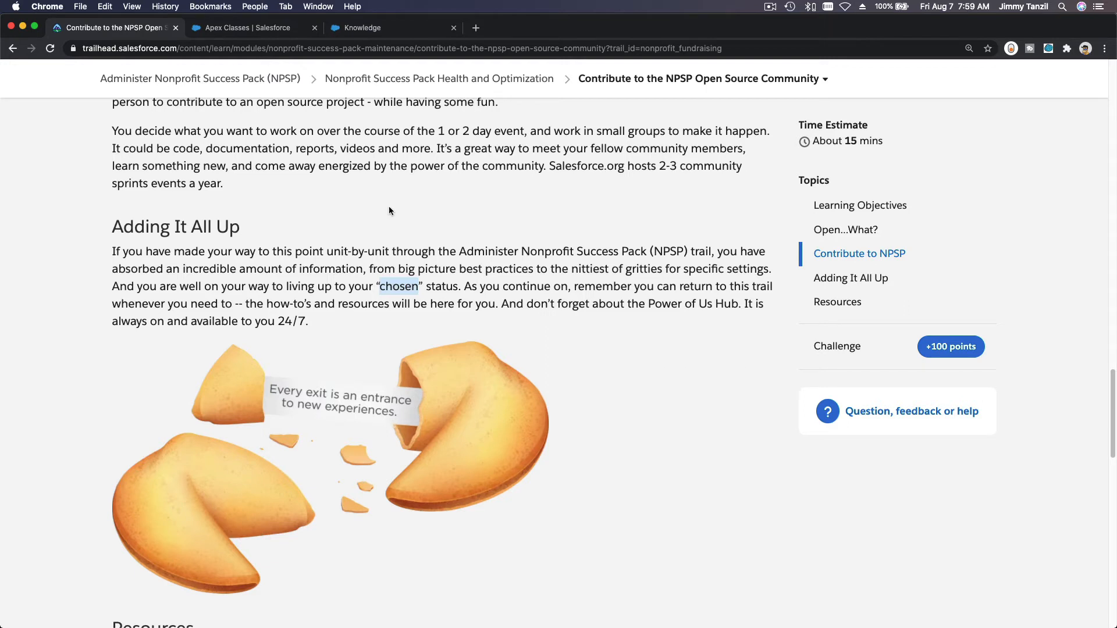
pyautogui.moveTo(429, 290)
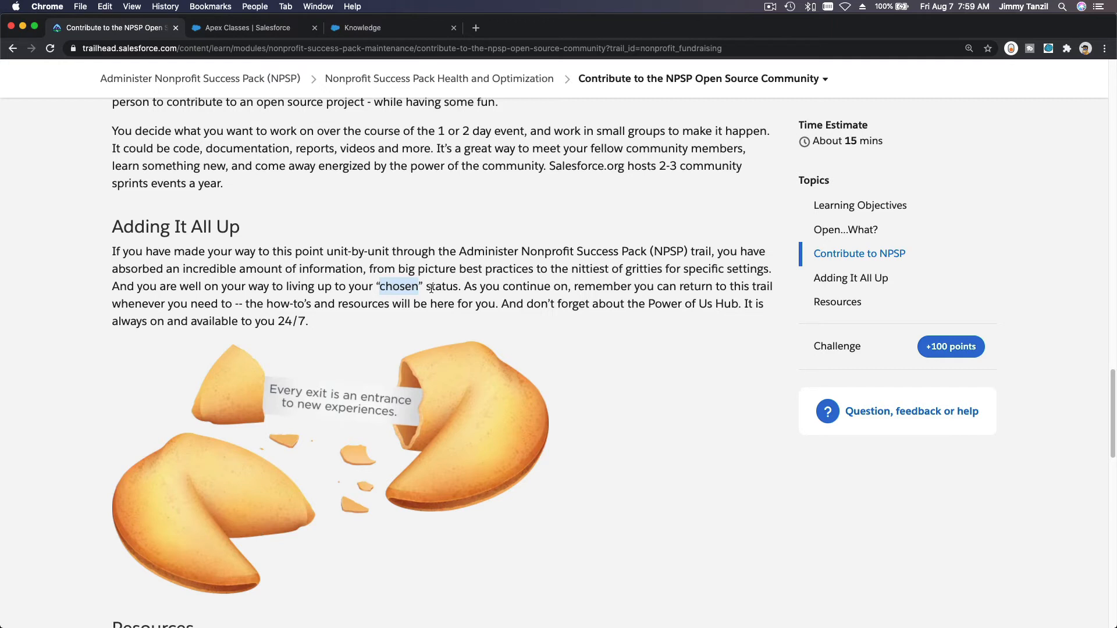
pyautogui.moveTo(364, 325)
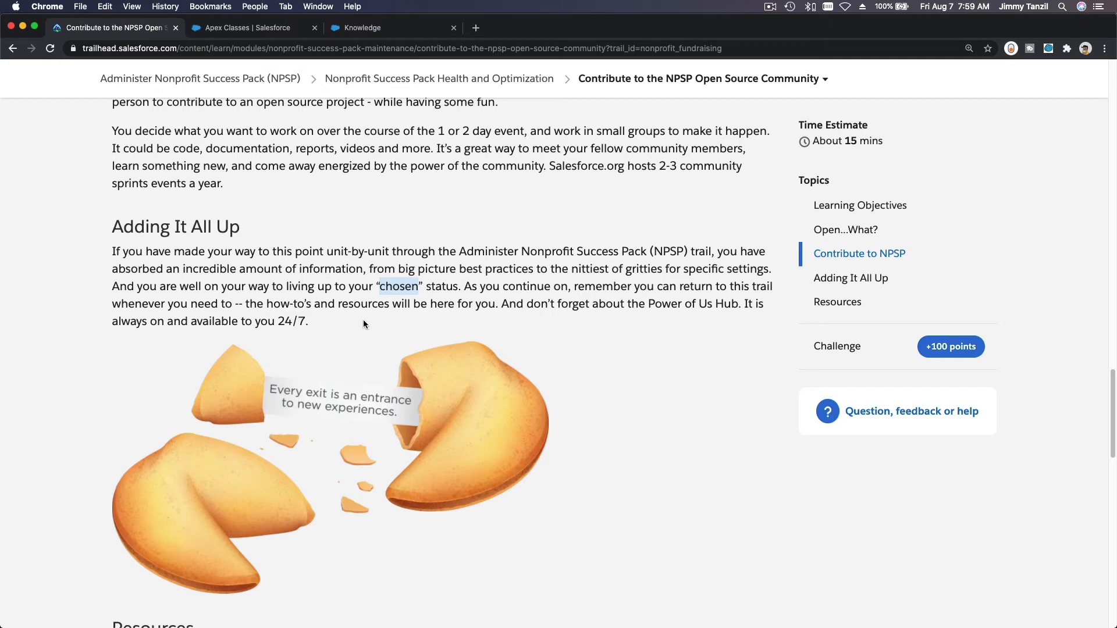
pyautogui.moveTo(307, 316)
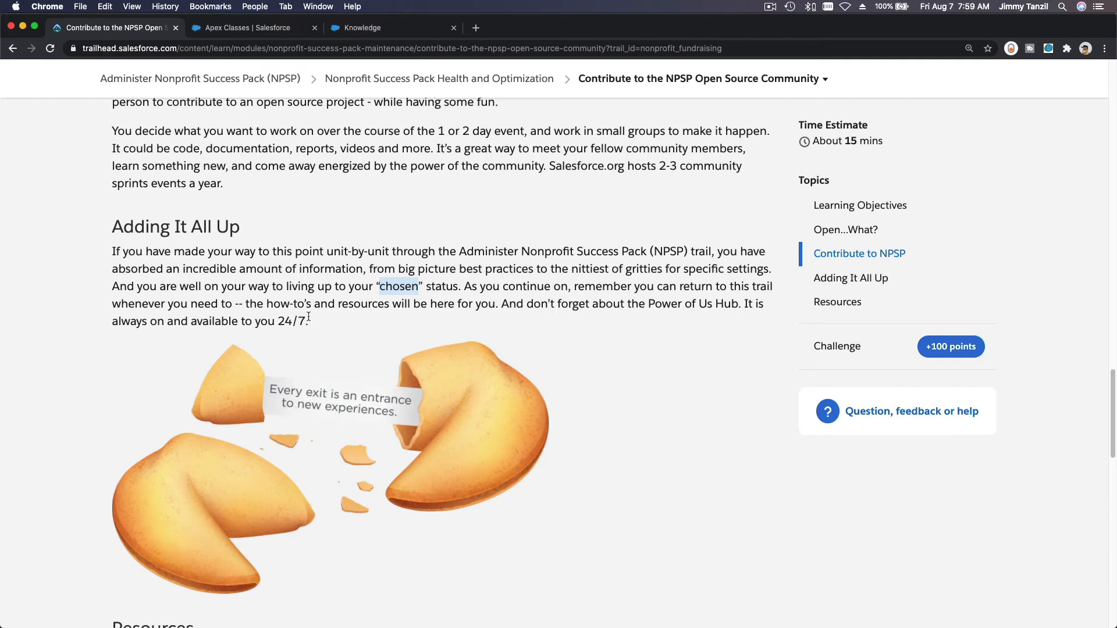
pyautogui.moveTo(490, 311)
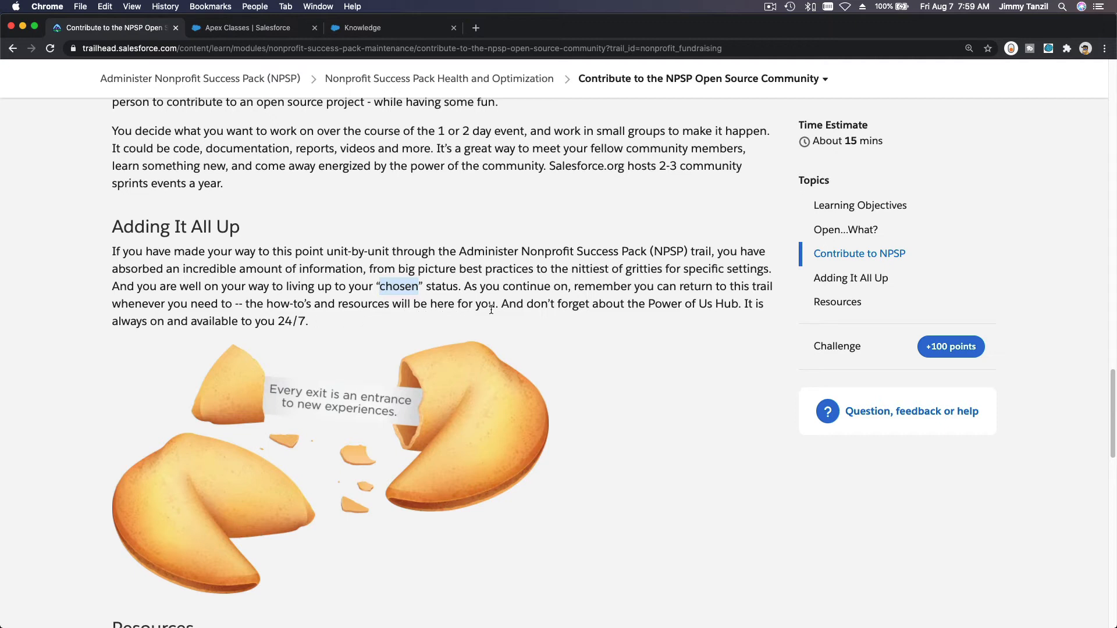
pyautogui.moveTo(527, 310)
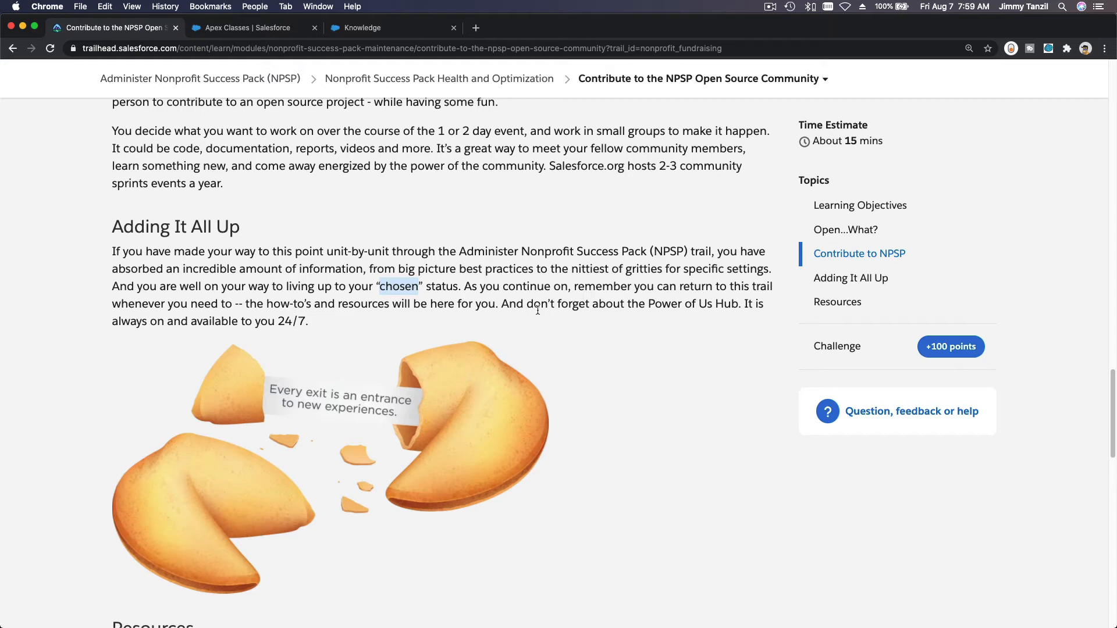
pyautogui.moveTo(653, 319)
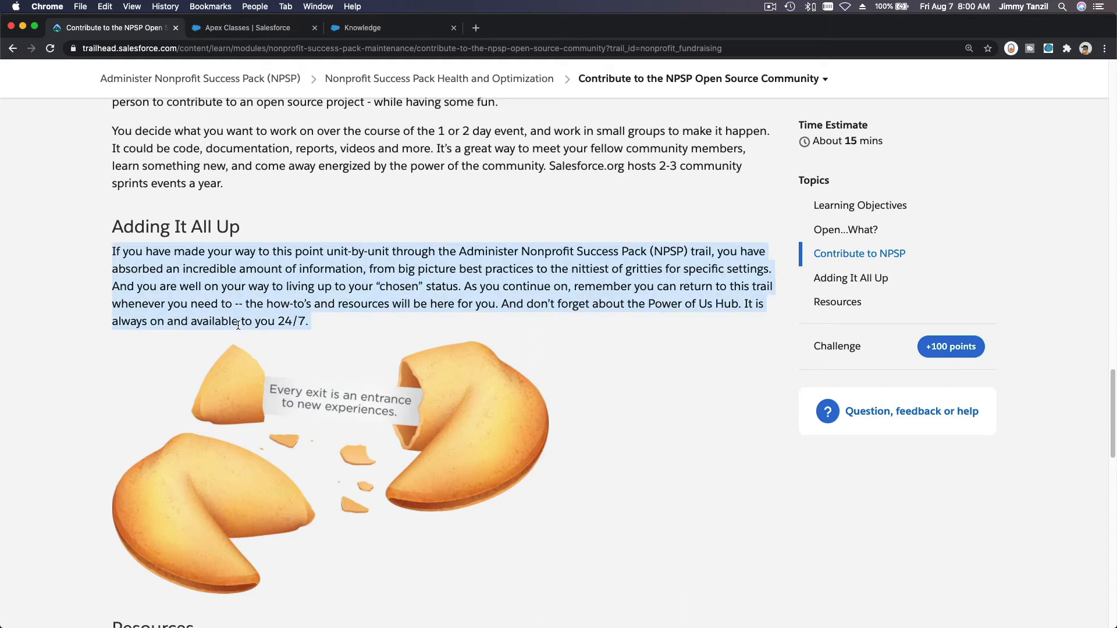
# Back in the Hub, browse the Topic Catalog listing Nonprofit Success Pack and other product topics.
pyautogui.click(364, 27)
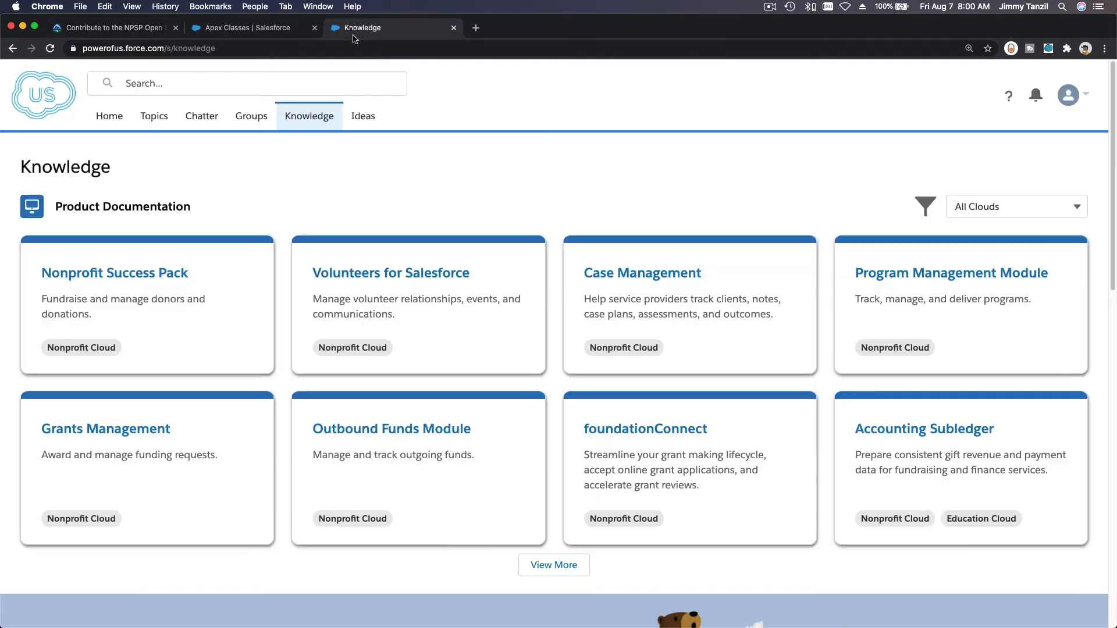
pyautogui.click(153, 116)
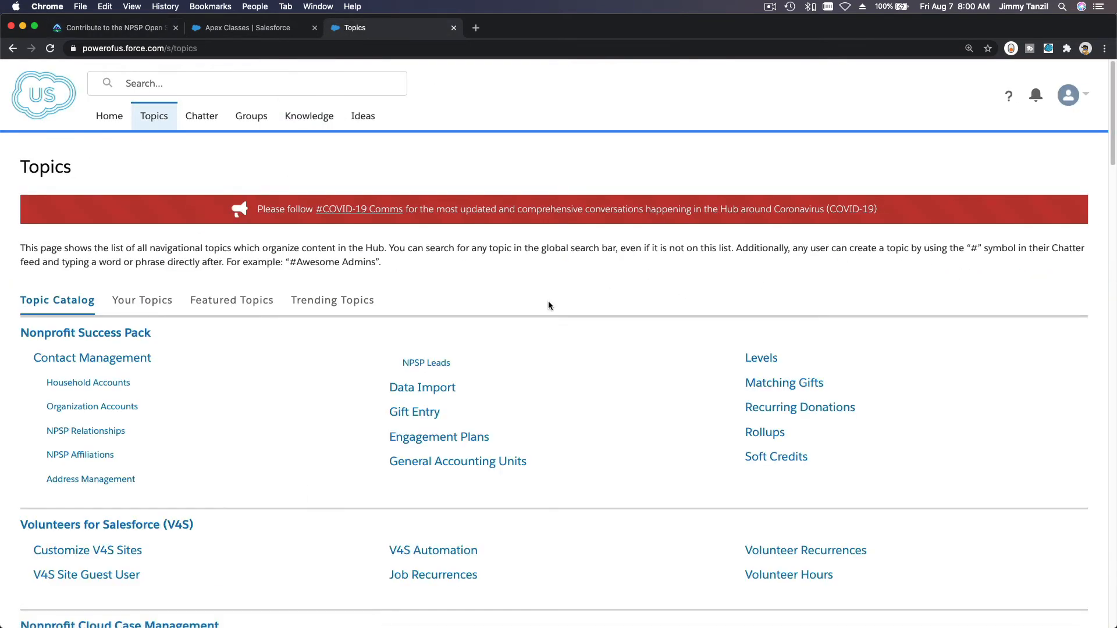
pyautogui.scroll(-3)
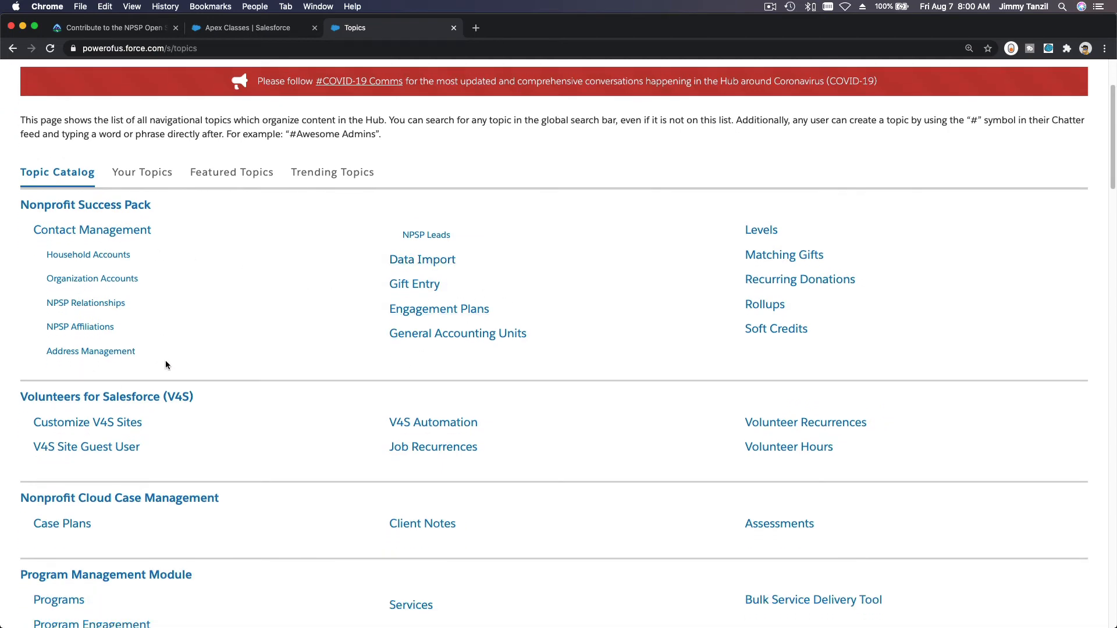
pyautogui.scroll(-3)
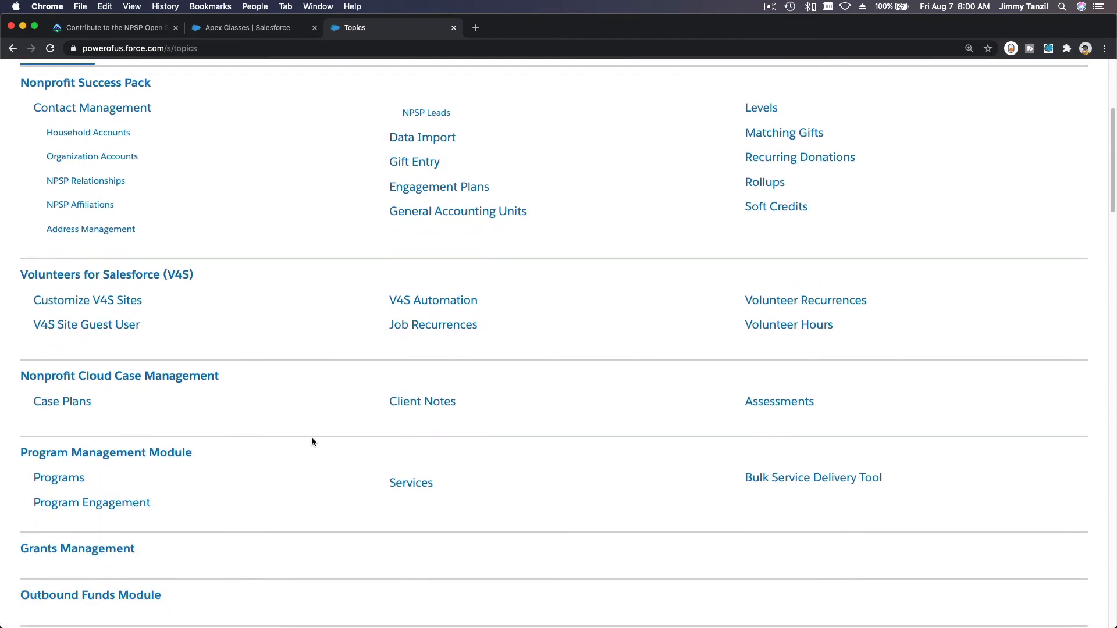
pyautogui.scroll(3)
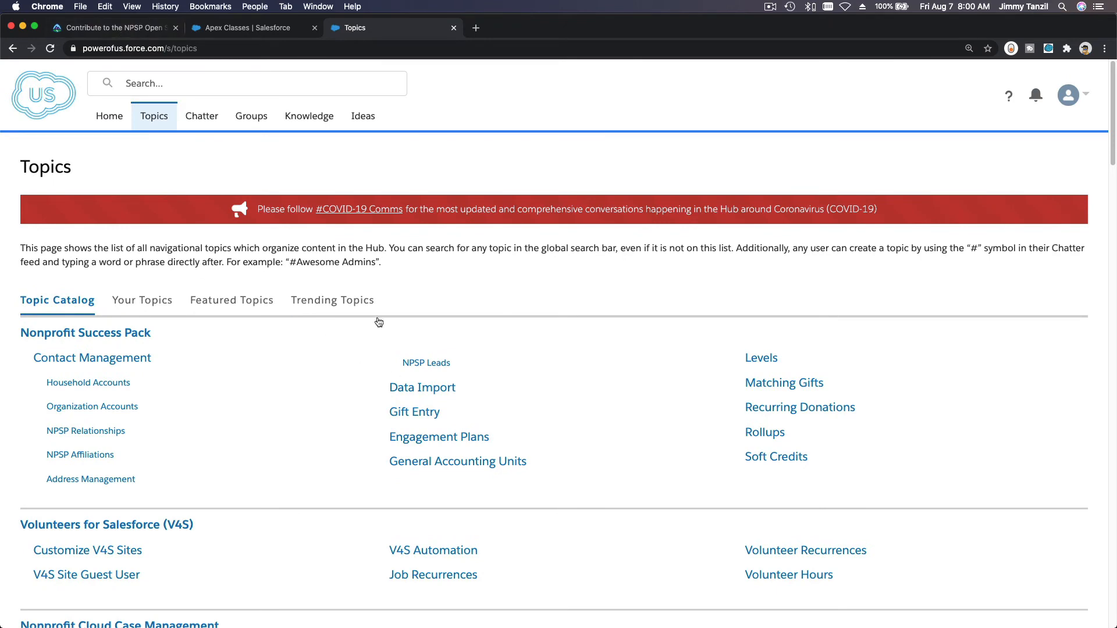
pyautogui.moveTo(291, 384)
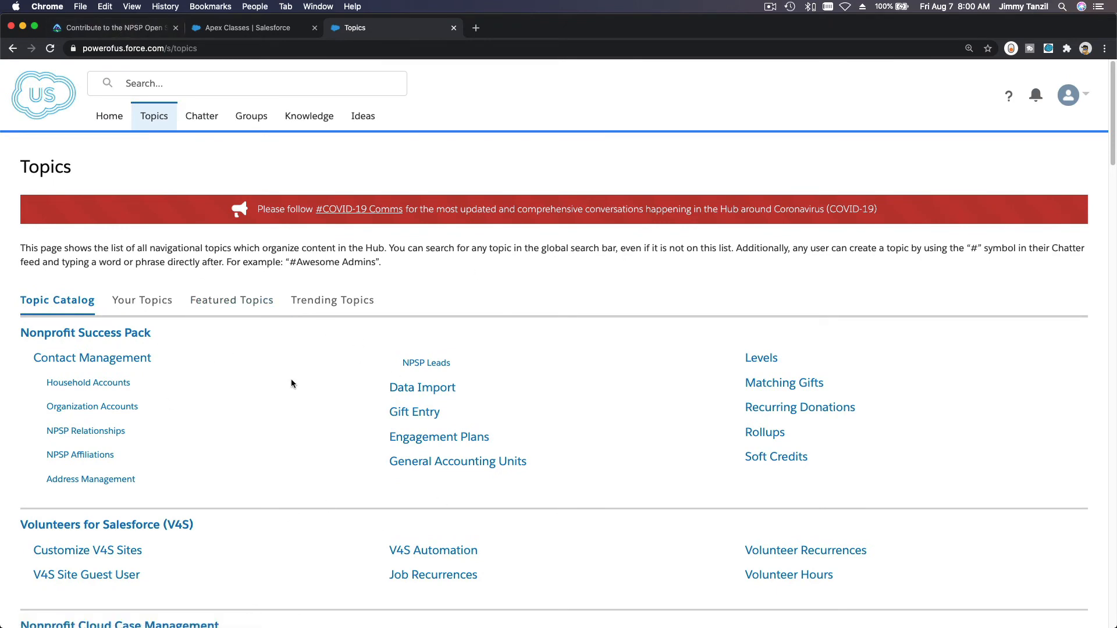
# Return to the Trailhead unit and scroll past Resources to the two-question quiz.
pyautogui.click(111, 28)
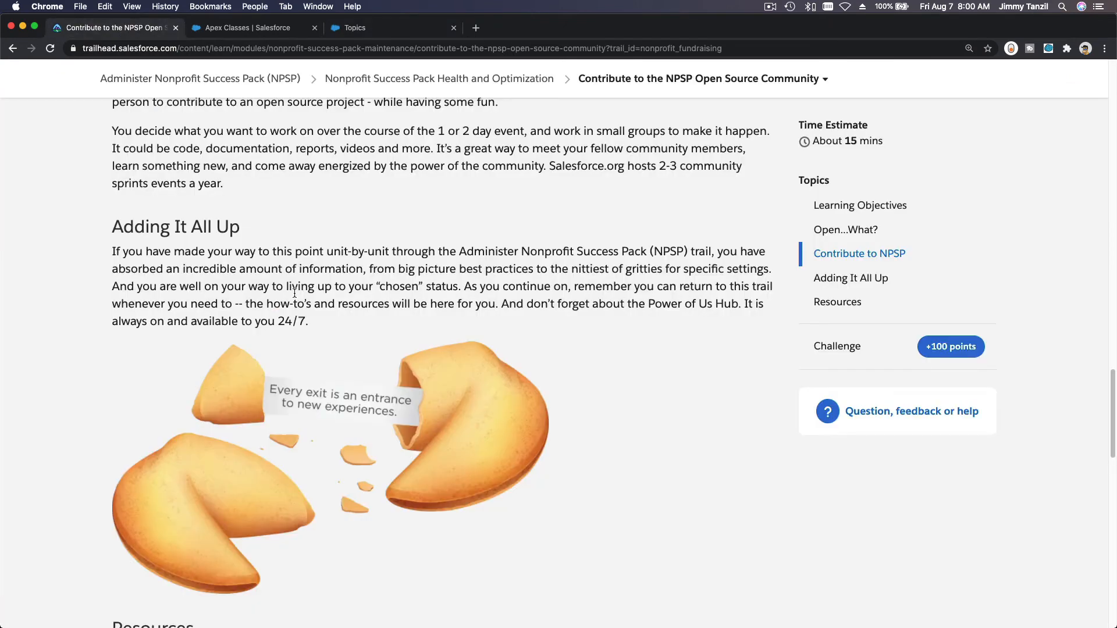
pyautogui.scroll(-3)
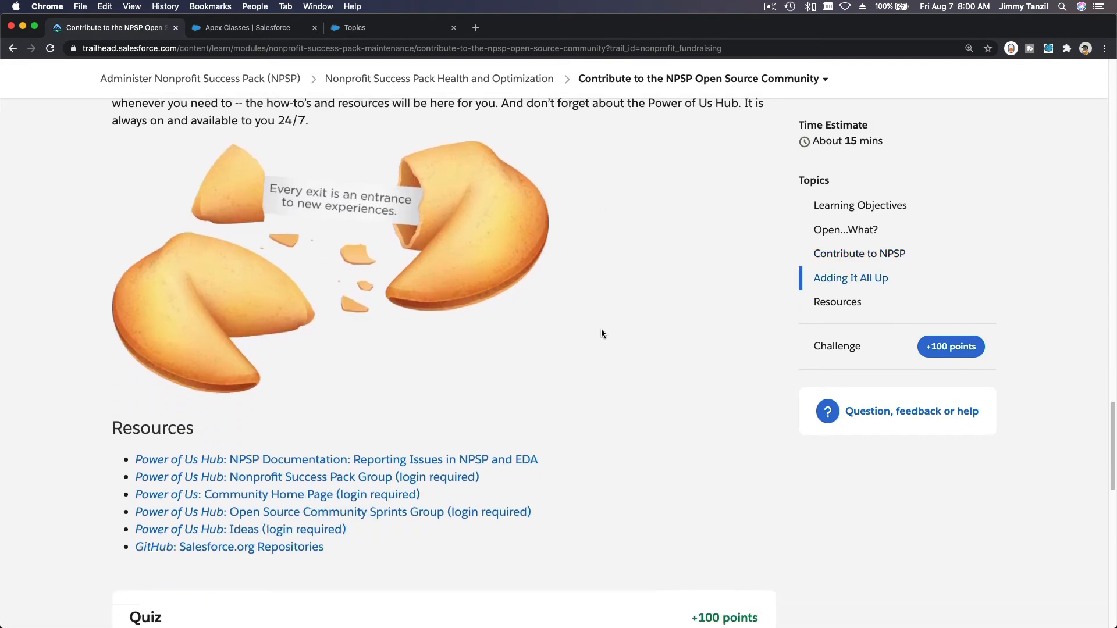
pyautogui.scroll(-3)
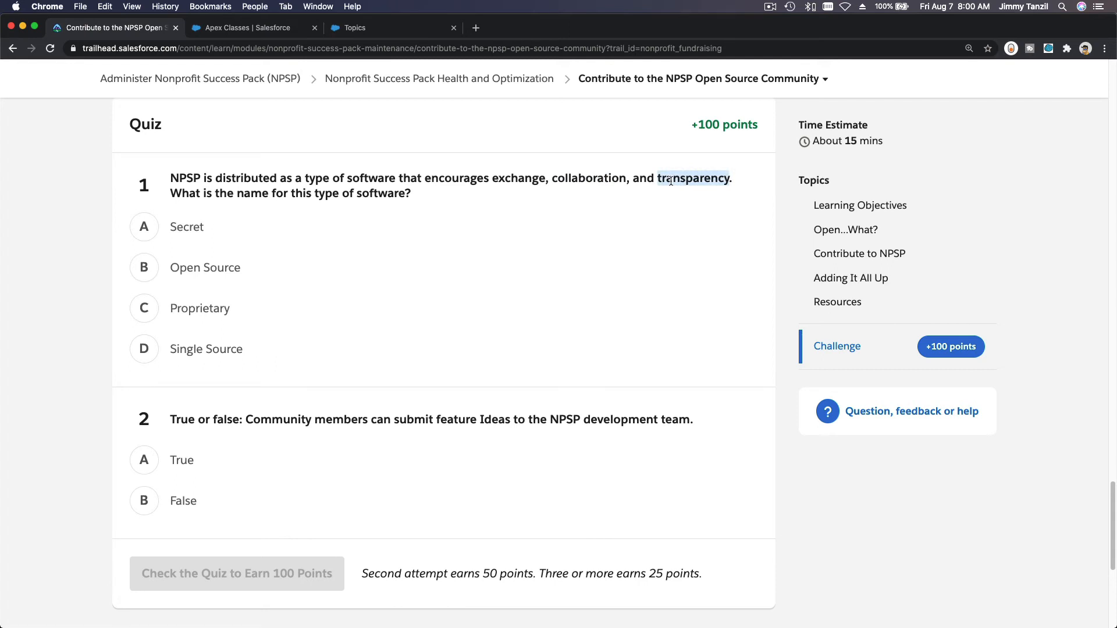
# Choose Open Source for question 1 and bring question 2 into view.
pyautogui.click(204, 267)
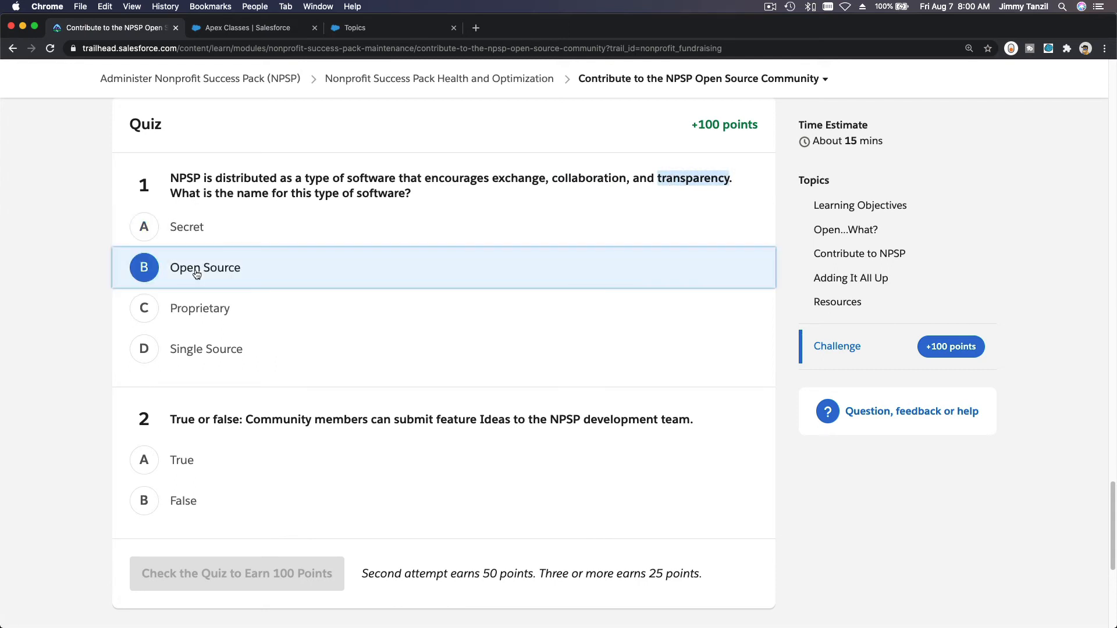
pyautogui.scroll(-3)
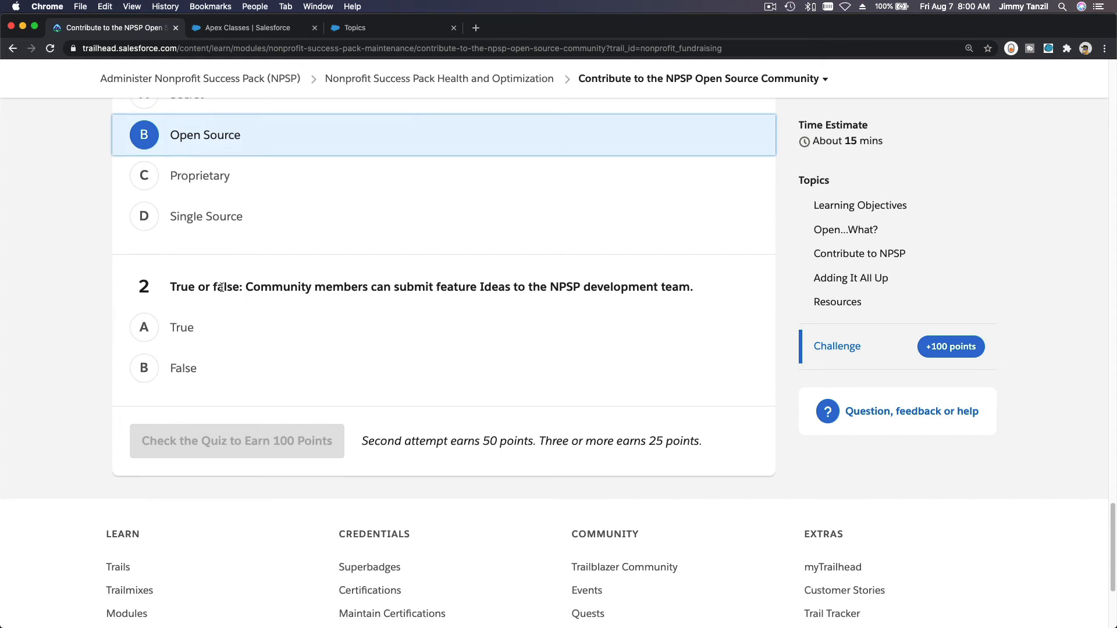
pyautogui.moveTo(537, 290)
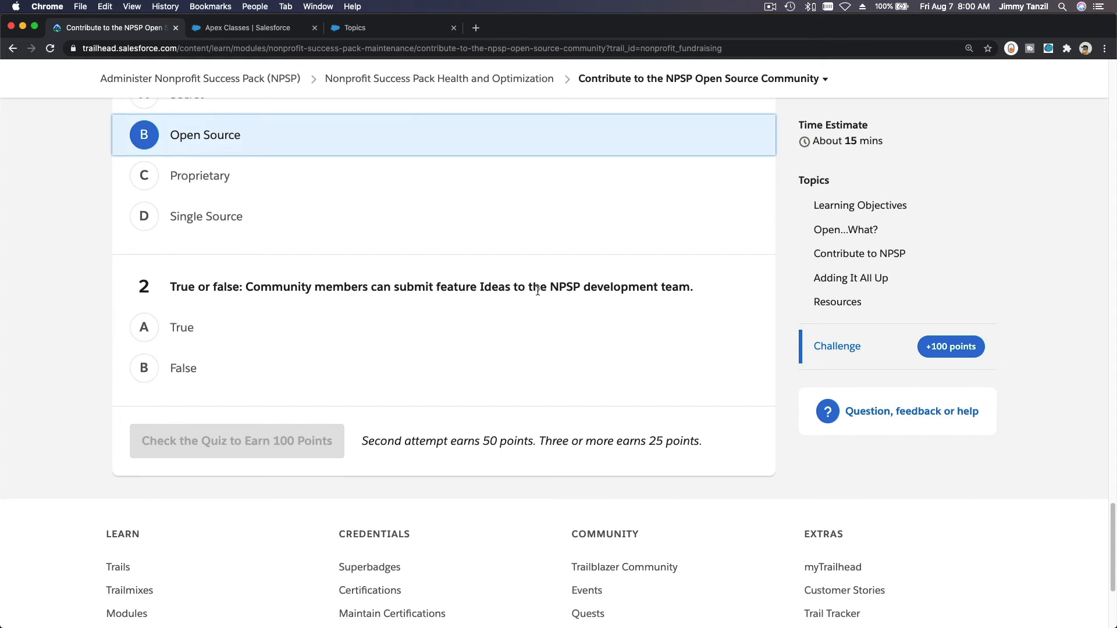
pyautogui.moveTo(574, 288)
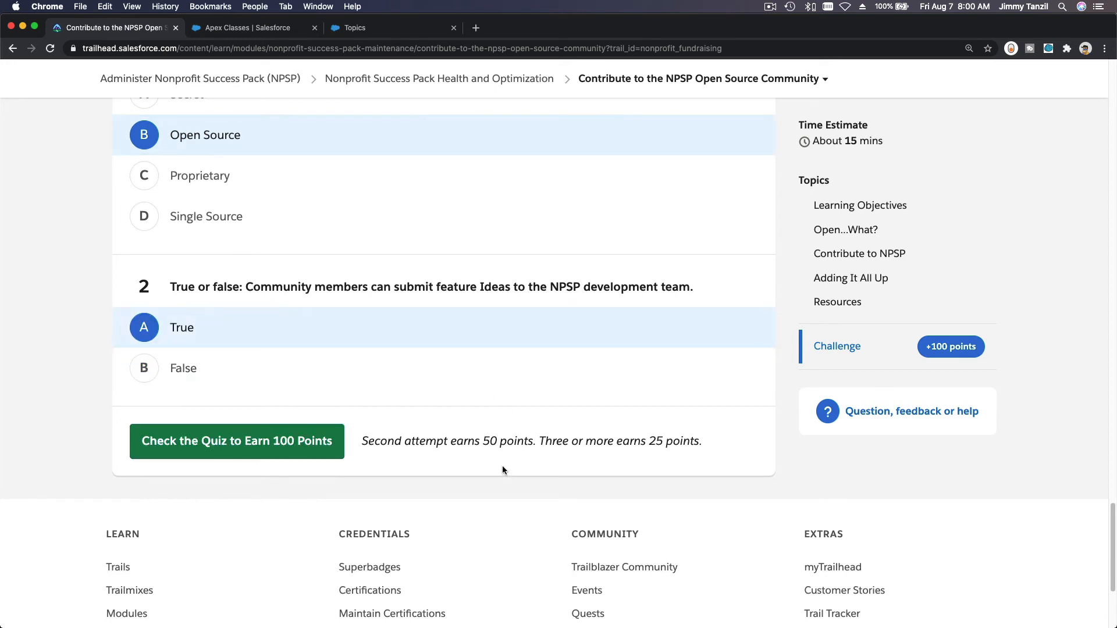
pyautogui.moveTo(452, 402)
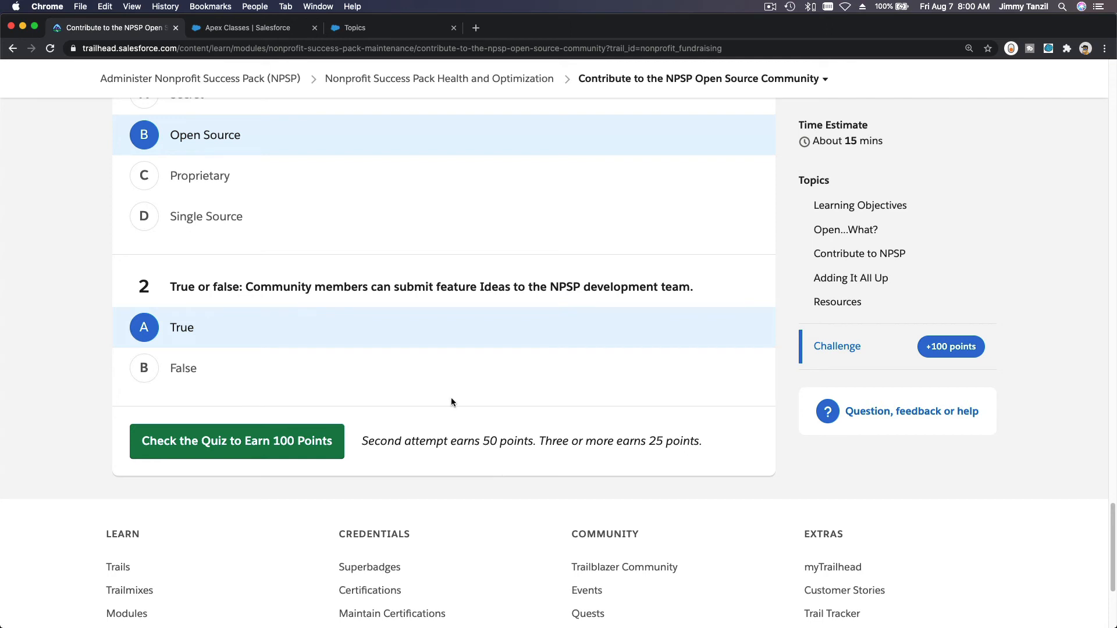
pyautogui.moveTo(80, 192)
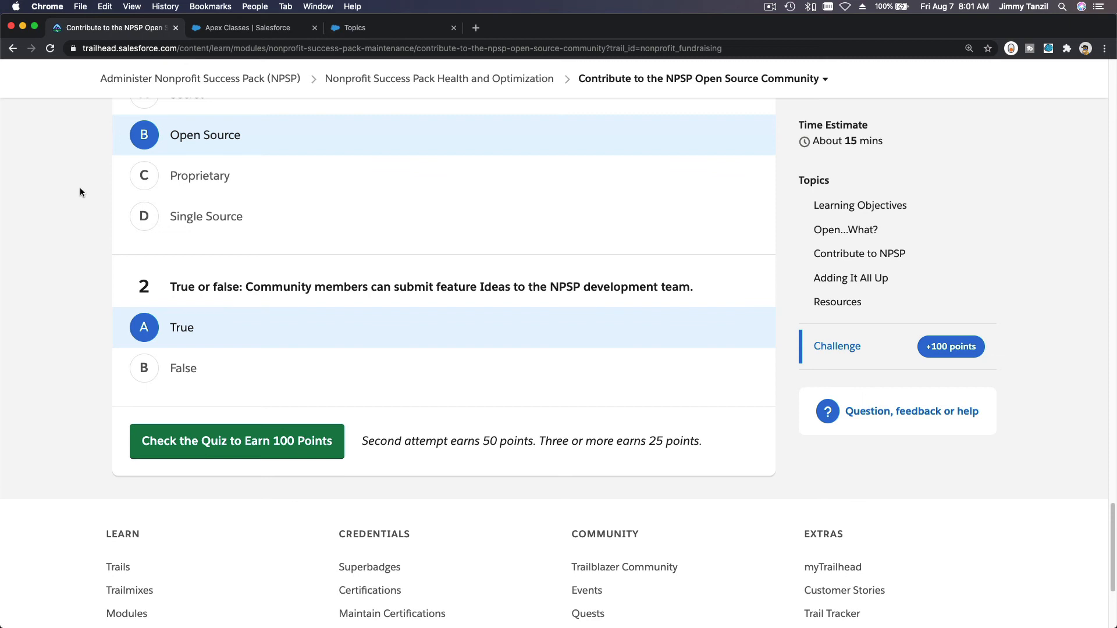
pyautogui.moveTo(237, 441)
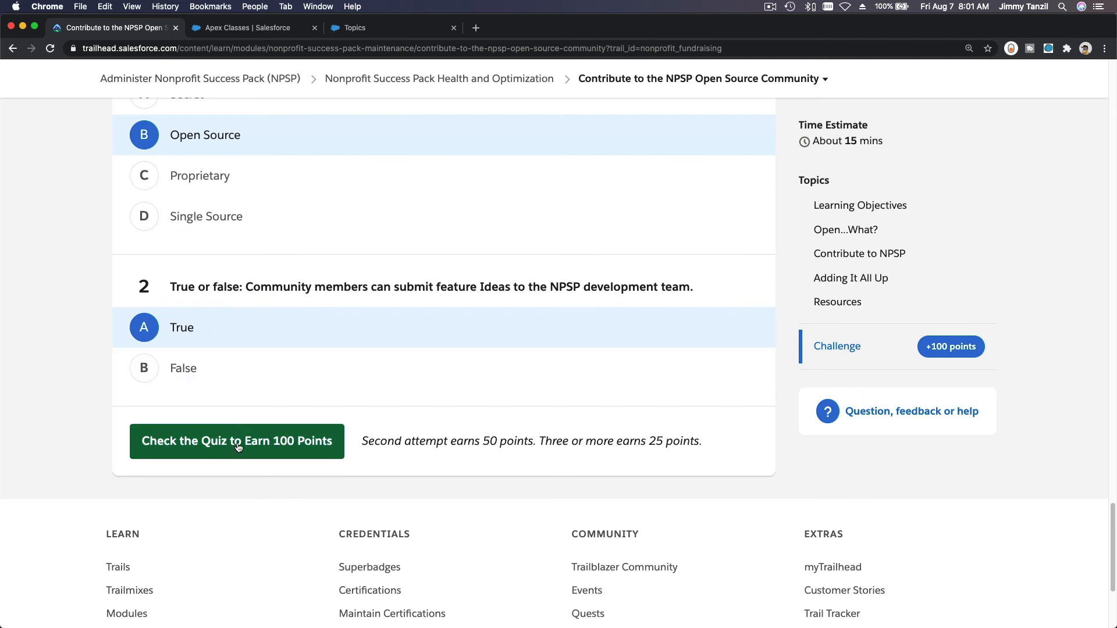
# Check the quiz for 100 points and dismiss the WOOHOO badge dialog.
pyautogui.click(236, 441)
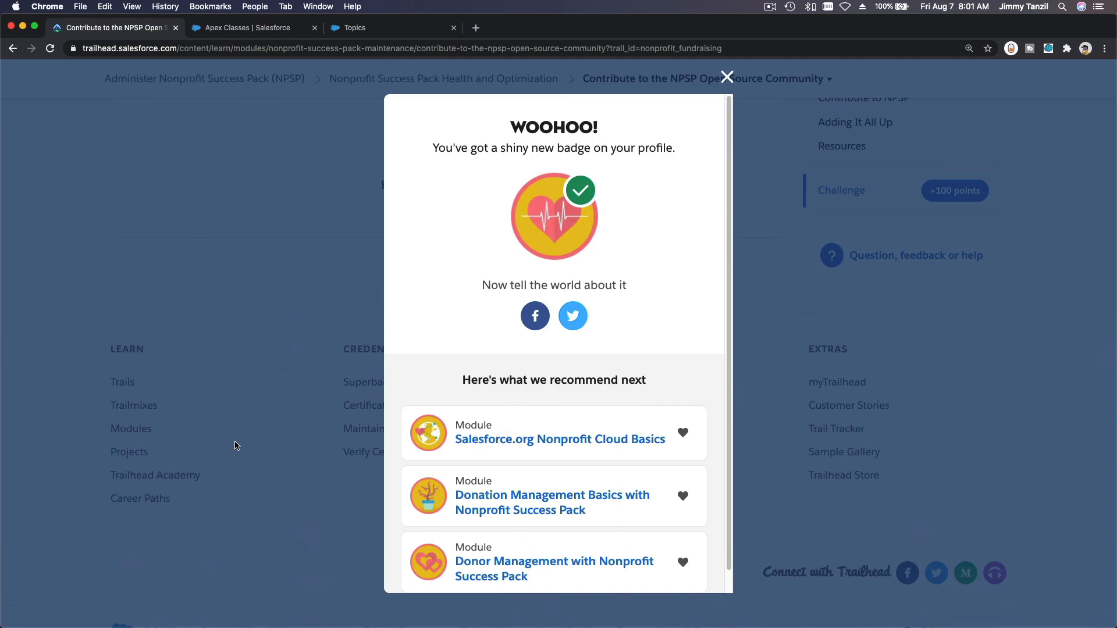
pyautogui.click(726, 77)
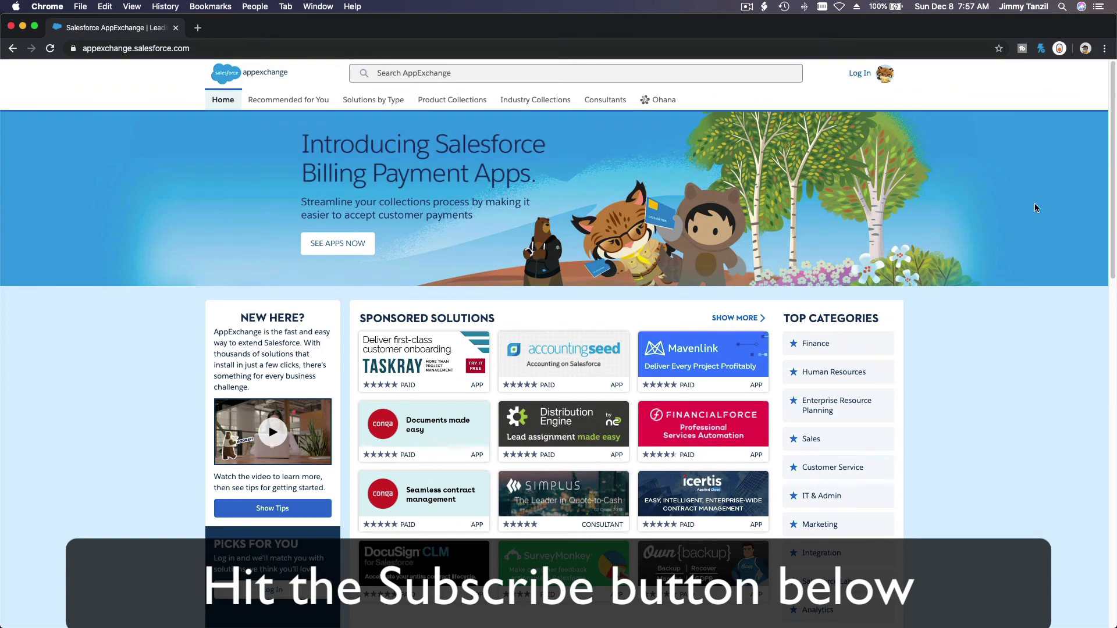
pyautogui.scroll(-3)
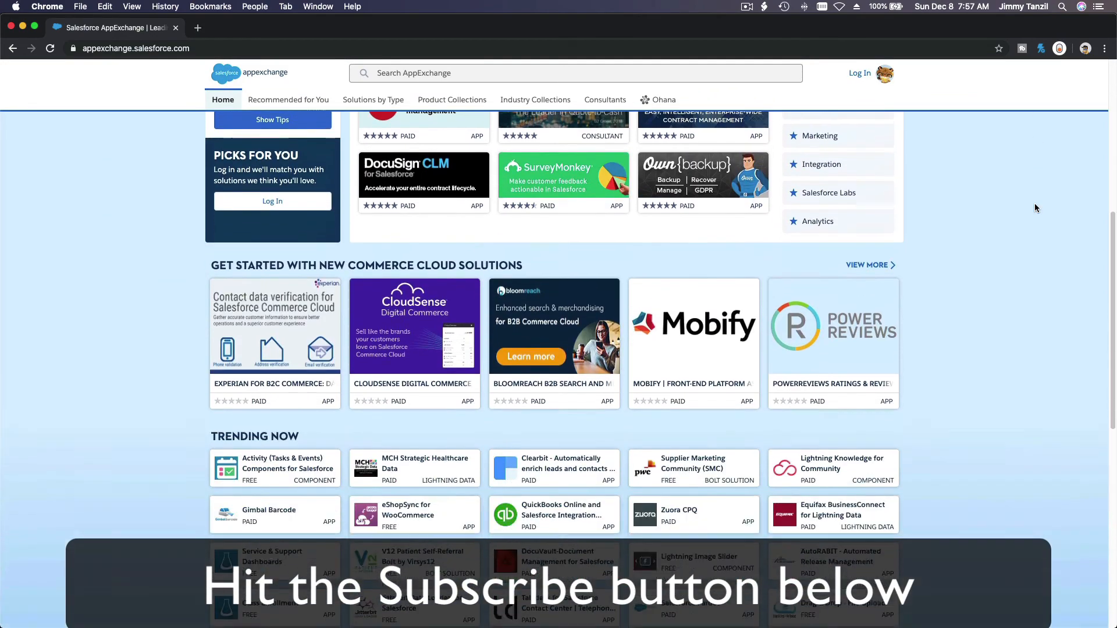
pyautogui.scroll(-3)
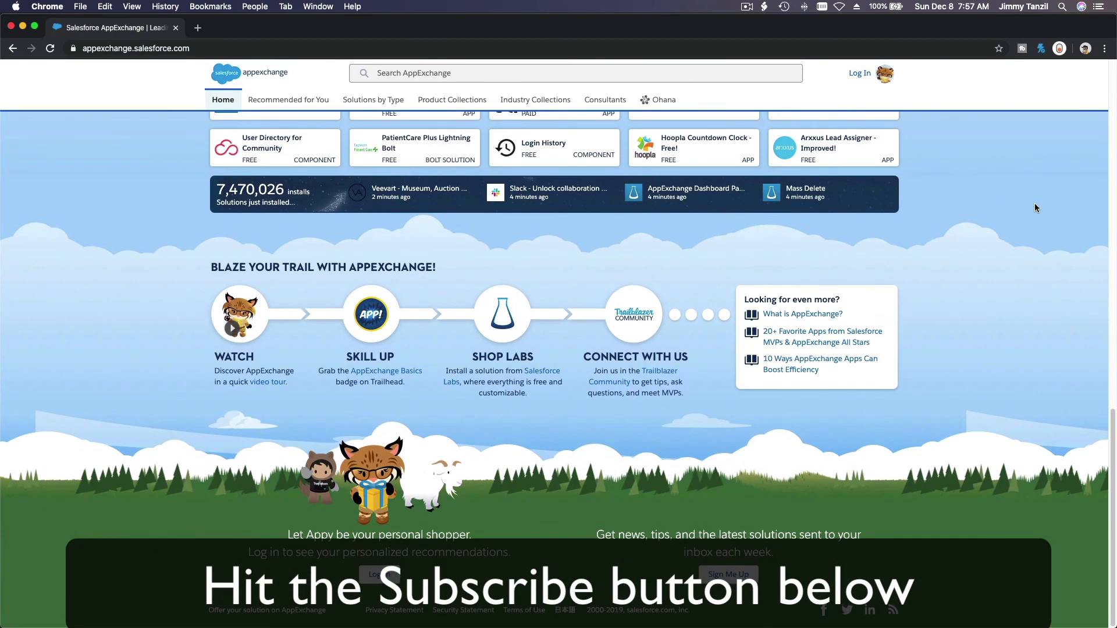